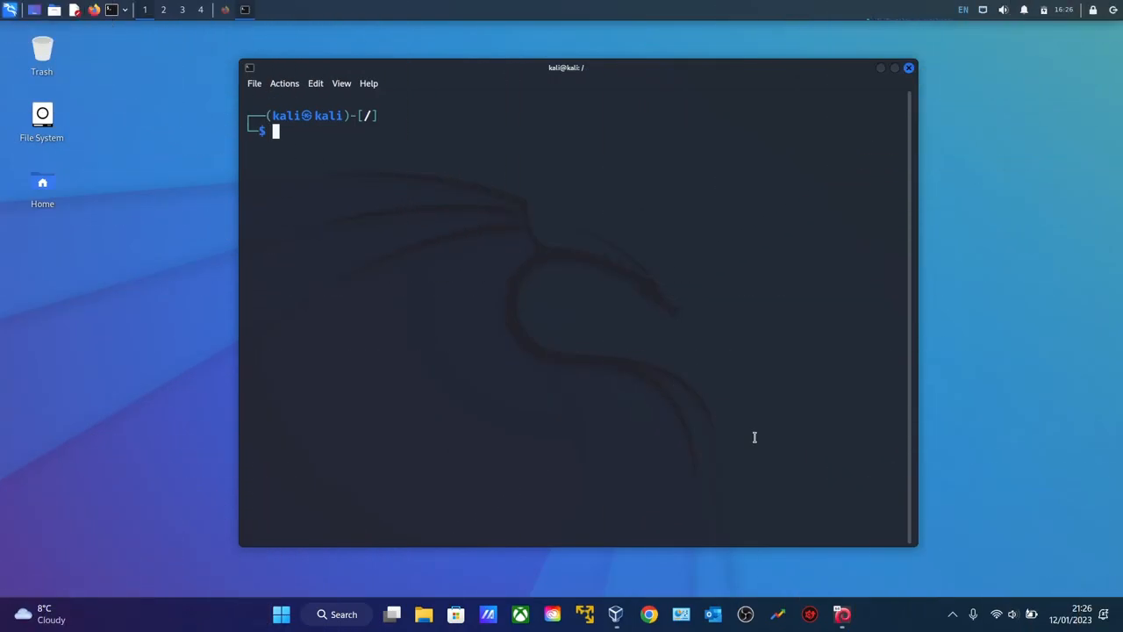
mouse_move(360, 208)
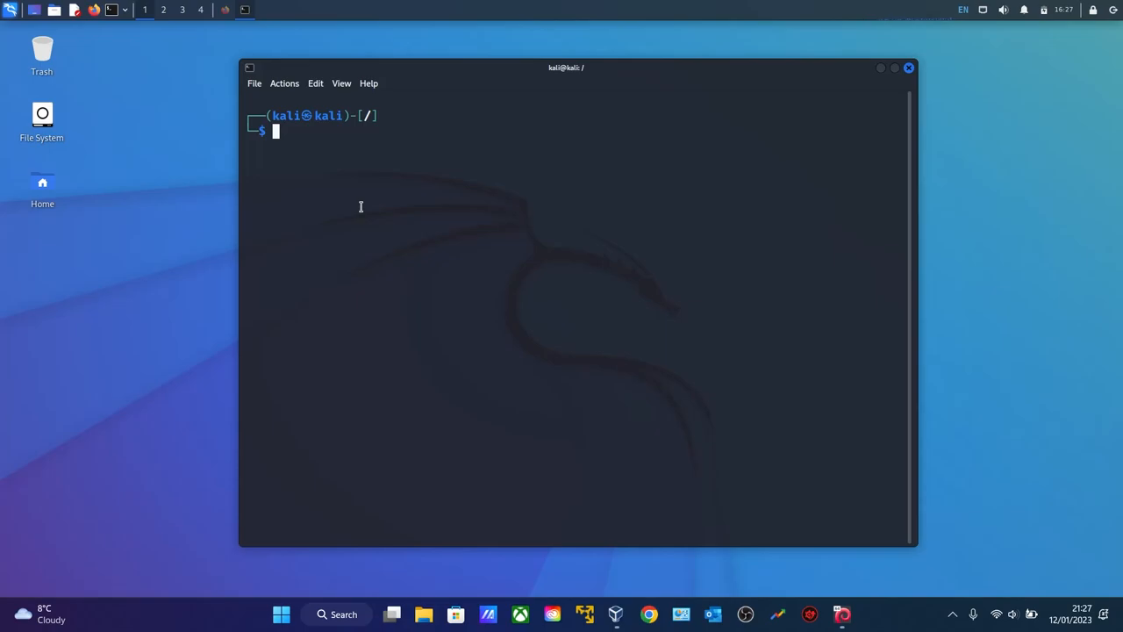
Become root and run uniscan to print Uniscan 6.3's options list and usage examples
type("sudo su")
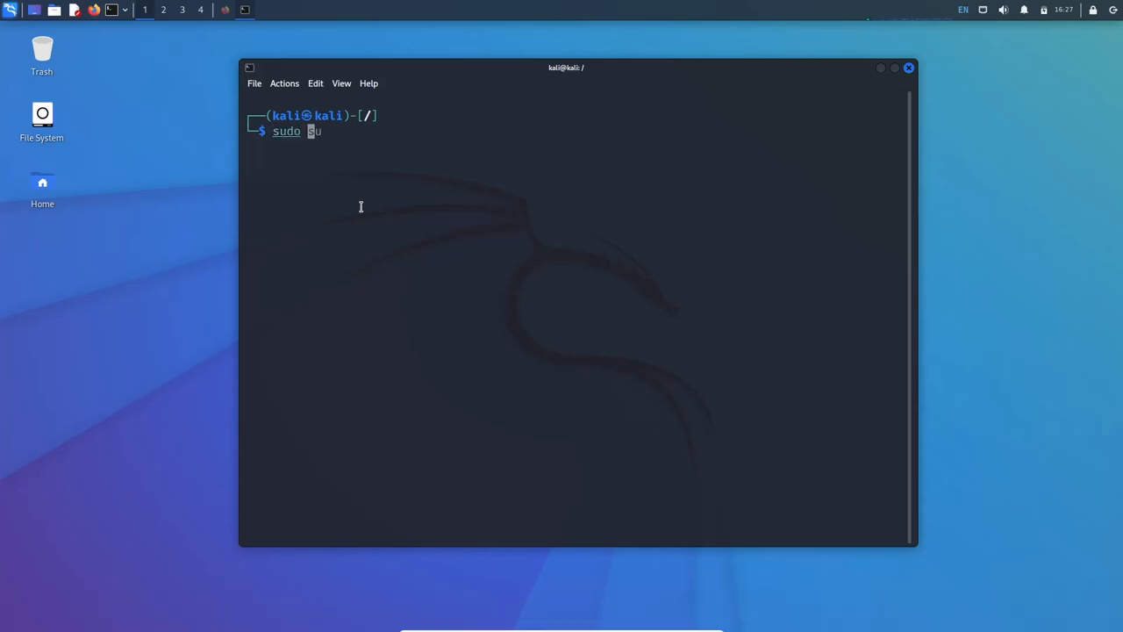
type("nica")
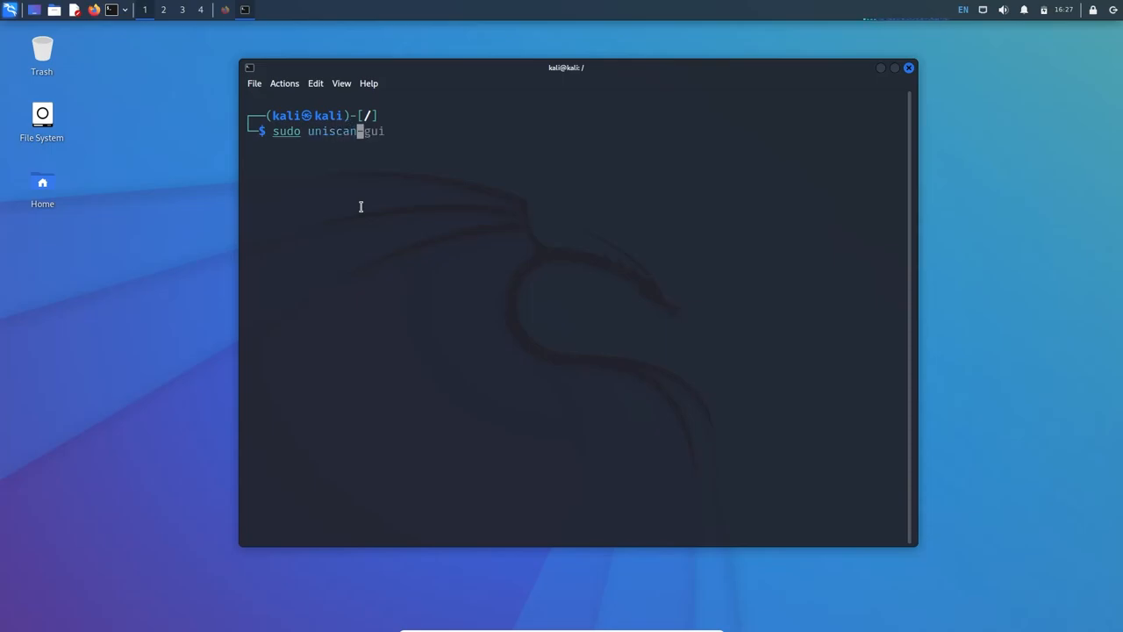
key("Return")
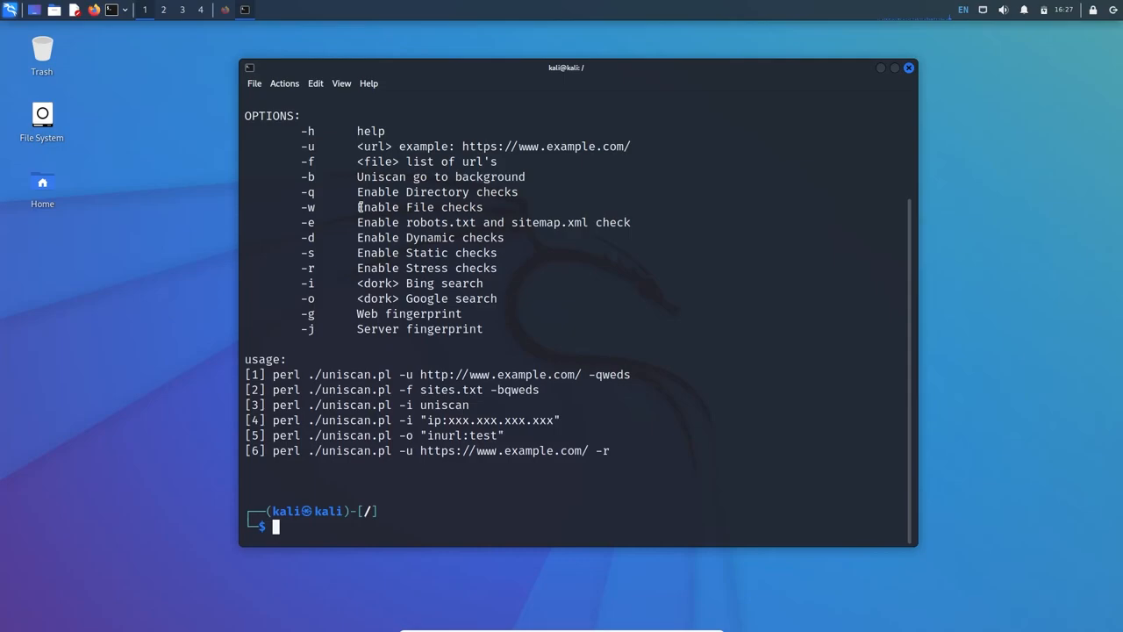
mouse_move(284, 147)
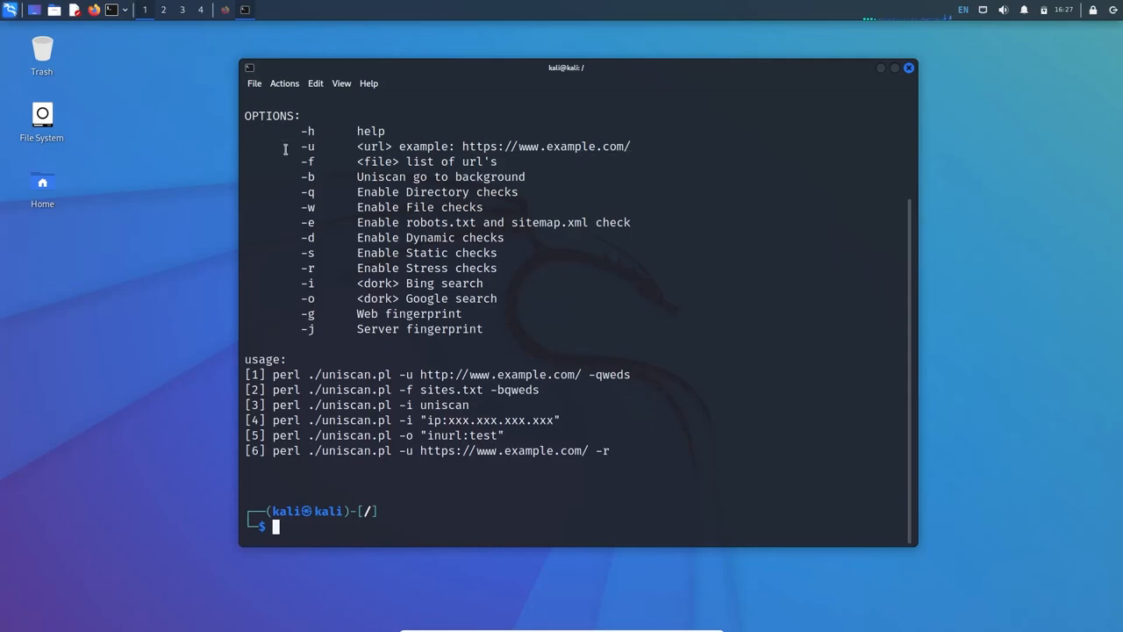
mouse_move(420, 414)
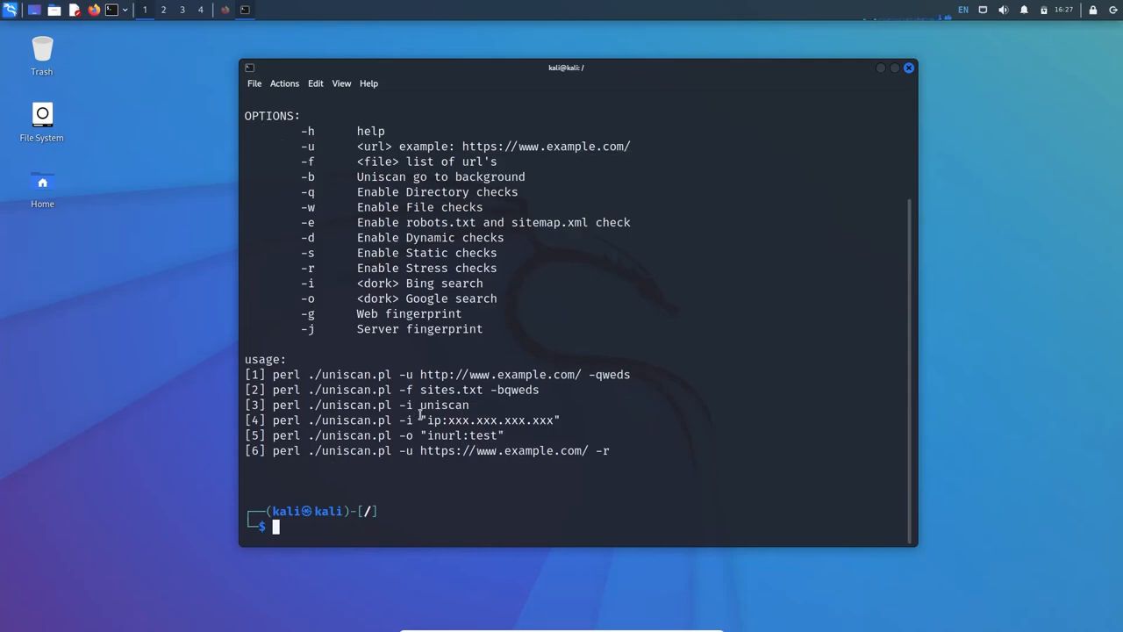
scroll("up", 3)
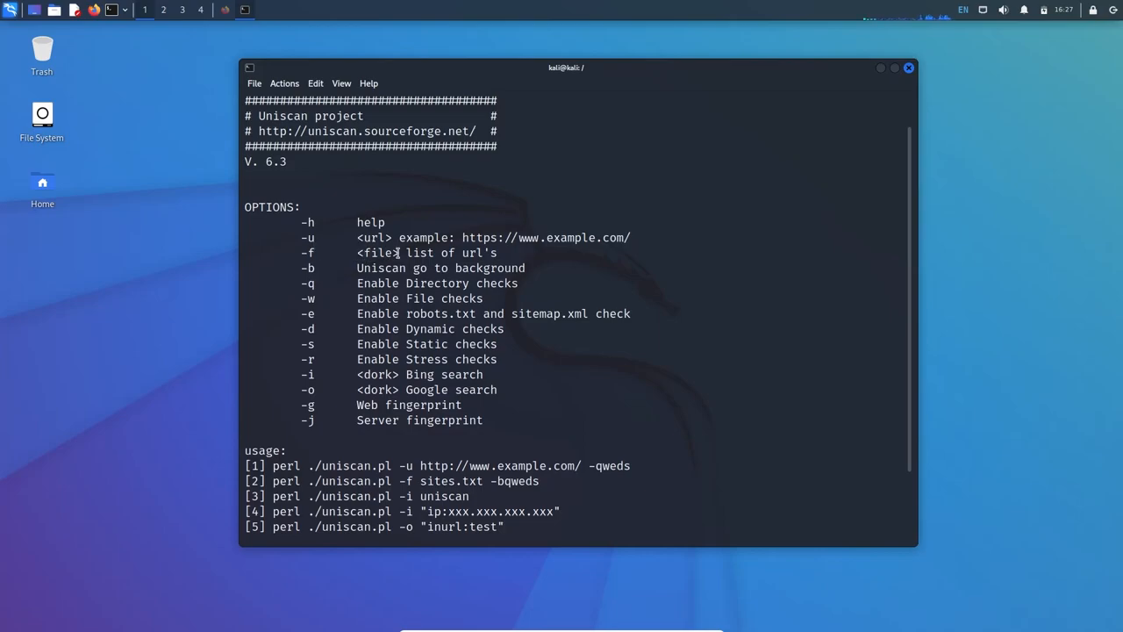
mouse_move(295, 272)
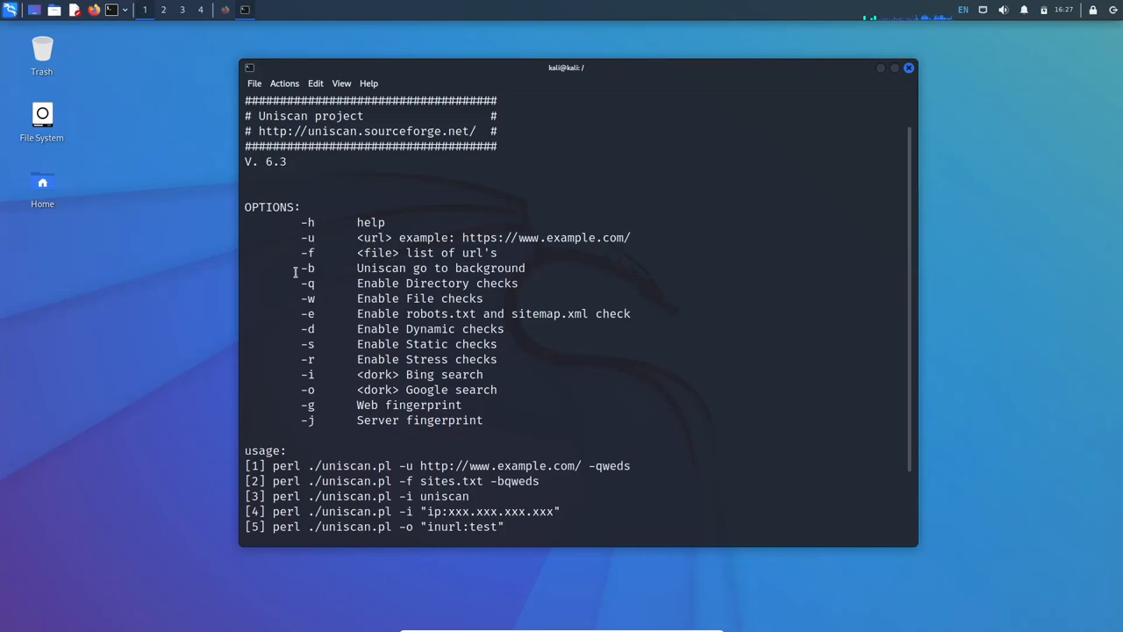
mouse_move(506, 277)
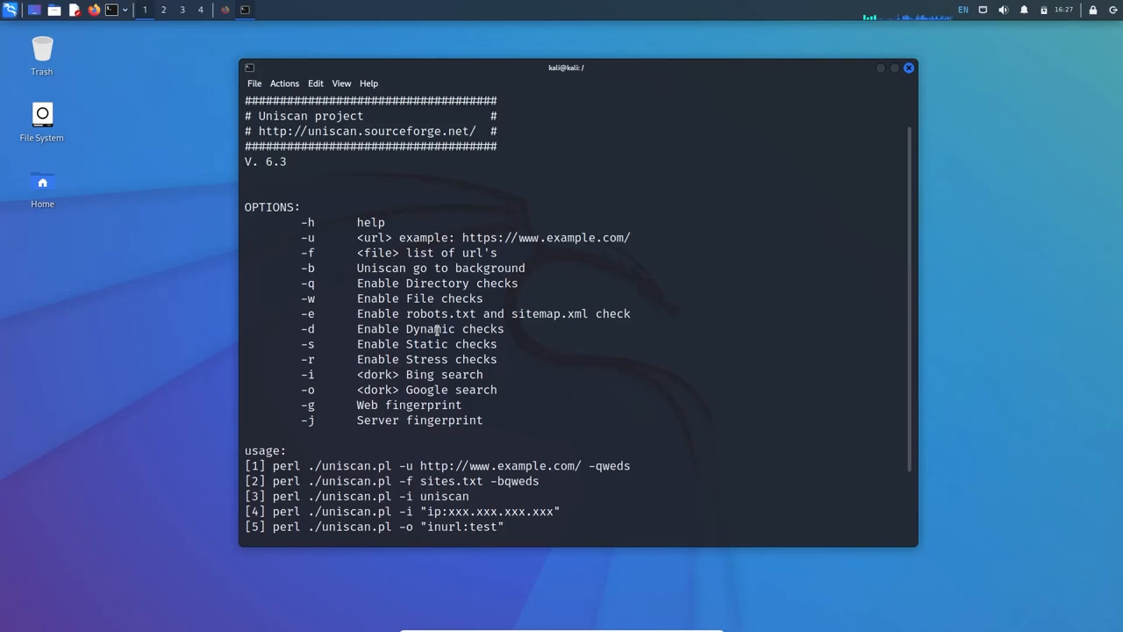
mouse_move(588, 323)
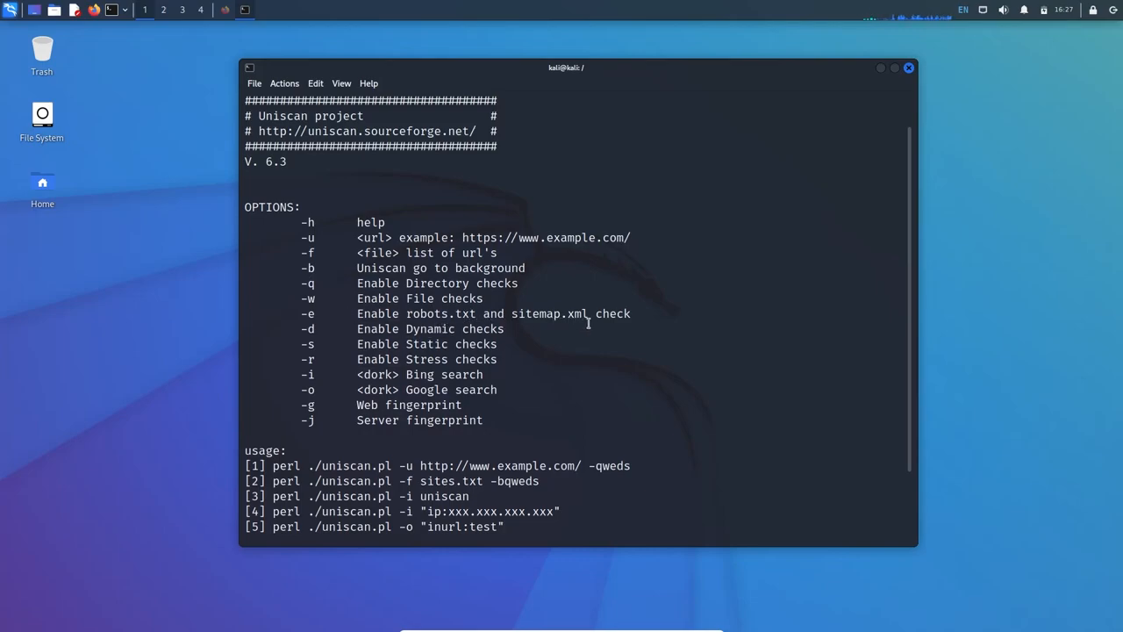
mouse_move(411, 312)
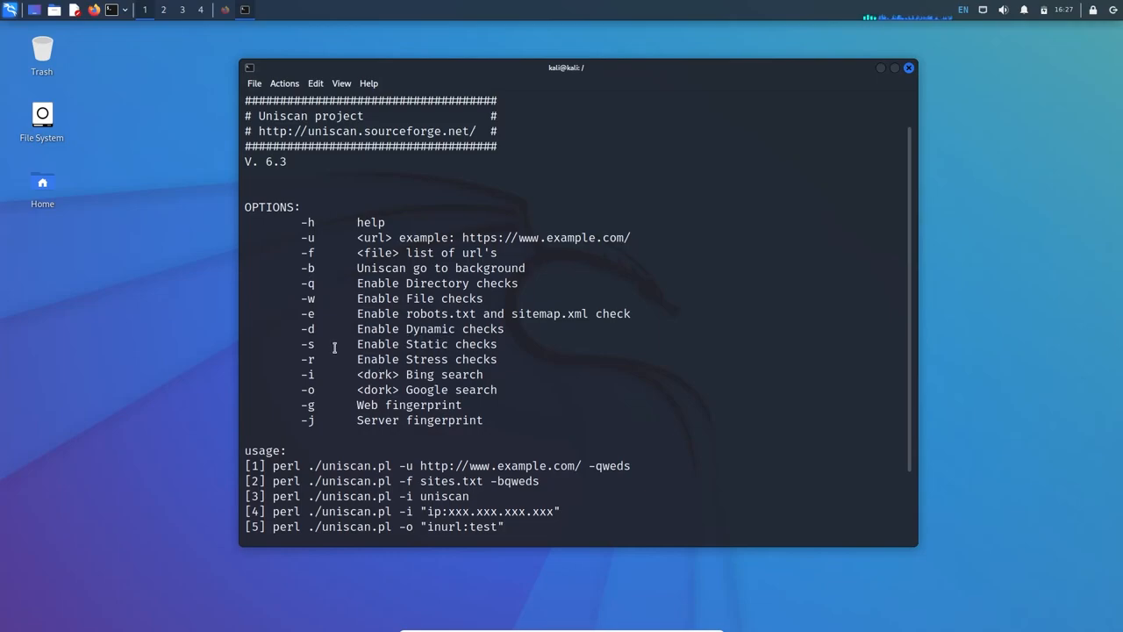
mouse_move(403, 367)
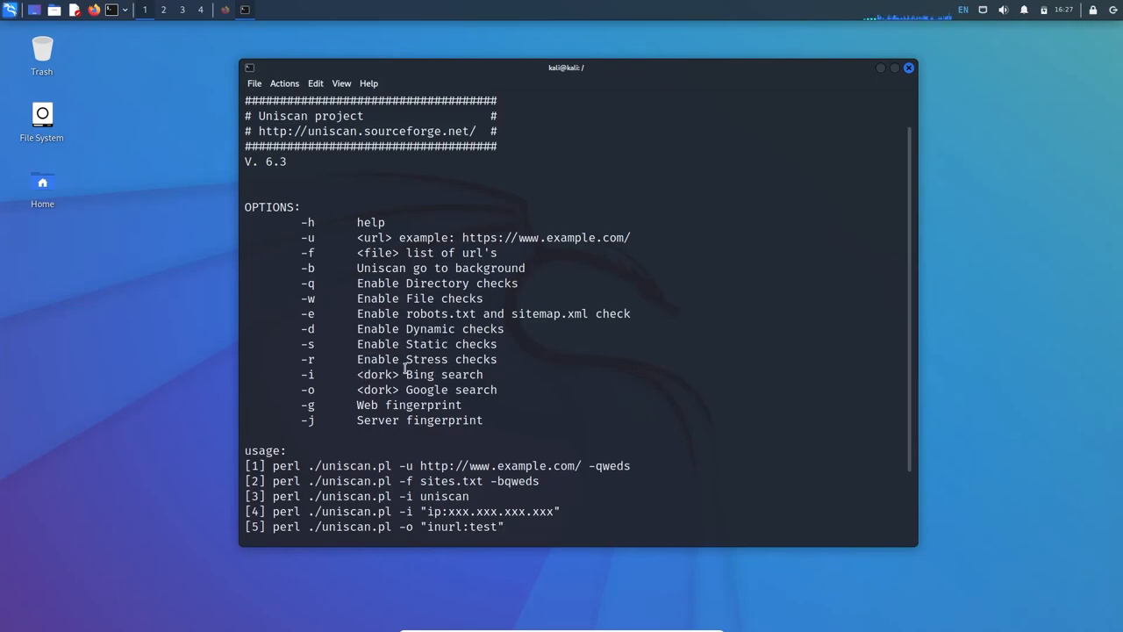
mouse_move(470, 379)
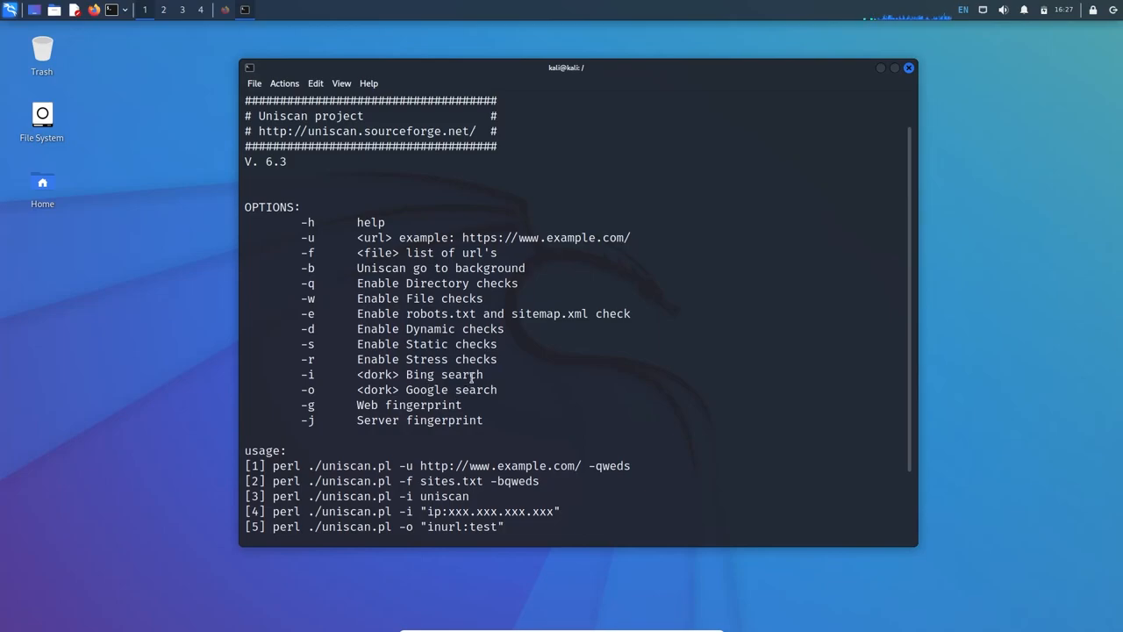
mouse_move(341, 403)
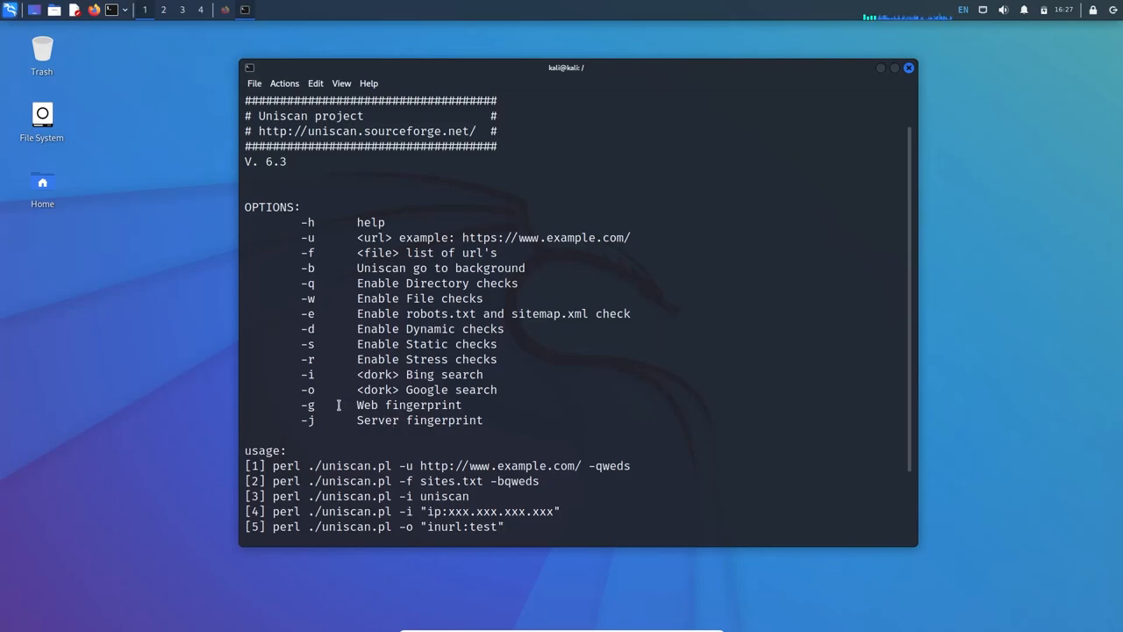
mouse_move(423, 403)
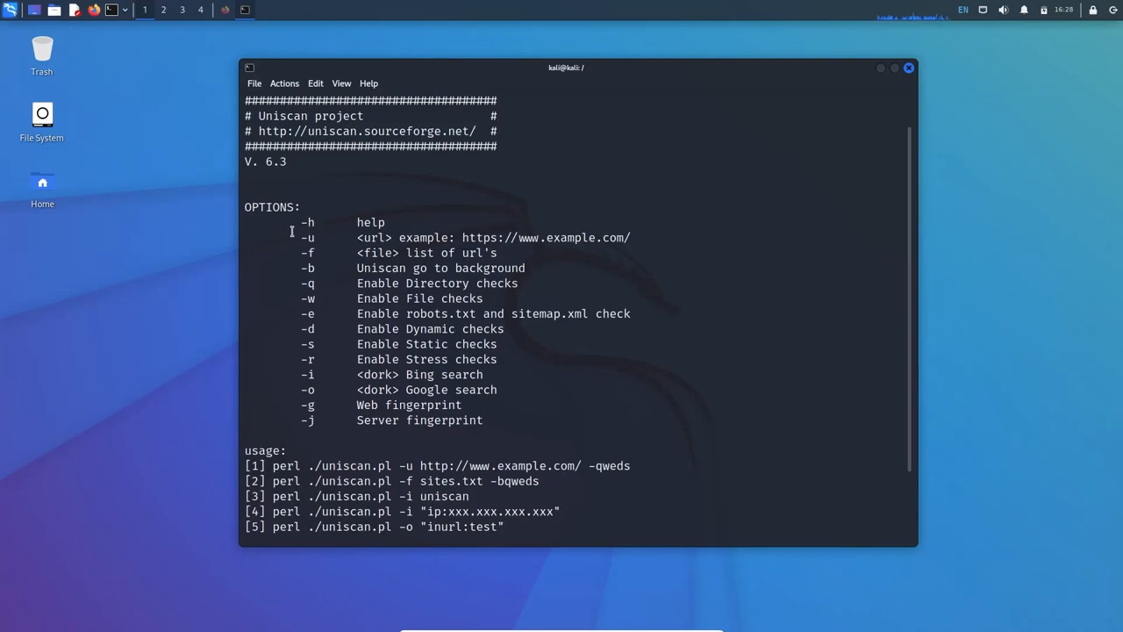
mouse_move(386, 228)
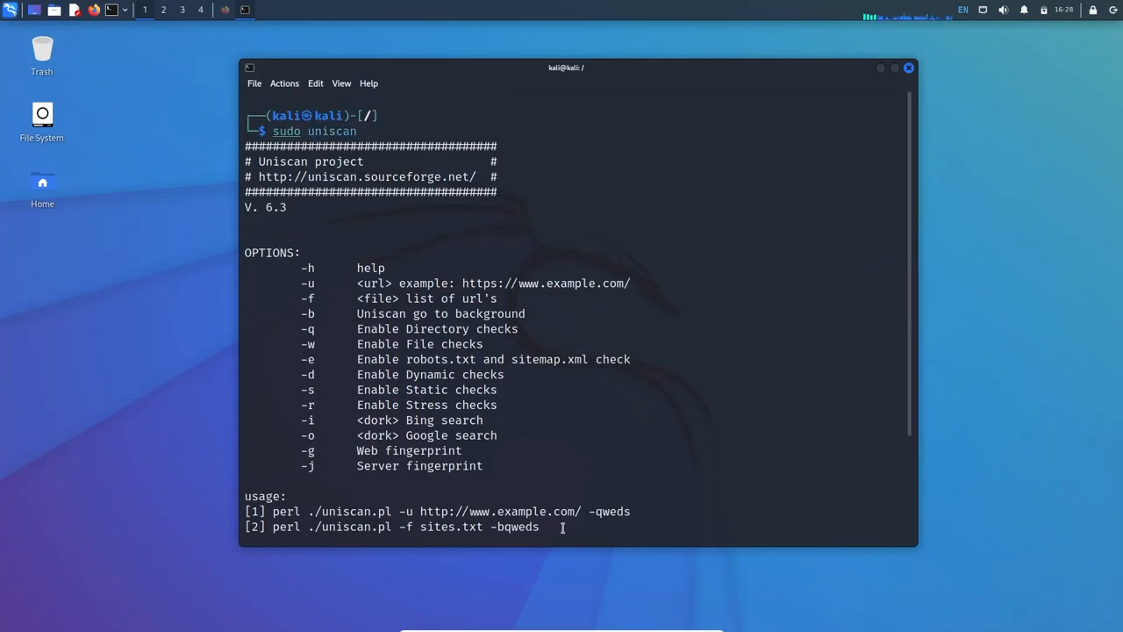
scroll("down", 3)
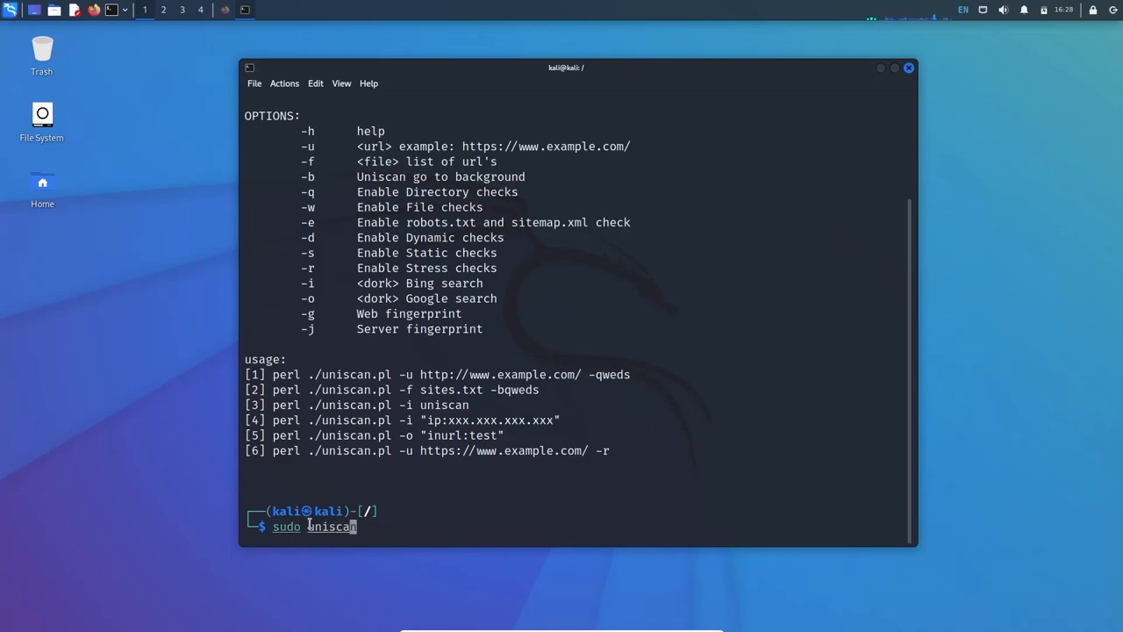
type("-u https://www.precisioncs.co.uk -qweds")
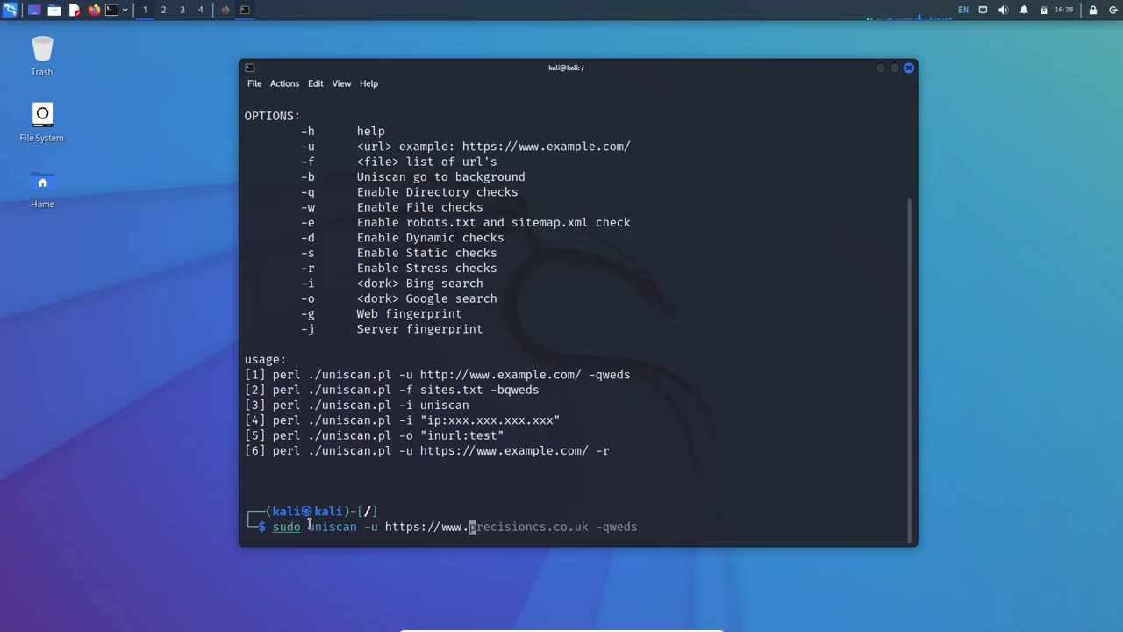
type("yasirclicks")
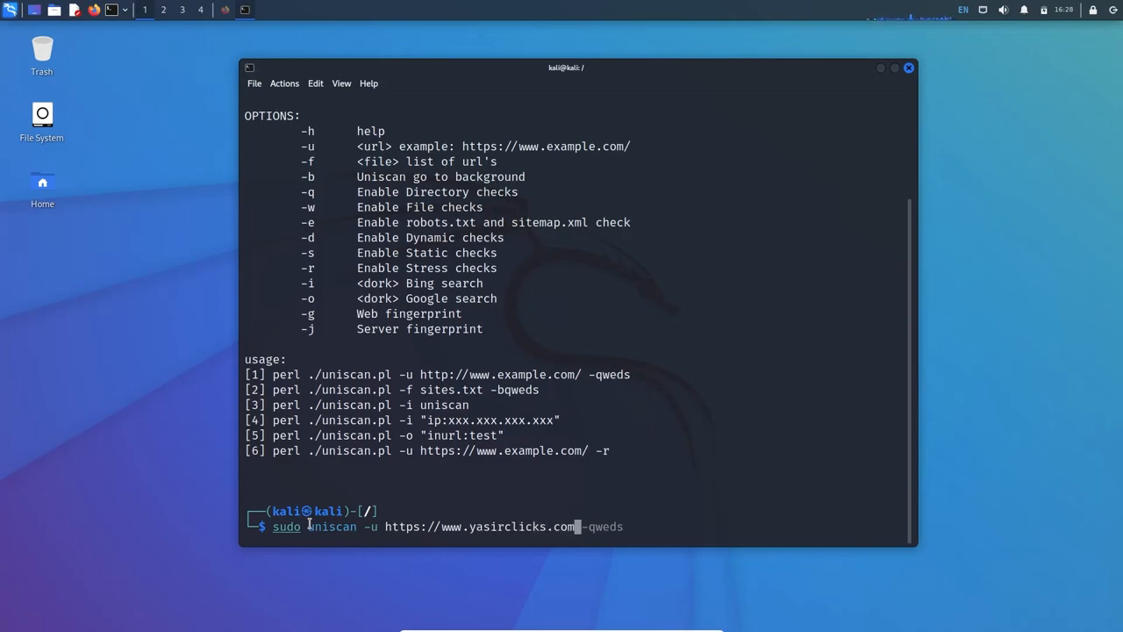
key("Return")
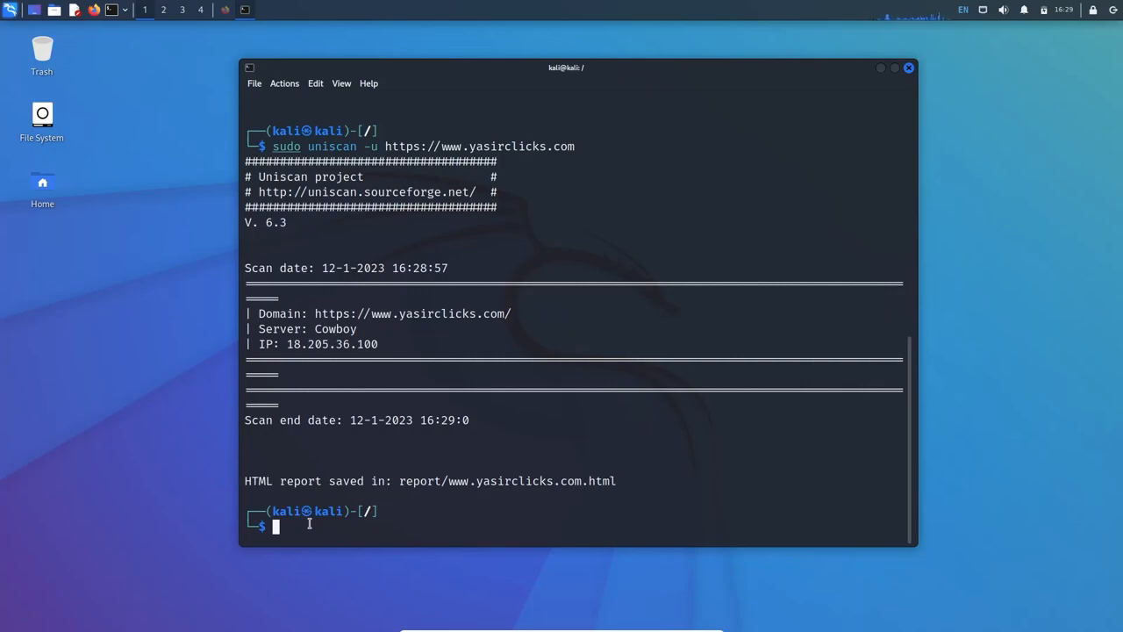
Clear the screen and change into /usr/share/uniscan/report/
type("clear")
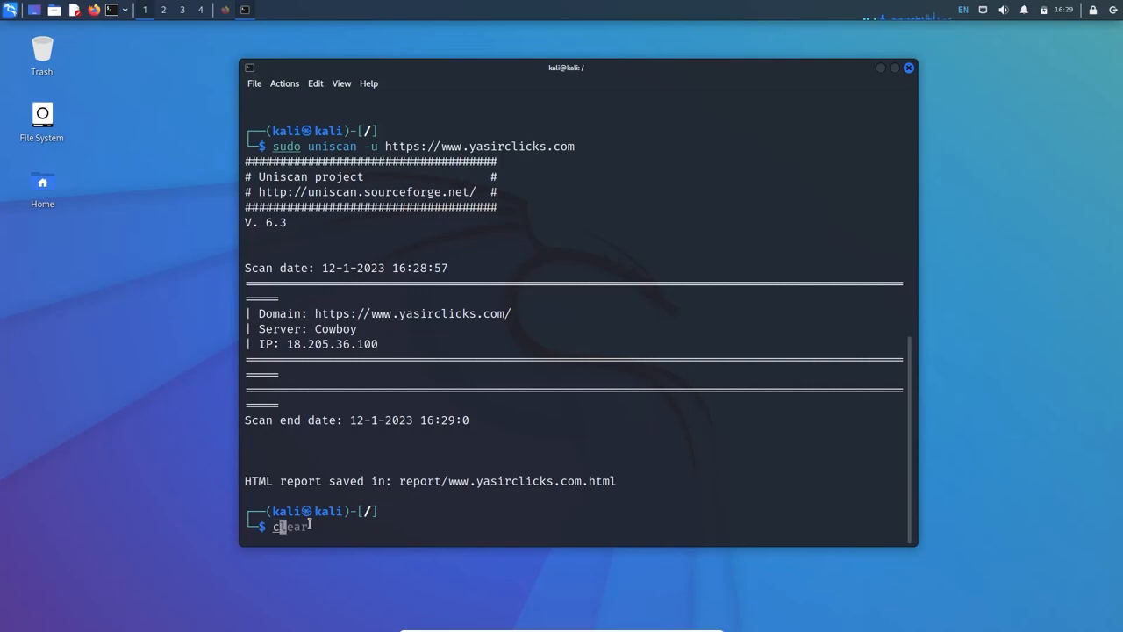
type("cd /")
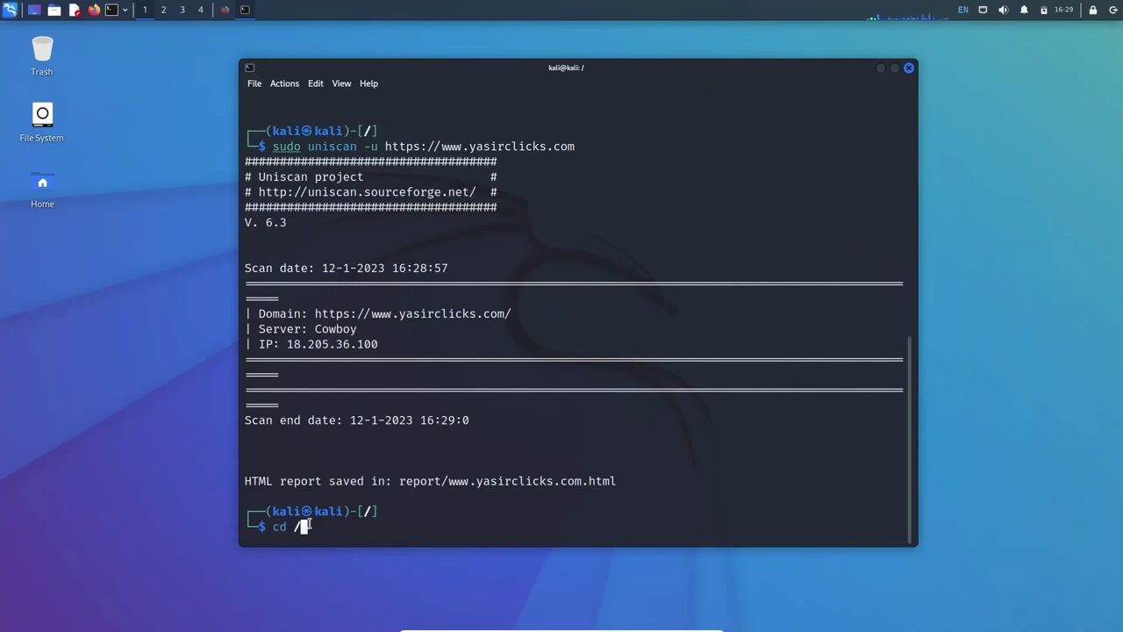
type("usr/share/uniscan/report/")
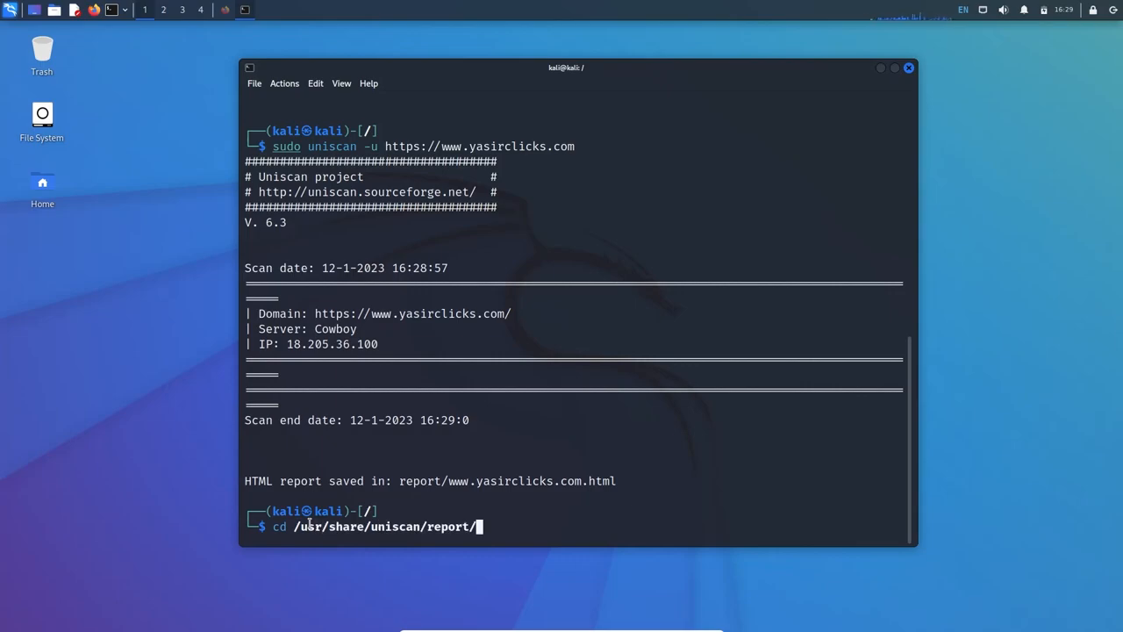
key("Return")
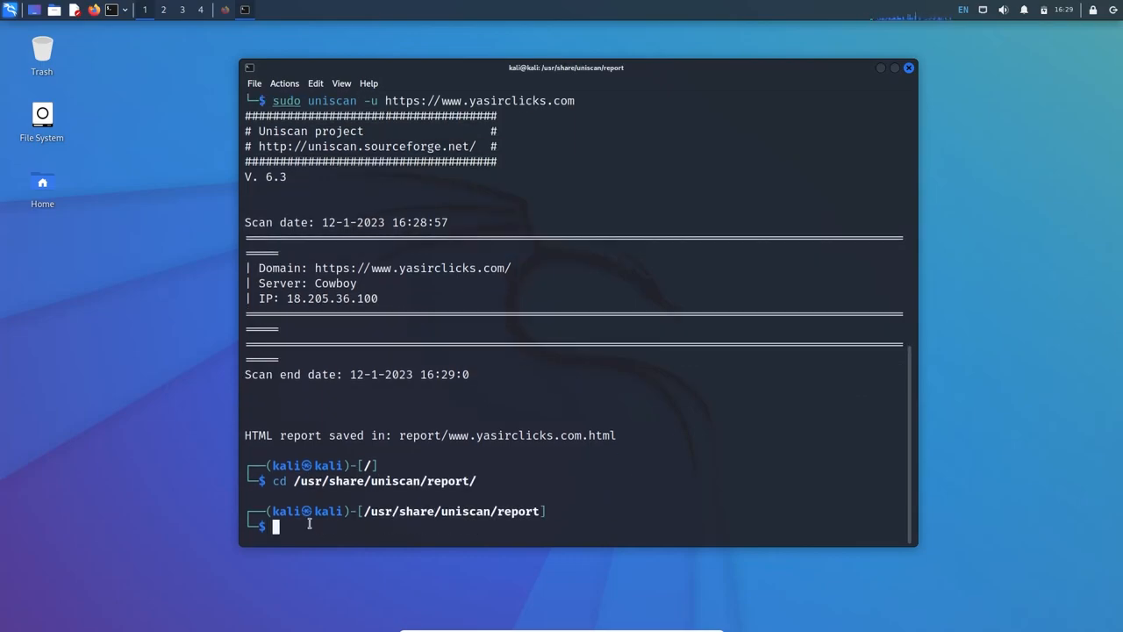
type("ls")
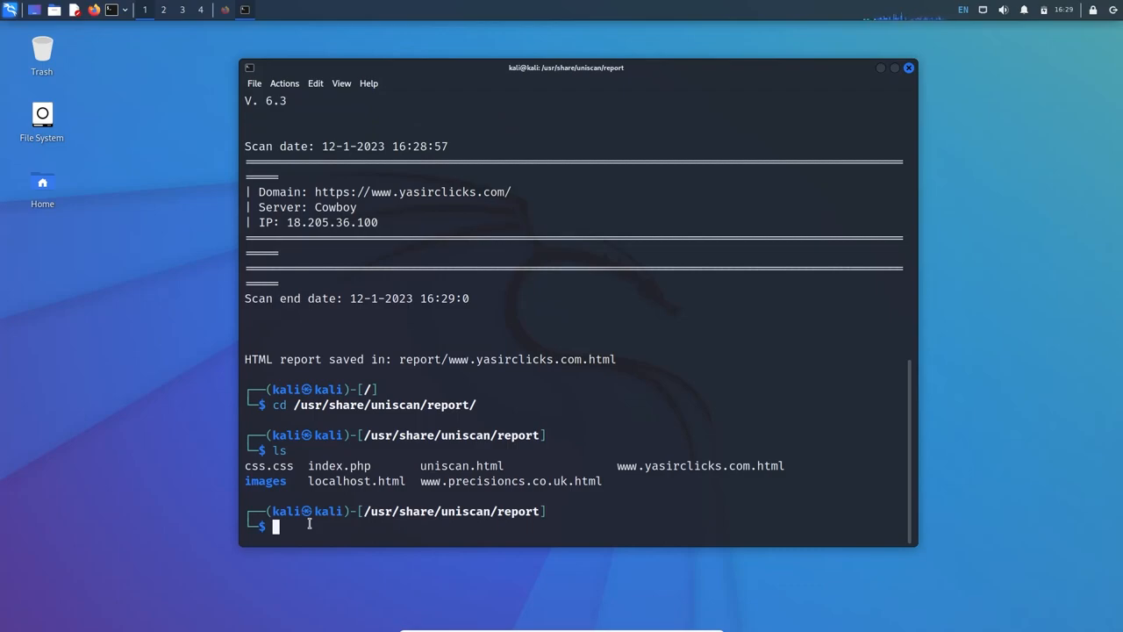
type("firefox www.precisioncs.co.uk.html")
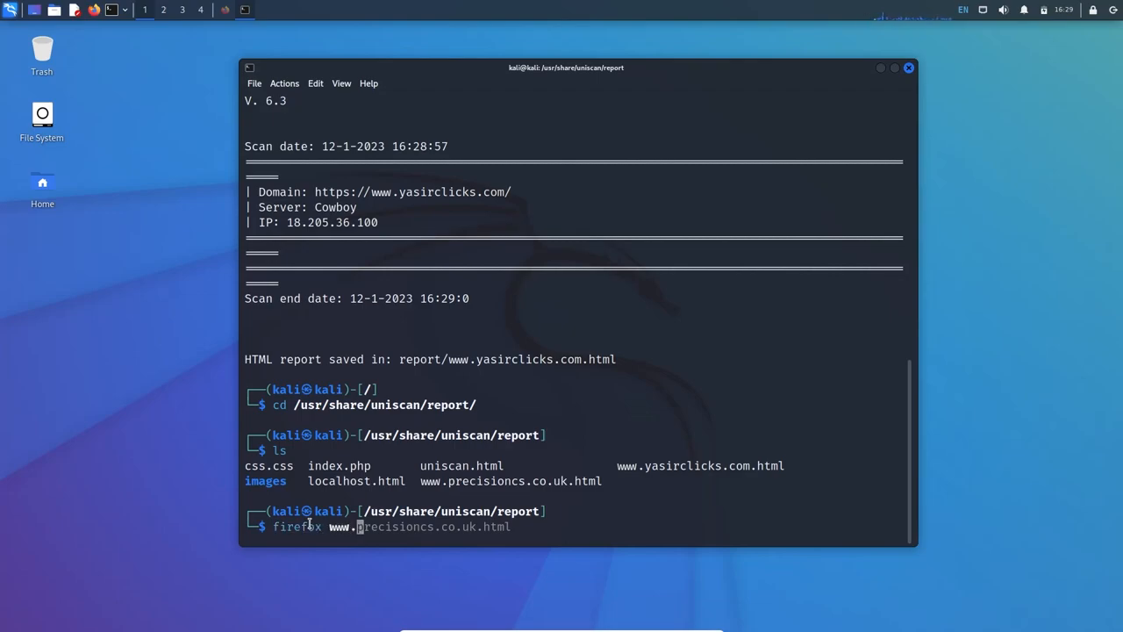
type("www.yasirclicks.com.html")
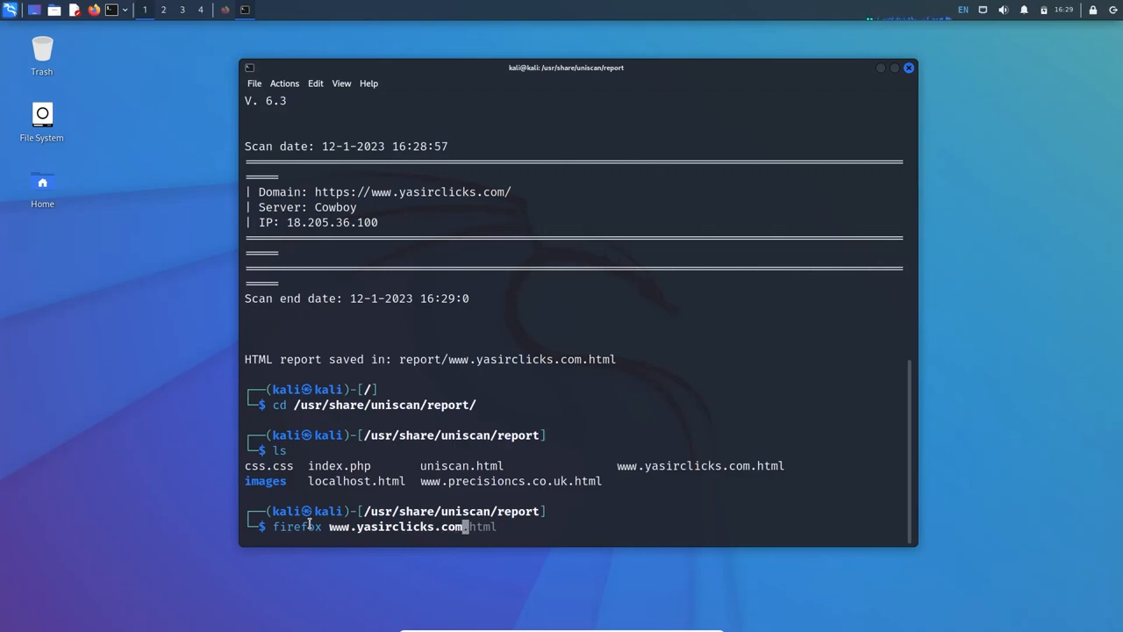
Launch Firefox showing the yasirclicks.com Uniscan report with scan times, server banner and IP
key("Return")
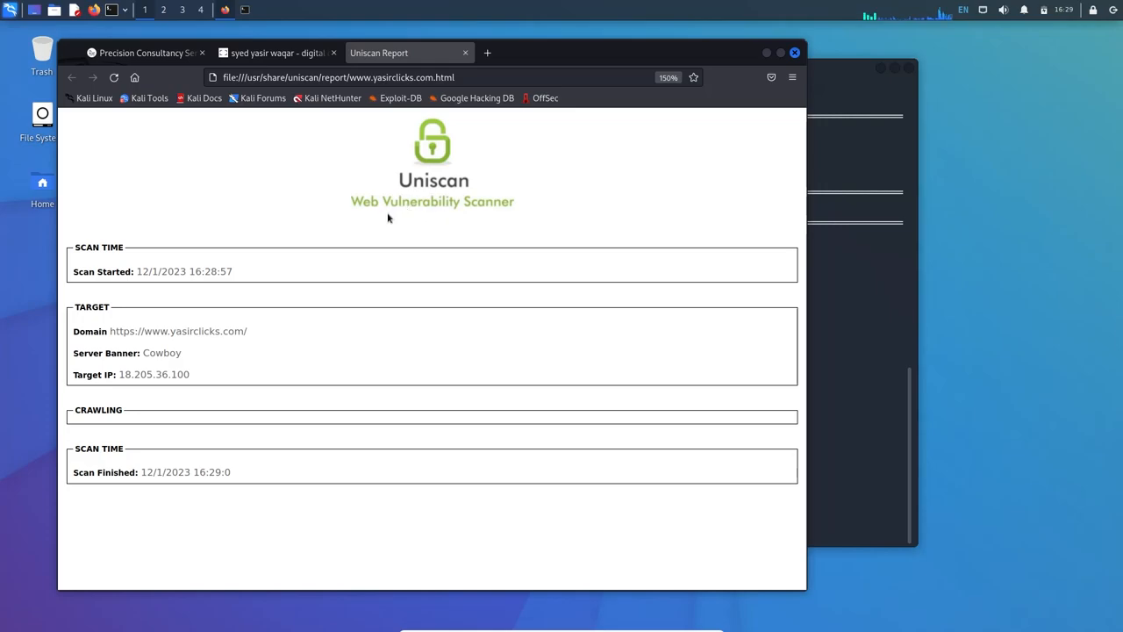
mouse_move(116, 300)
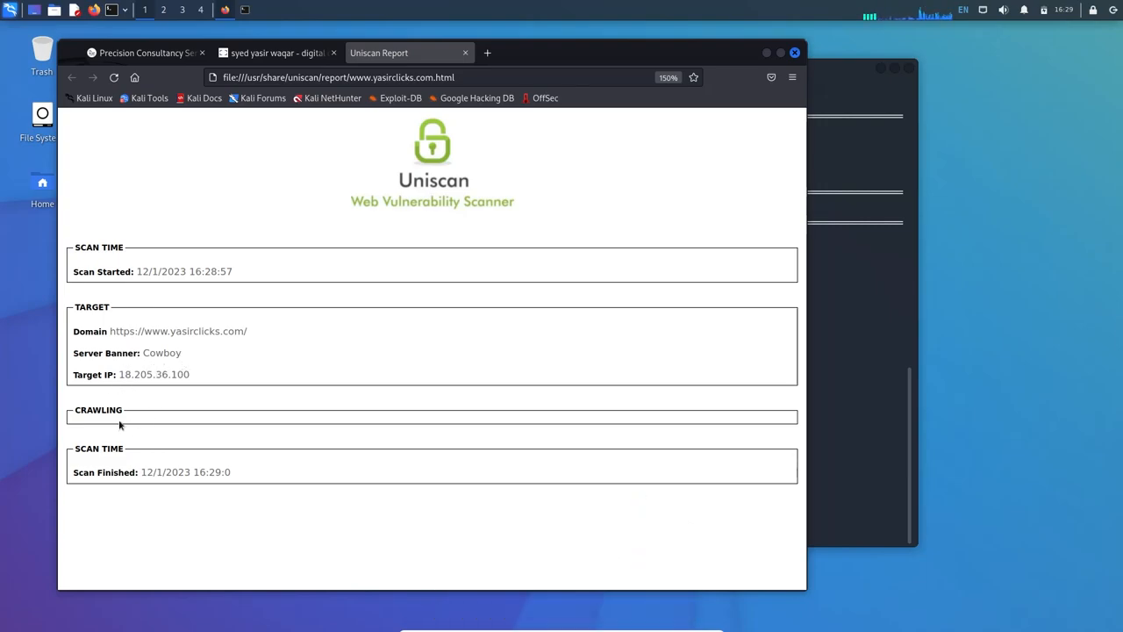
mouse_move(161, 484)
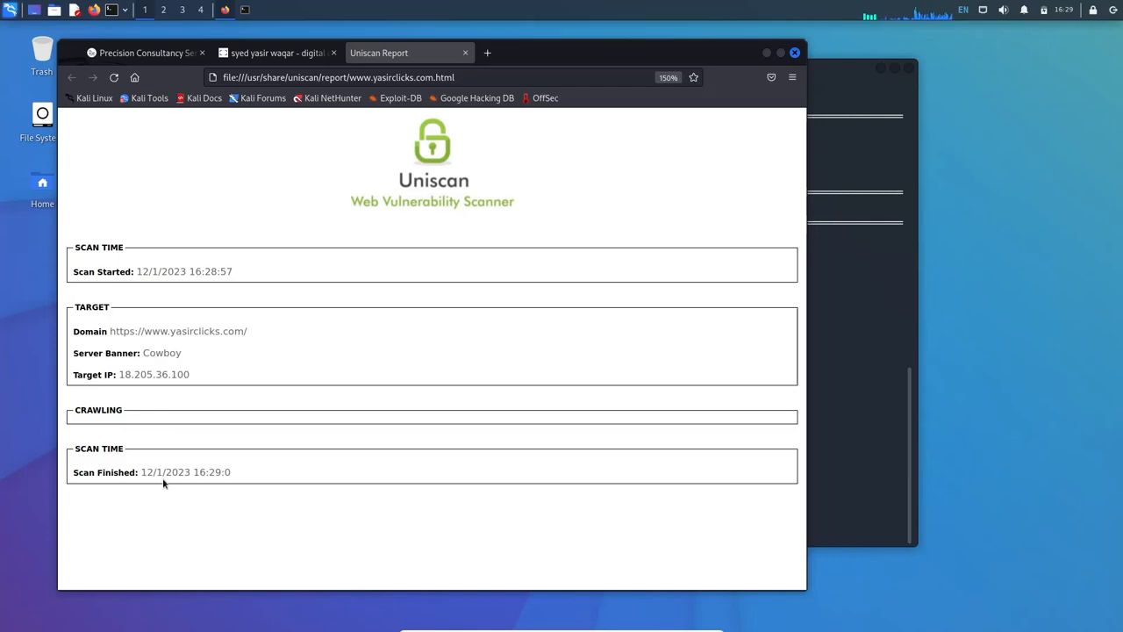
mouse_move(358, 410)
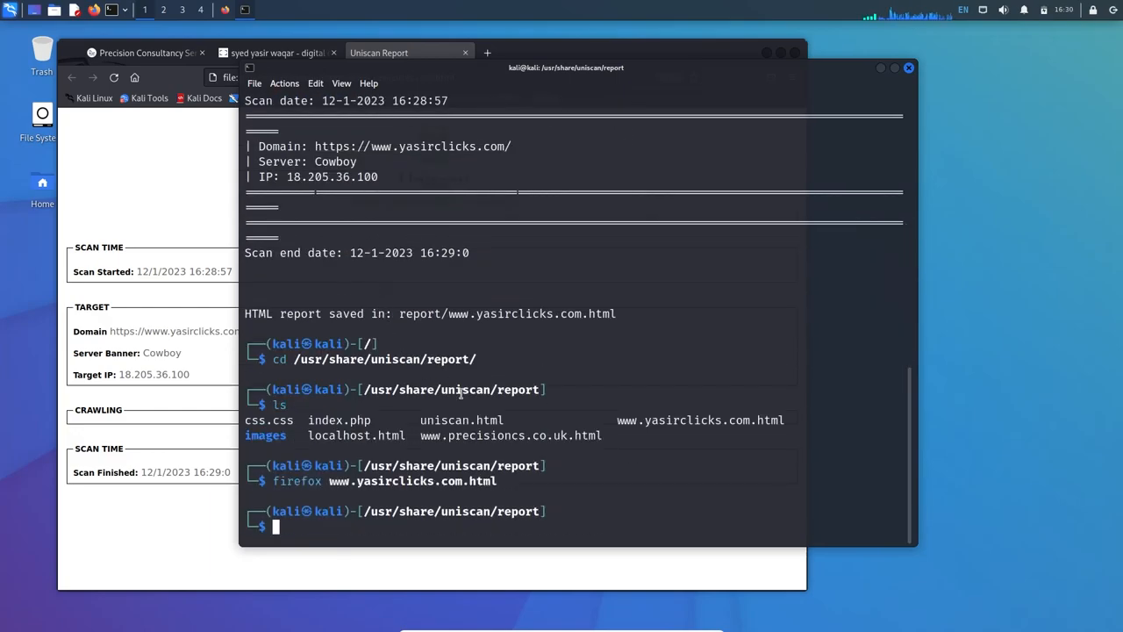
type("sudo uniscan -u https://www.yasirclicks.com")
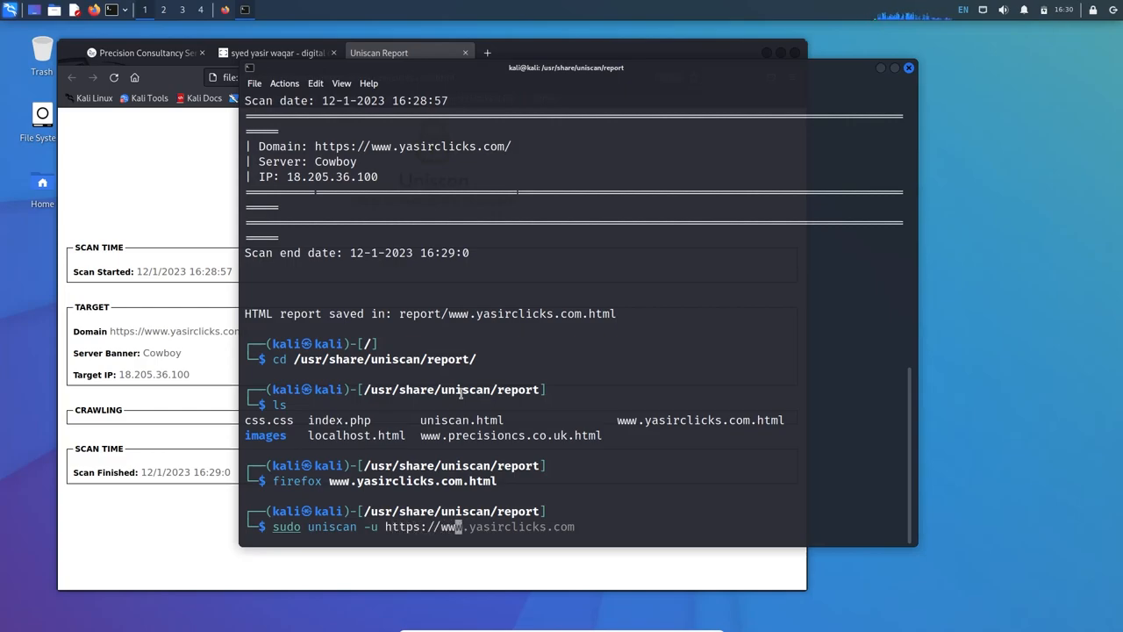
mouse_move(523, 526)
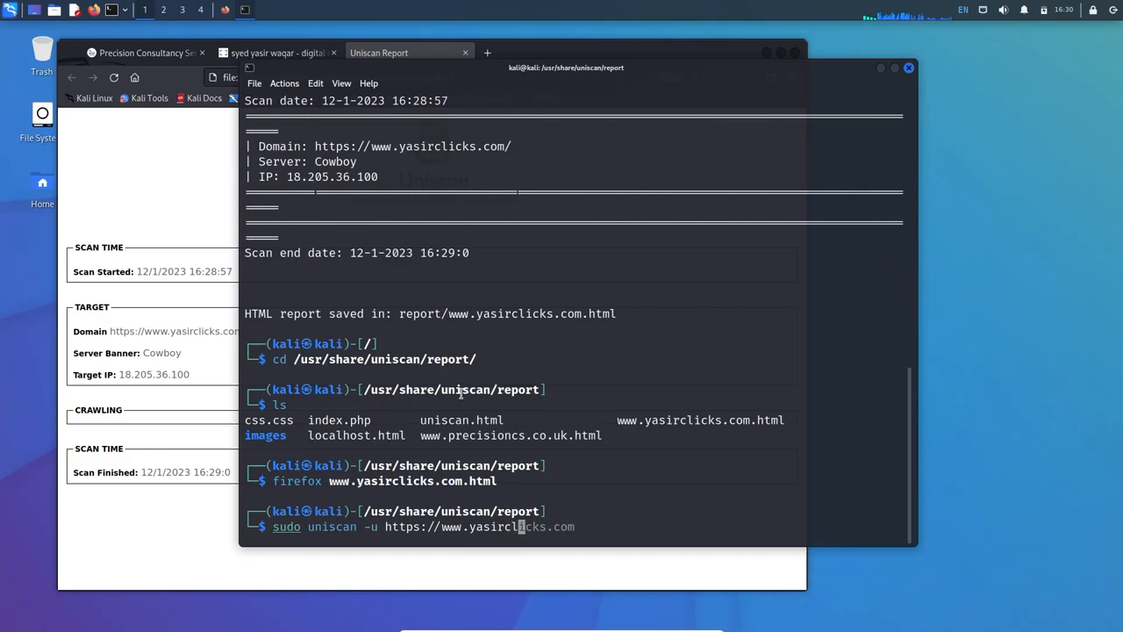
type("-qweds")
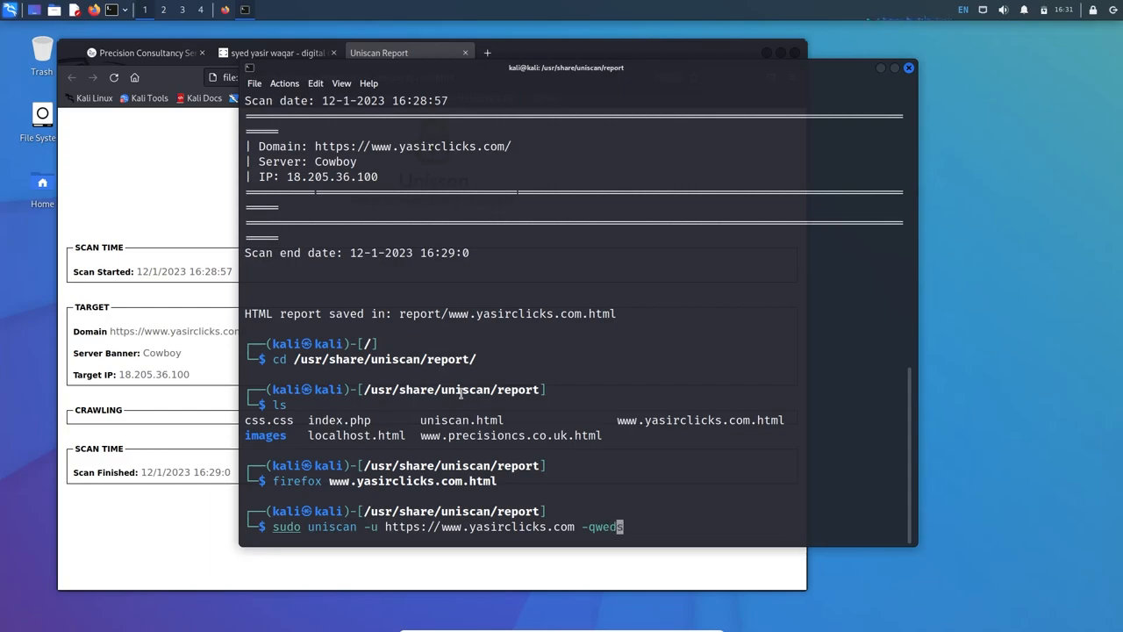
type("s")
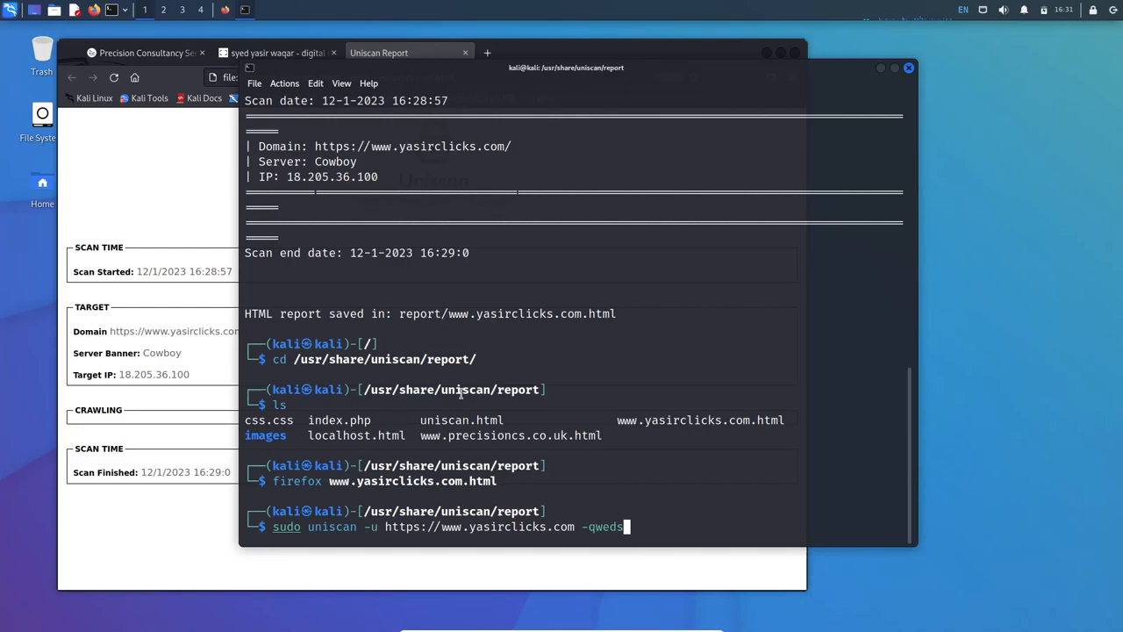
key("Return")
type("ls")
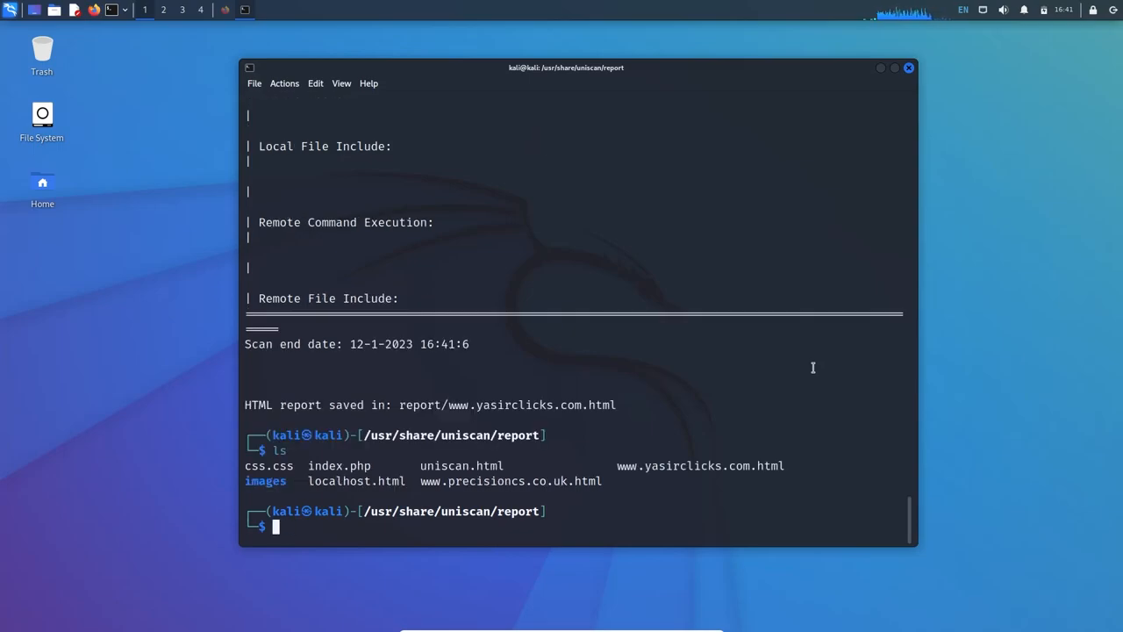
type("firefox www.yasirclicks.com.html")
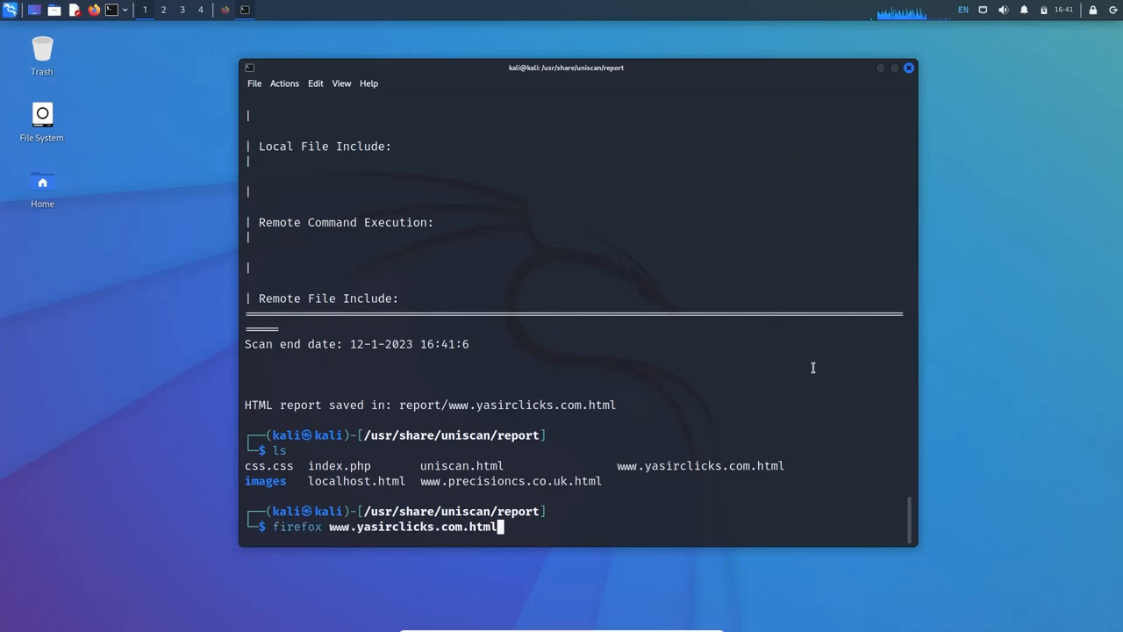
View the updated yasirclicks.com report in Firefox, scrolling through crawling, dynamic and static tests
key("Return")
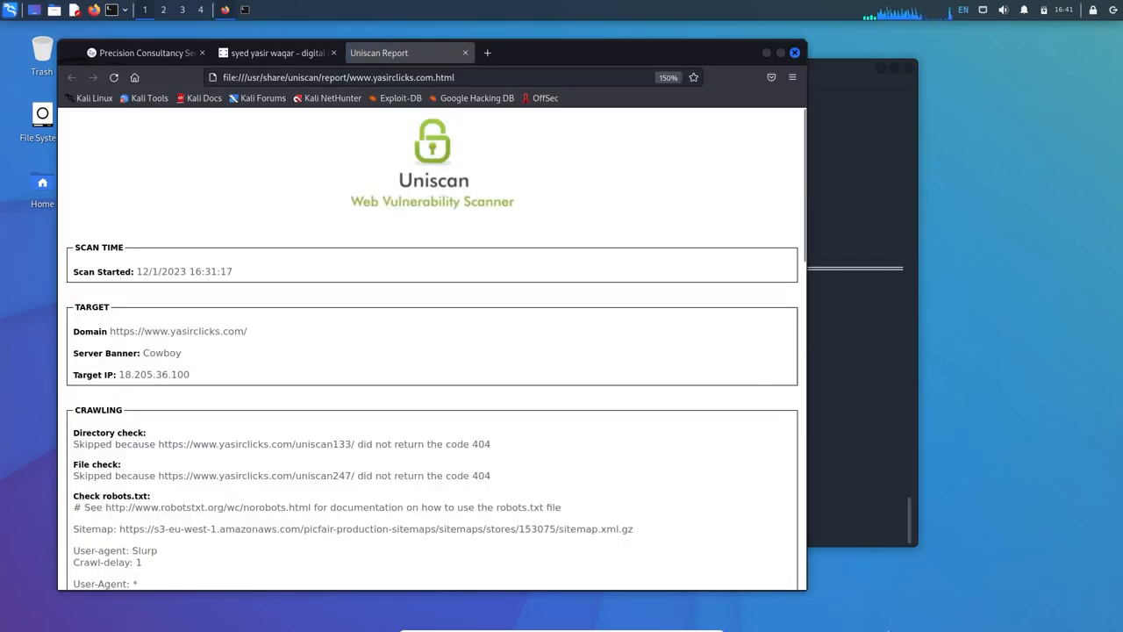
mouse_move(212, 422)
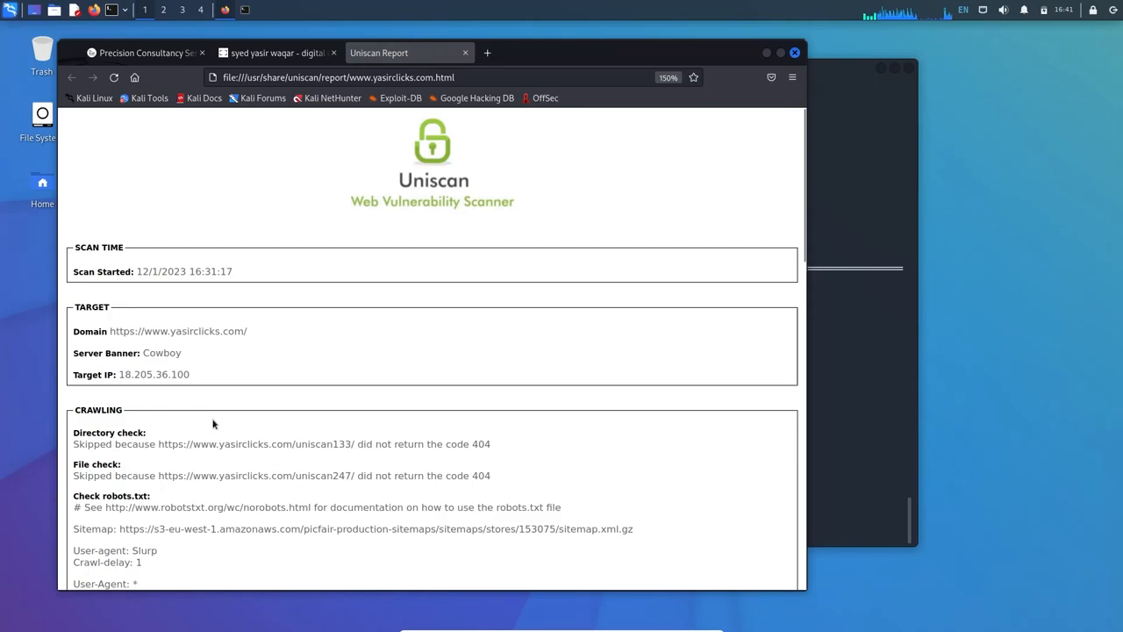
scroll("down", 3)
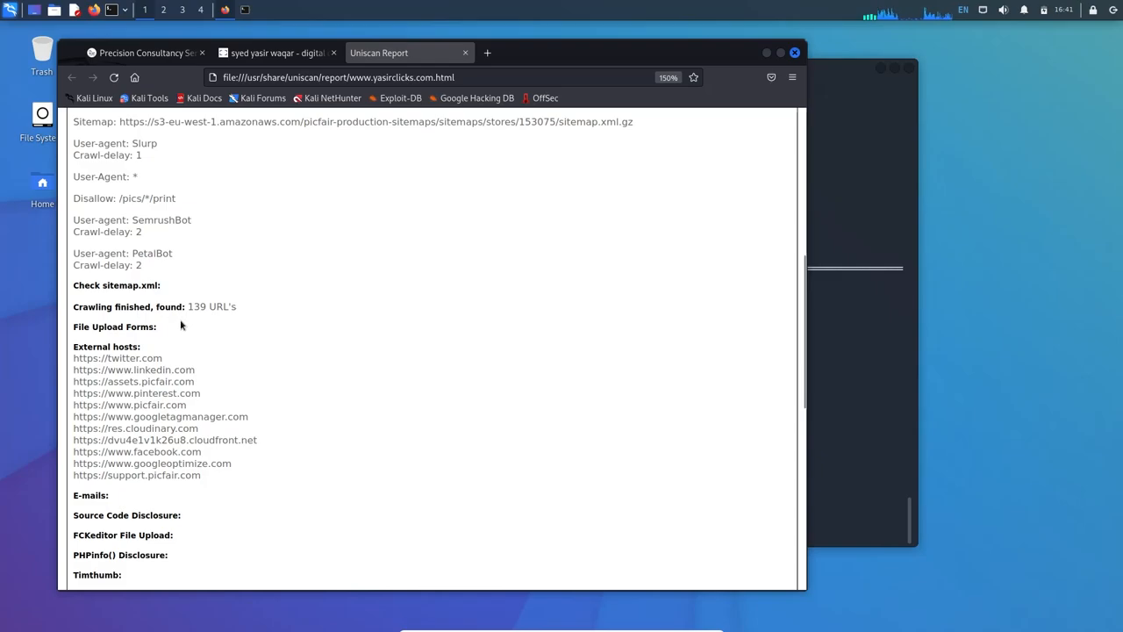
scroll("down", 3)
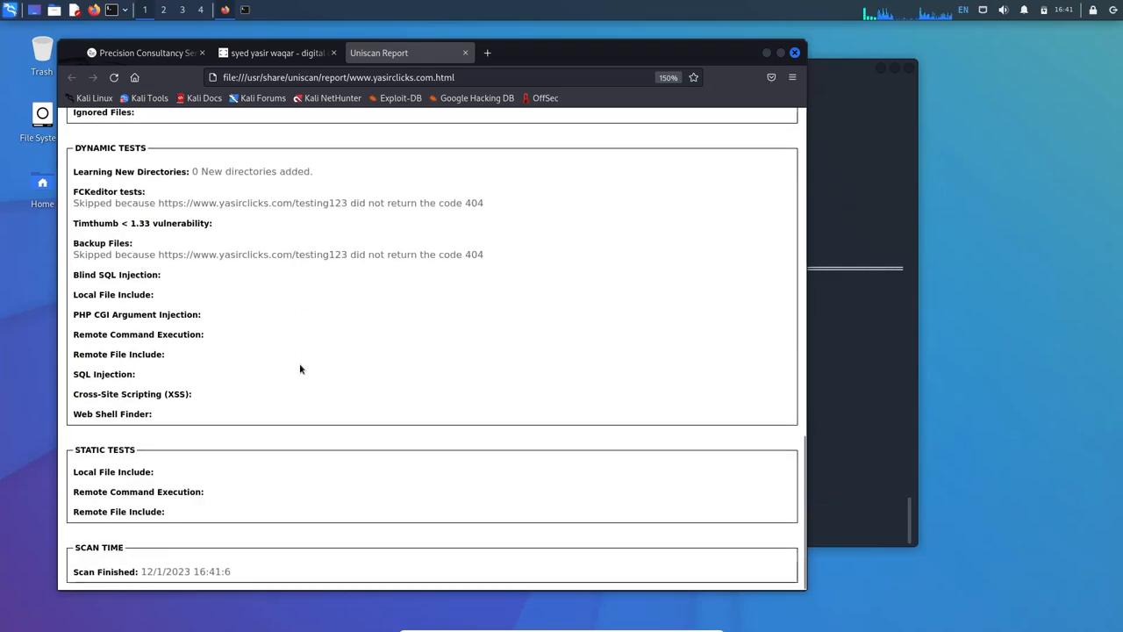
mouse_move(283, 442)
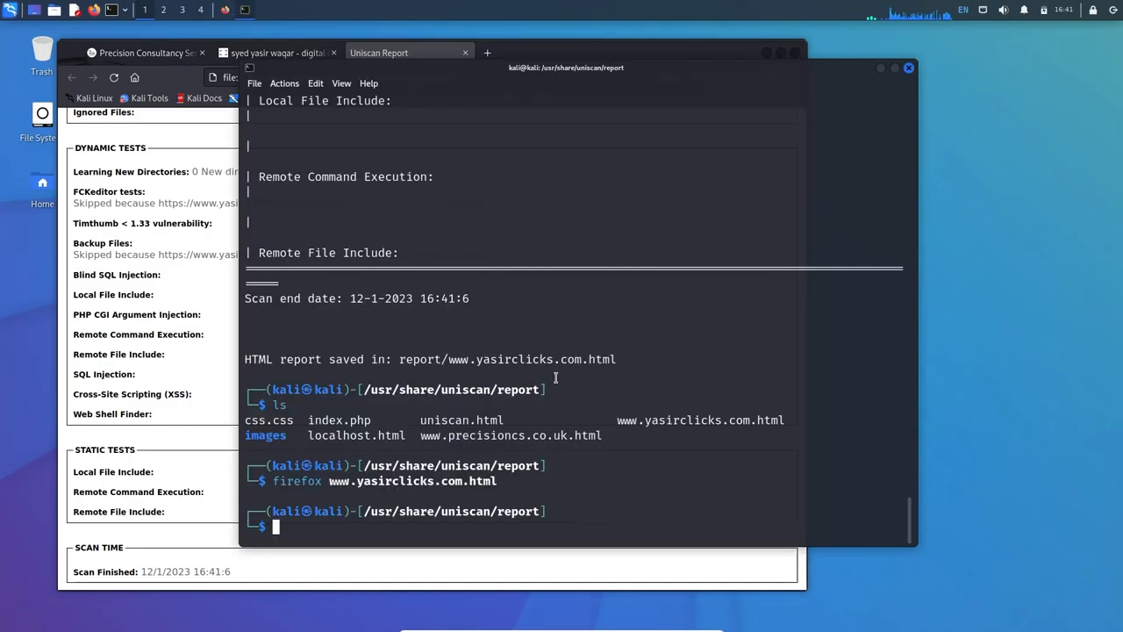
mouse_move(646, 518)
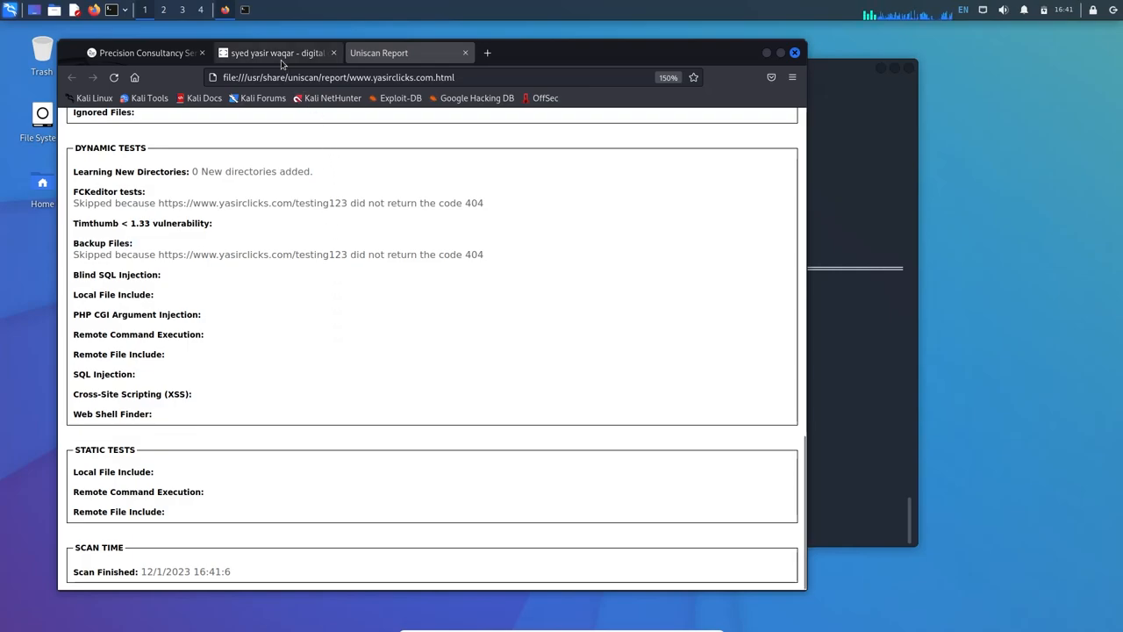
View the live yasirclicks.com photography site, then bring the terminal back to the front
left_click(277, 52)
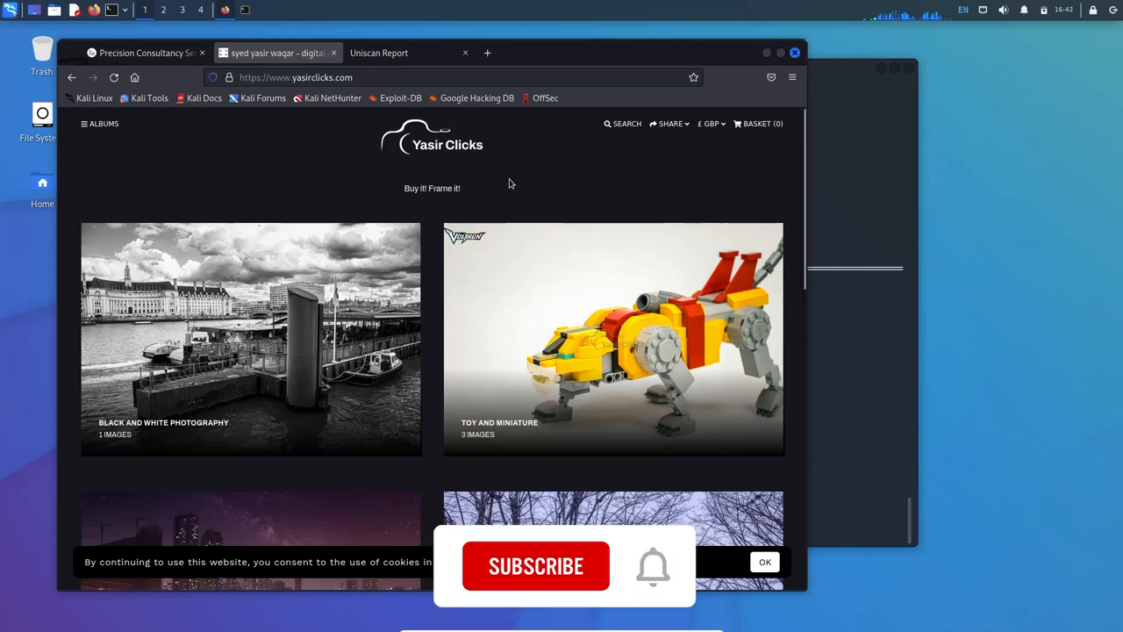
left_click(535, 565)
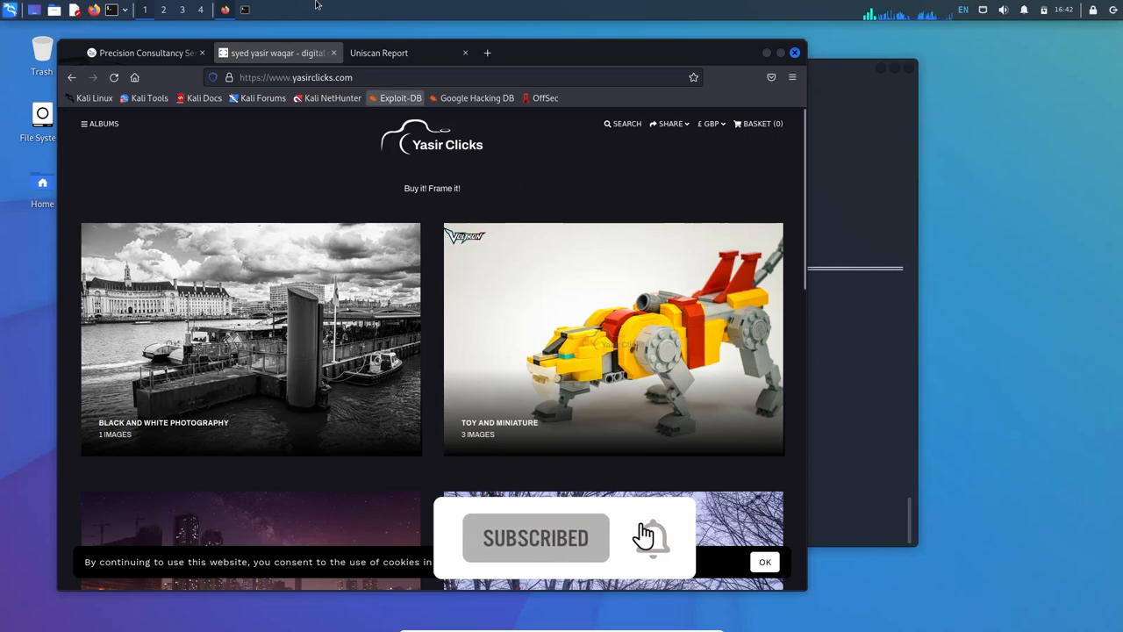
left_click(379, 53)
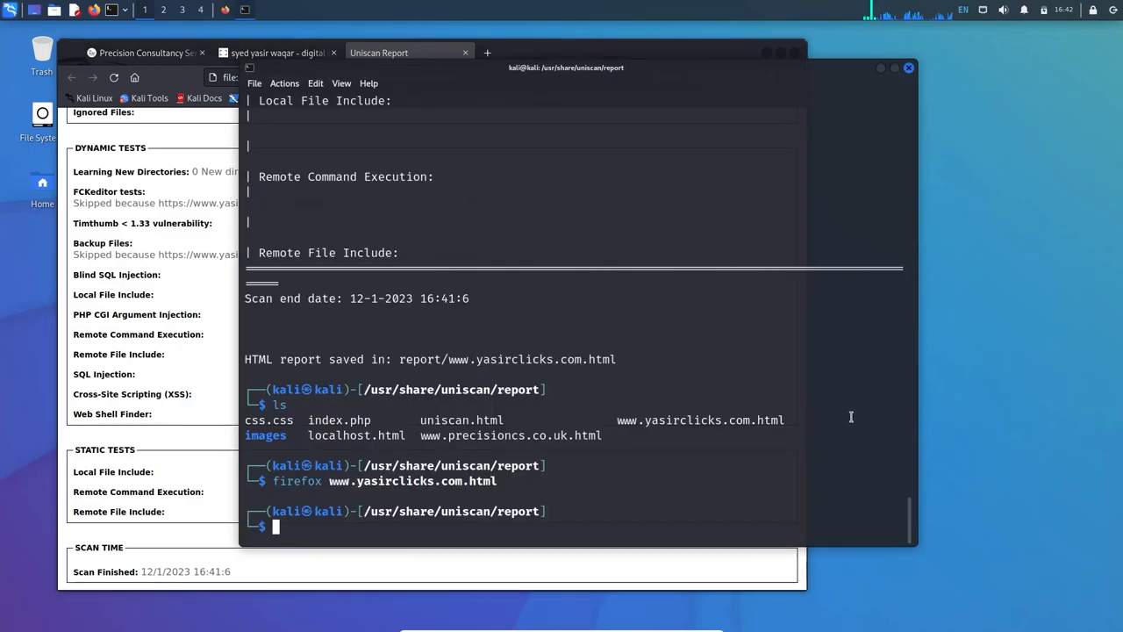
left_click(144, 53)
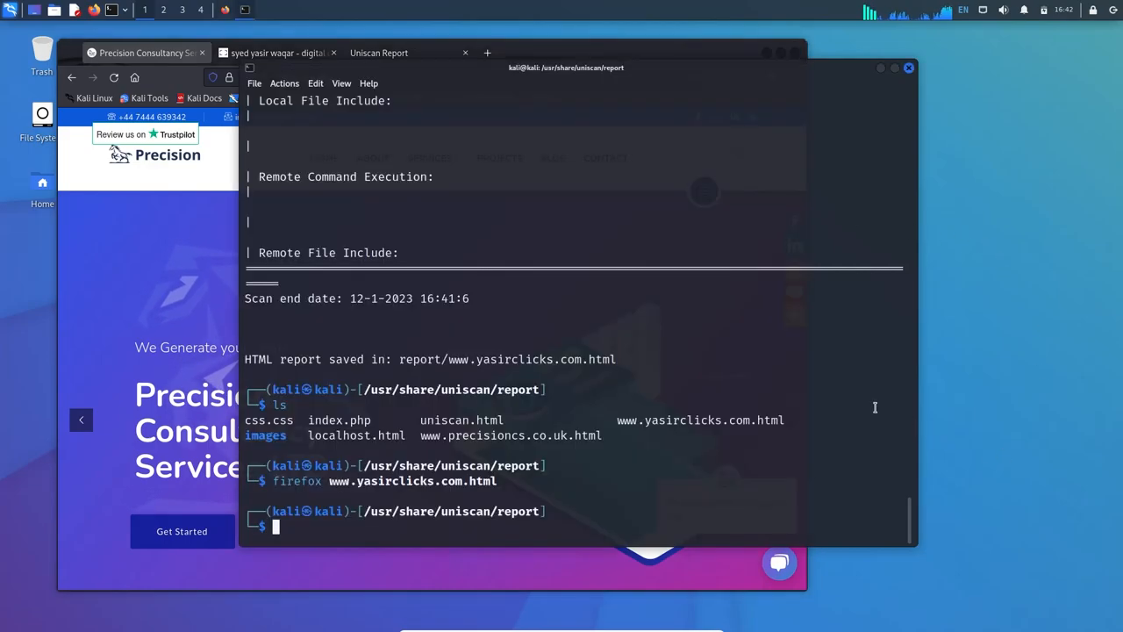
type("uniscan -i \"ip:162.210.102.220\"")
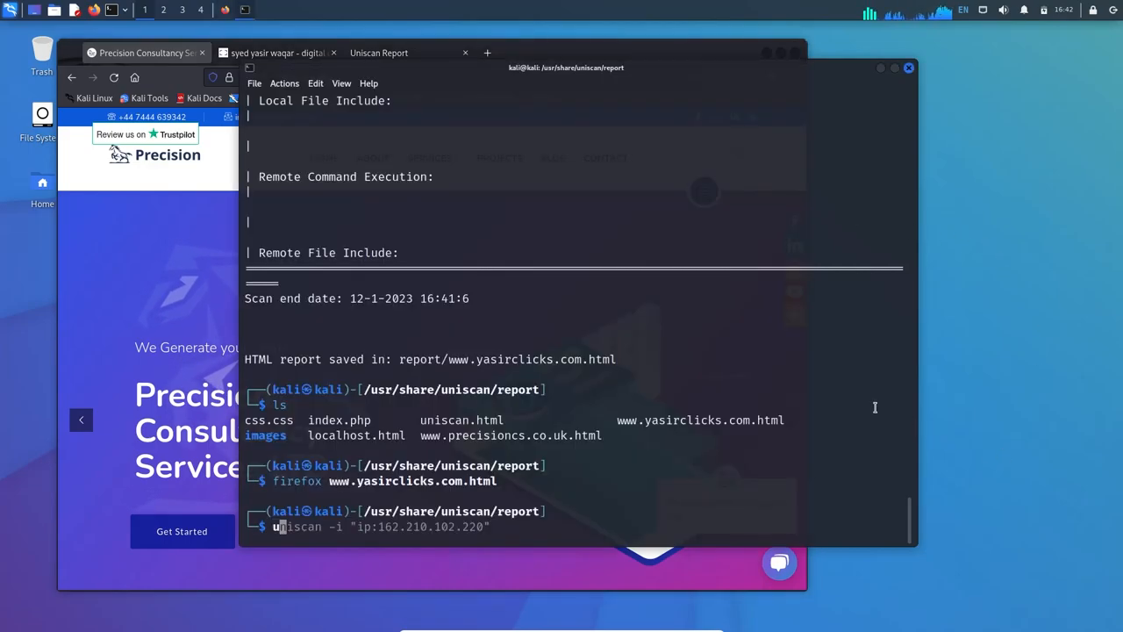
type("sudo uniscan -u https://www.yasirclicks.com -qweds")
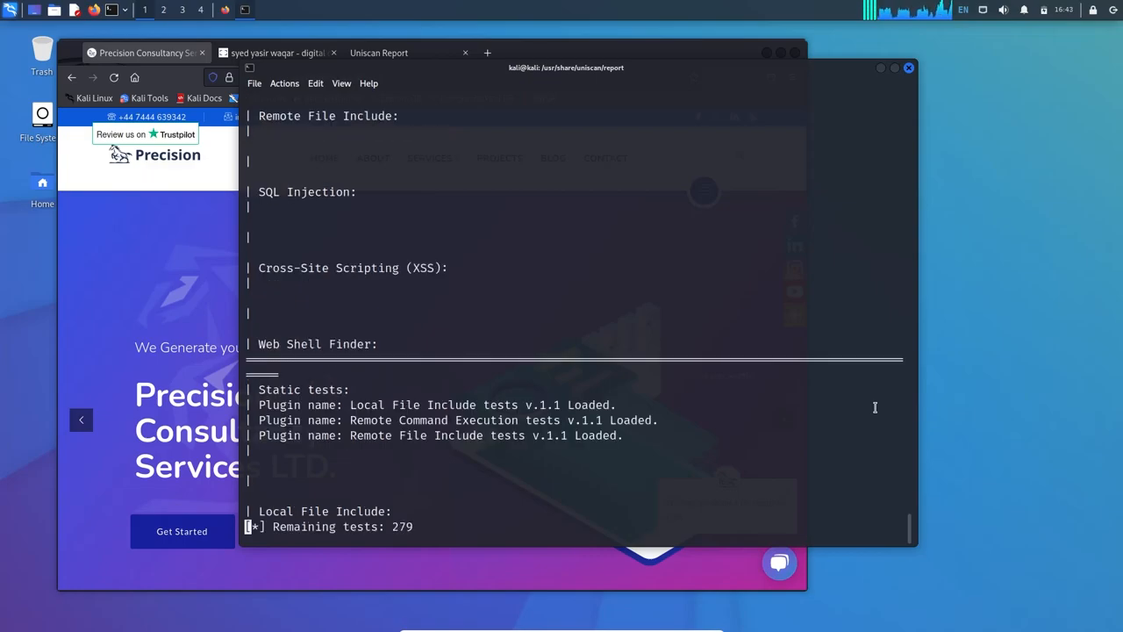
scroll("down", 3)
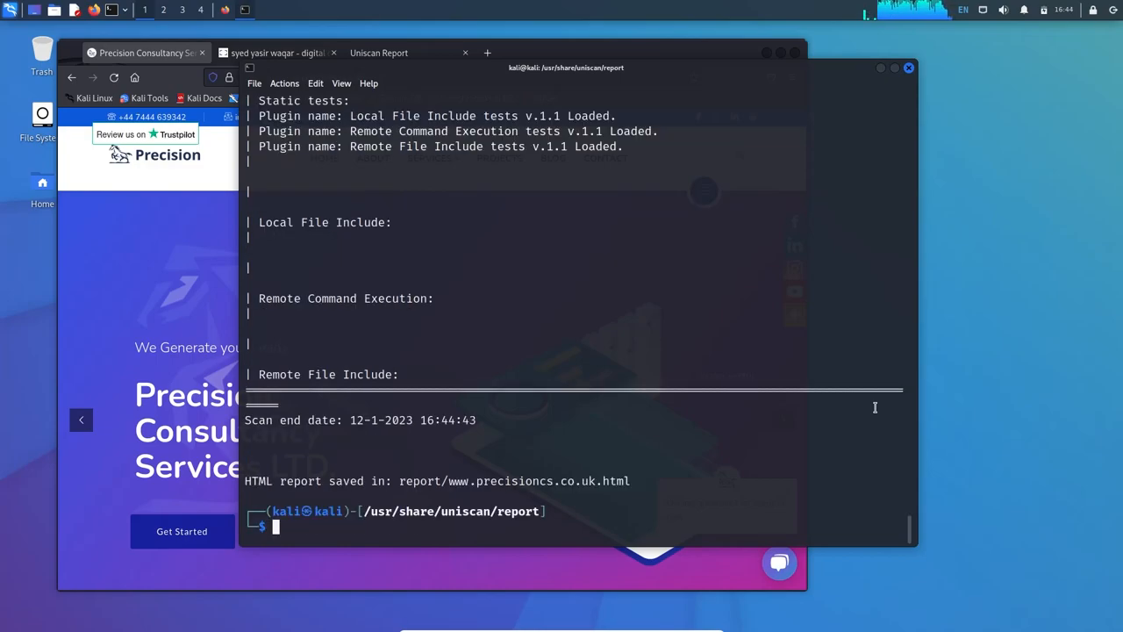
type("ls")
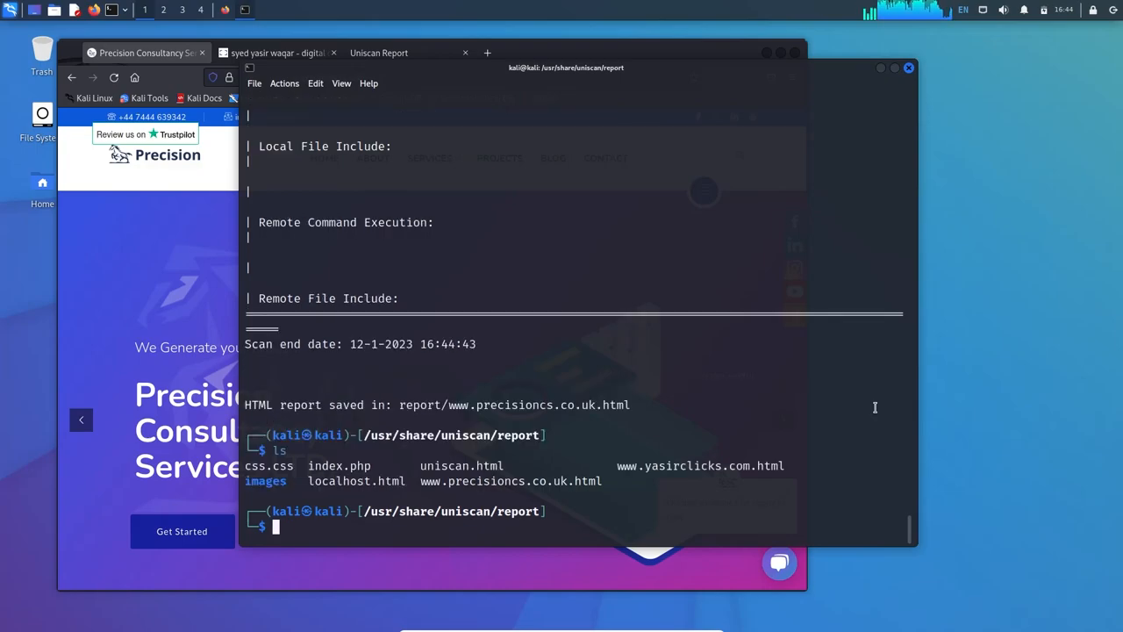
type("firefox www.yasirclicks.com.html")
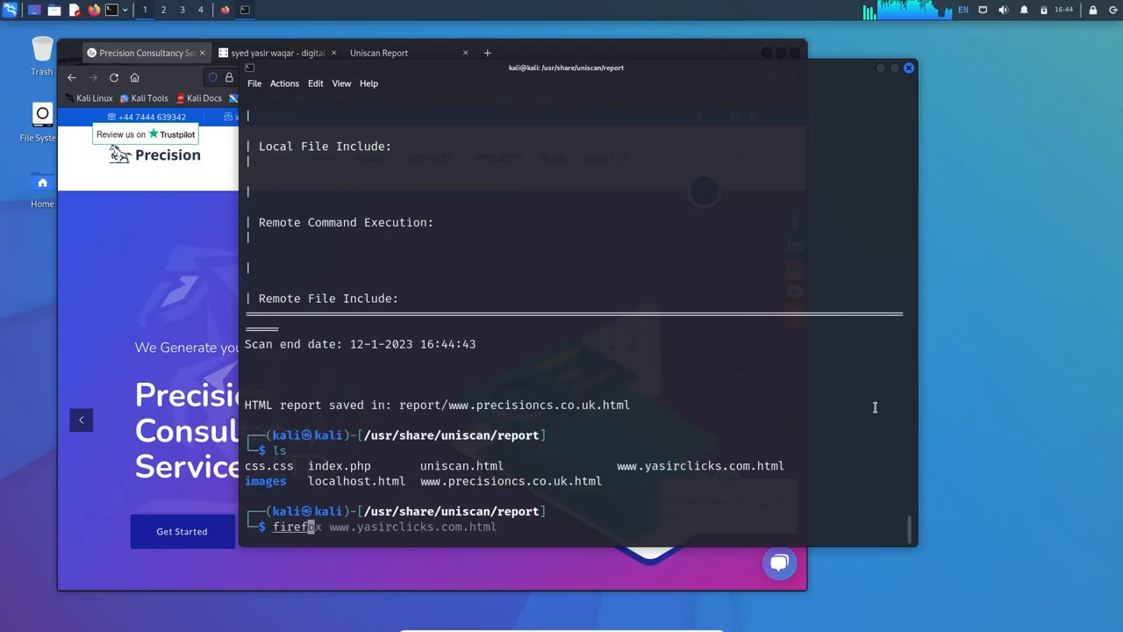
mouse_move(358, 527)
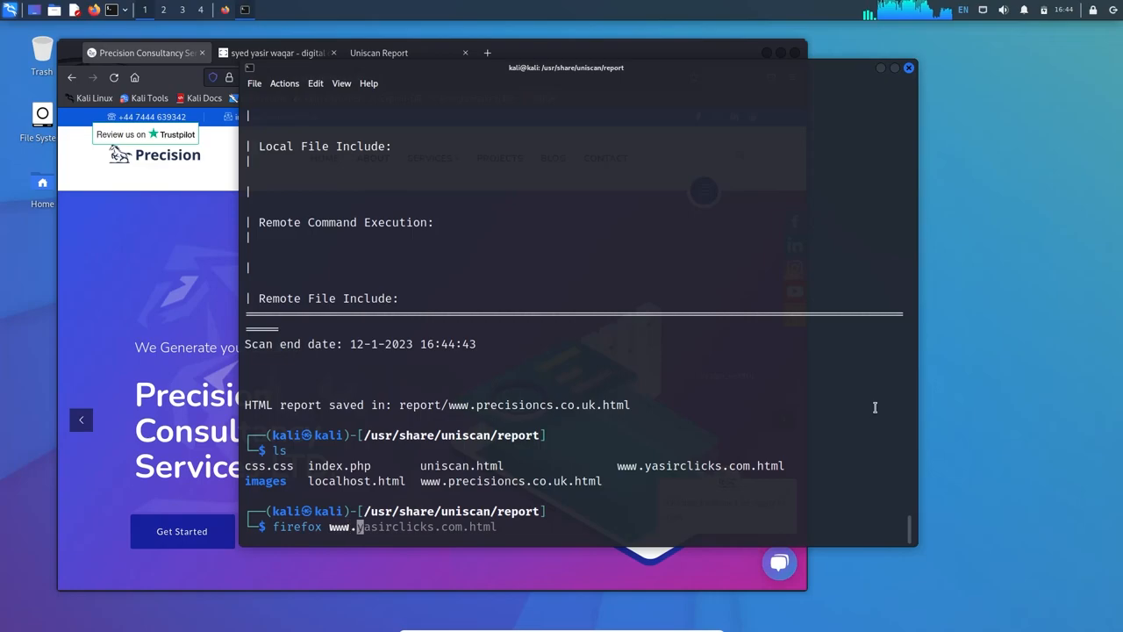
type("www.precisioncs.co.uk.html")
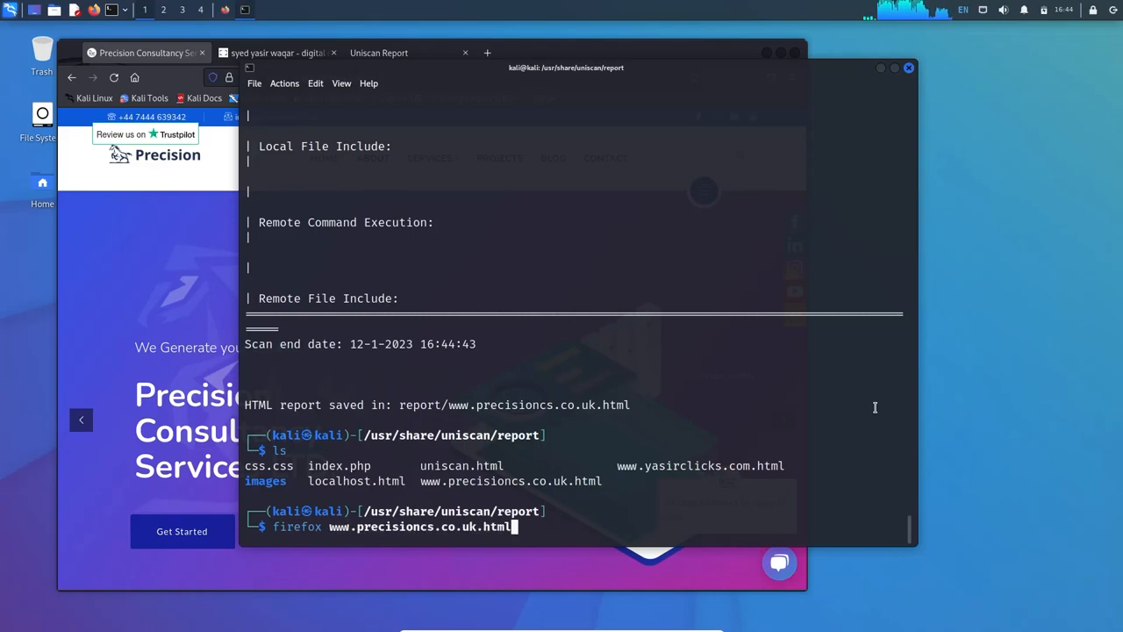
key("Return")
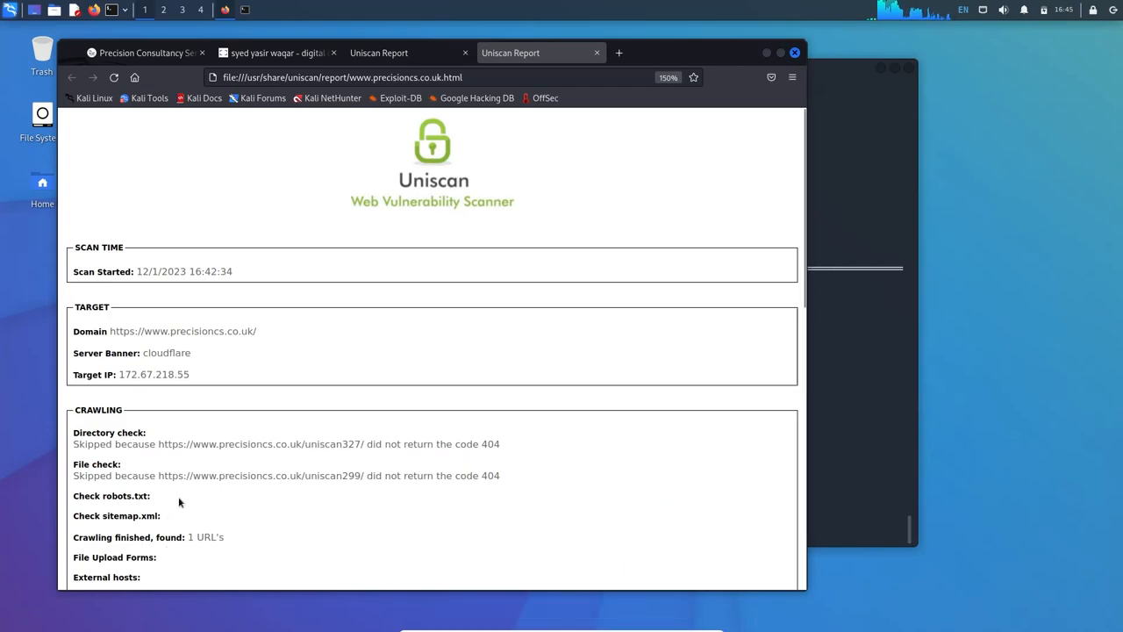
Scroll the precisionscs.co.uk report down to its empty Dynamic and Static Tests and 16:44:43 finish time
scroll("down", 3)
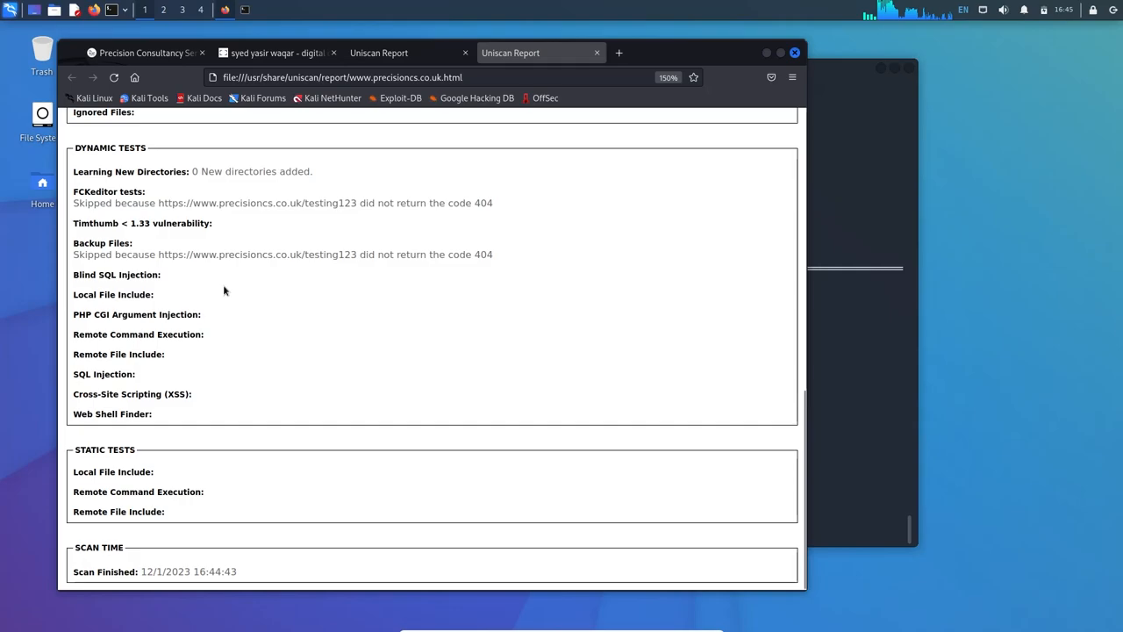
mouse_move(246, 351)
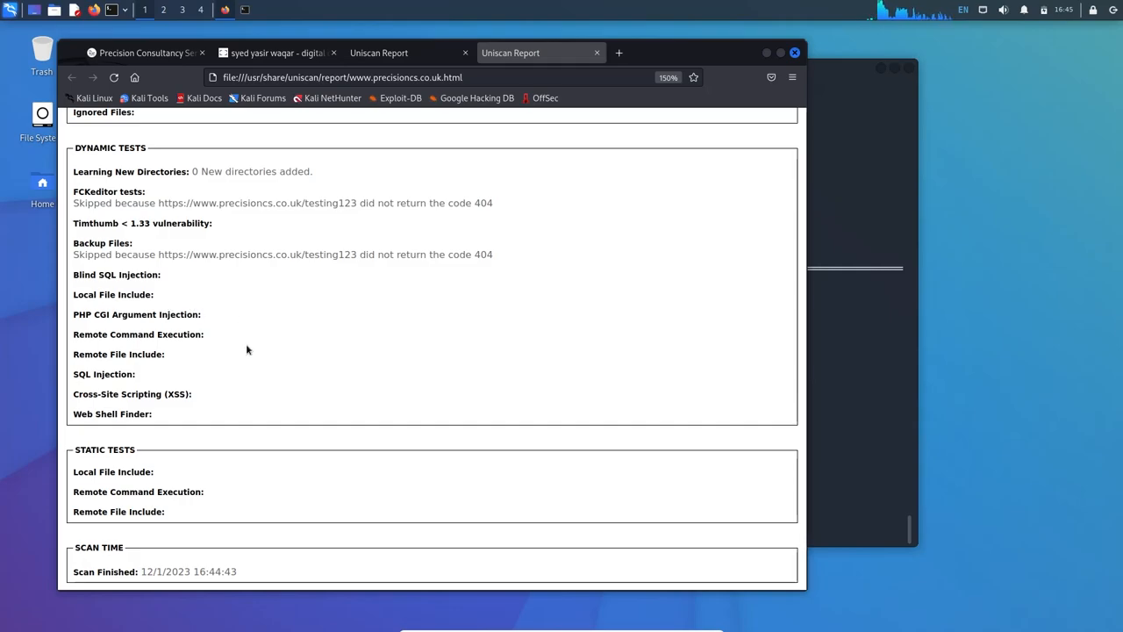
mouse_move(639, 351)
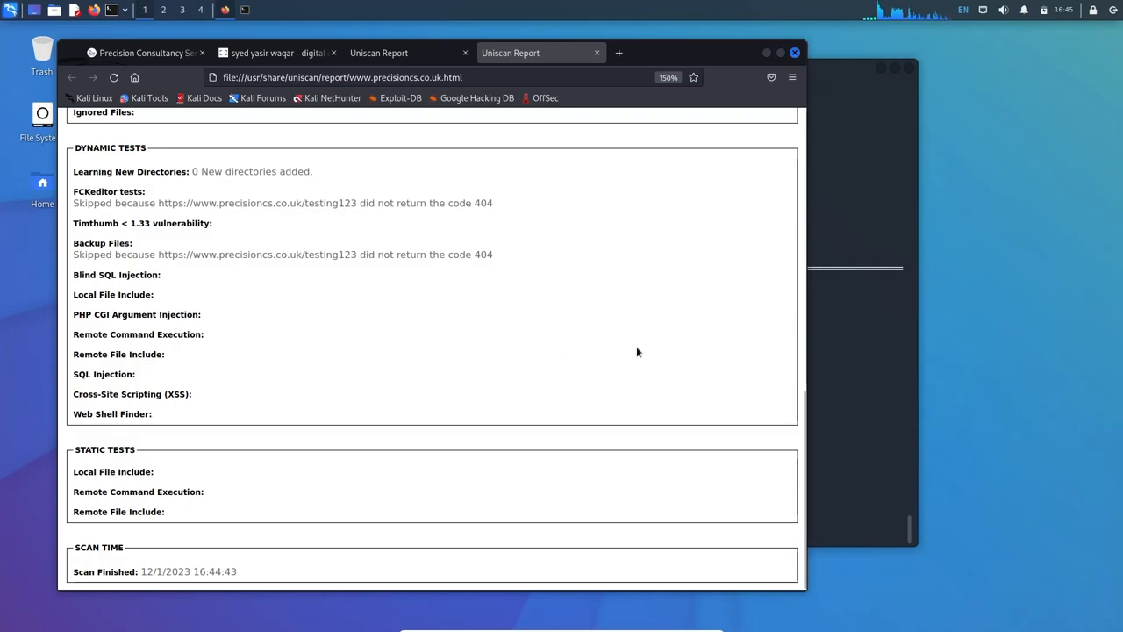
mouse_move(565, 356)
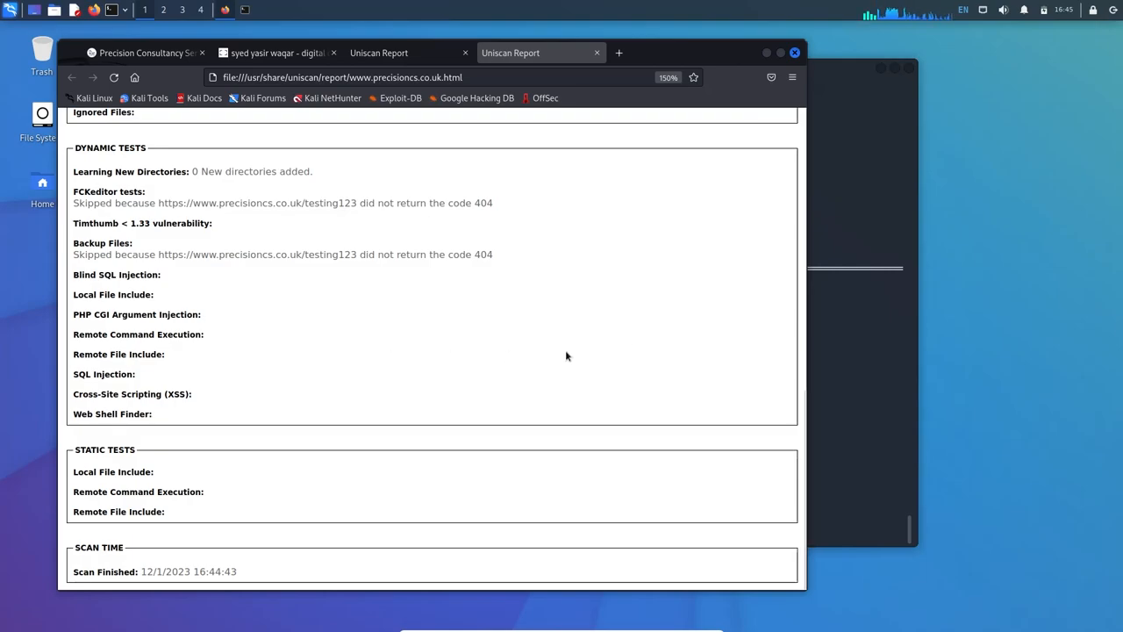
mouse_move(831, 431)
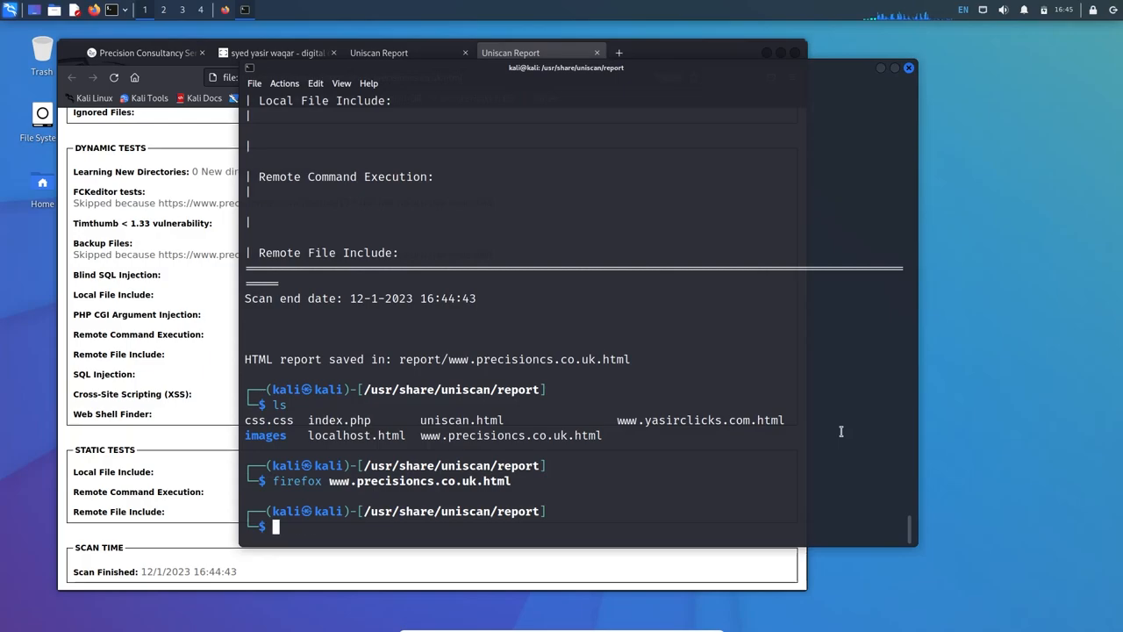
Run uniscan -i "ip:162.210.102.220", then rerun it with sudo, finding 0 sites
type("uniscan -i \"ip:162.210.102.220\"")
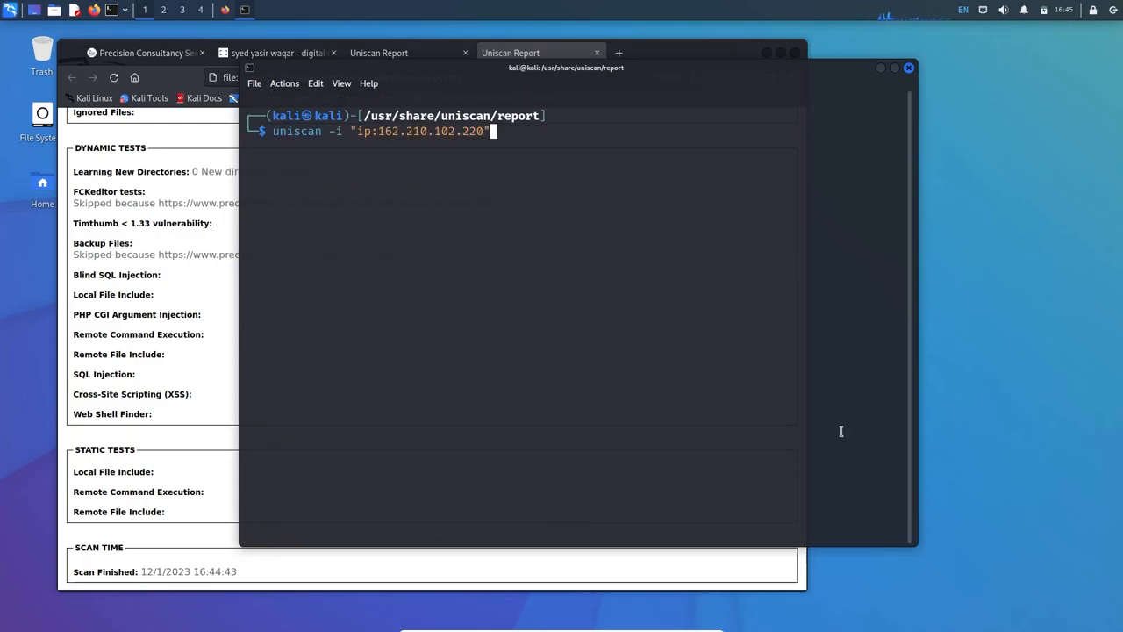
key("BackSpace")
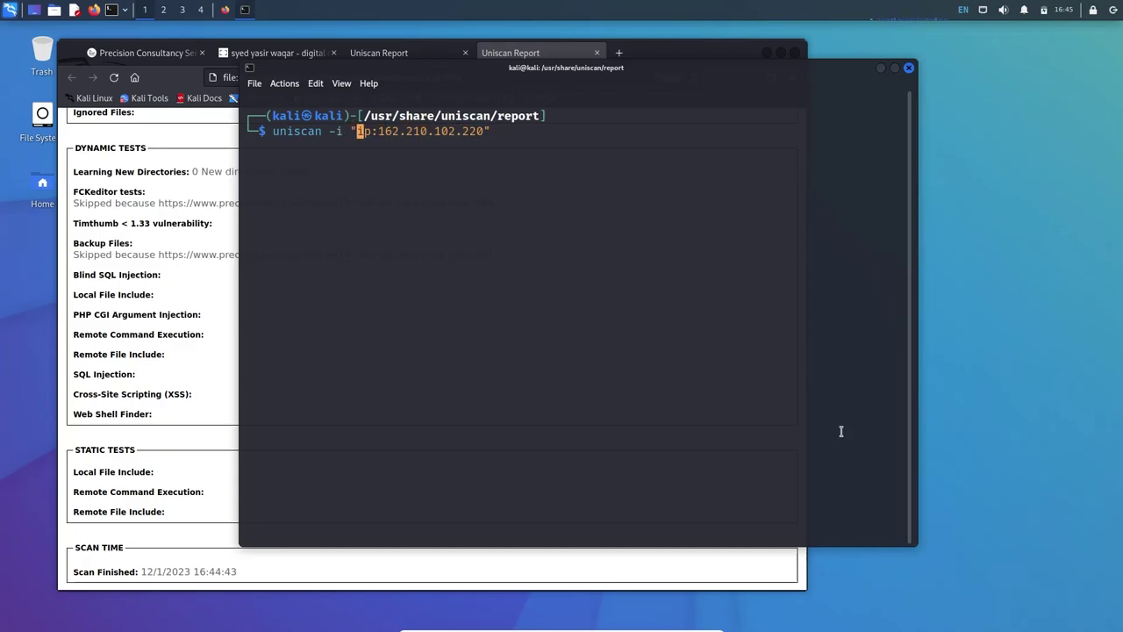
type("ip")
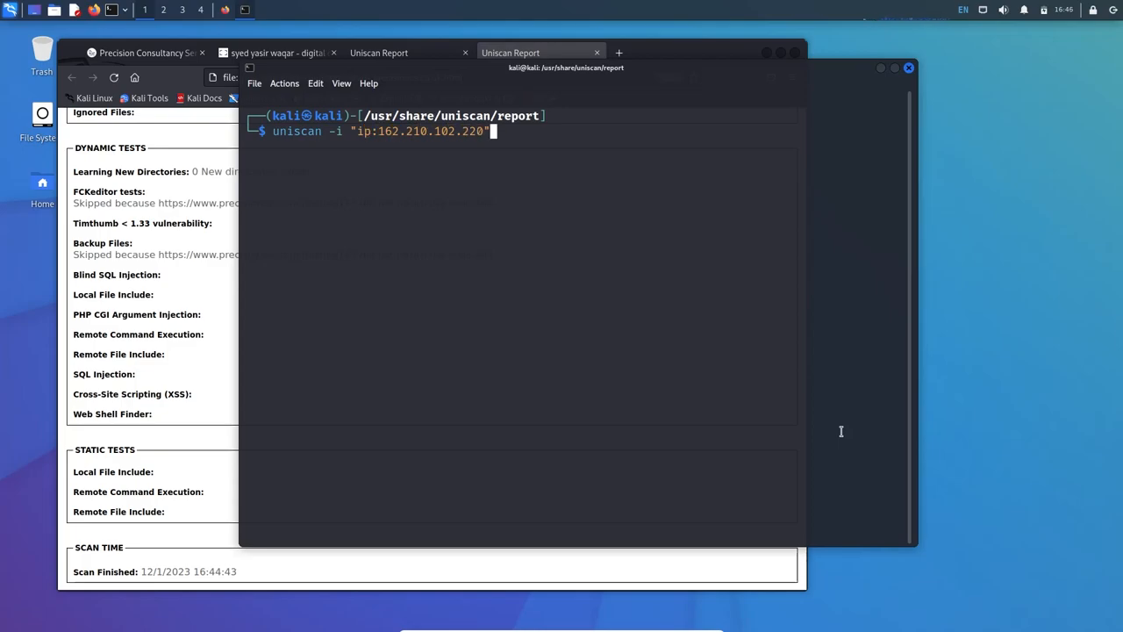
key("Return")
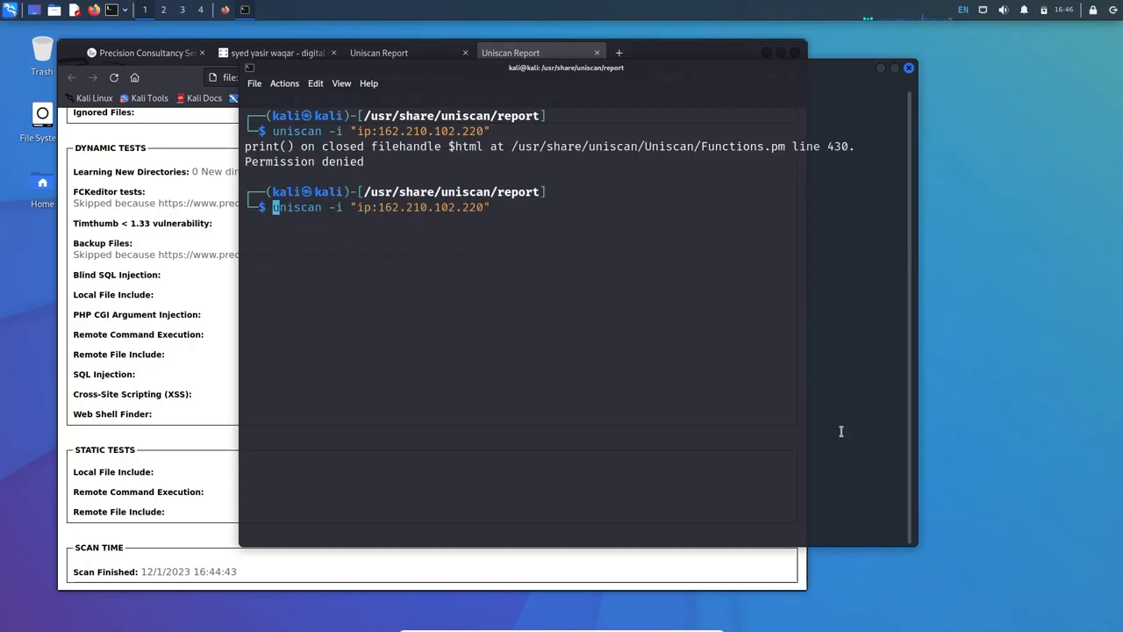
type("sudo ")
key("Return")
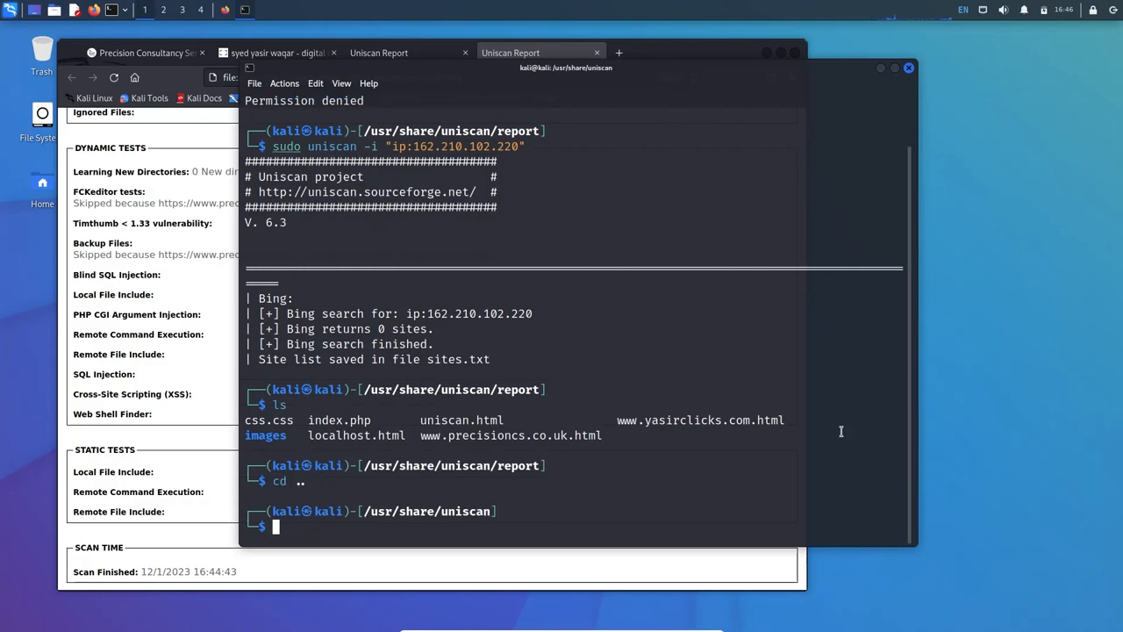
List the folder, view sites.txt in leafpad, delete it with sudo rm, and retype the sudo IP search
type("ls")
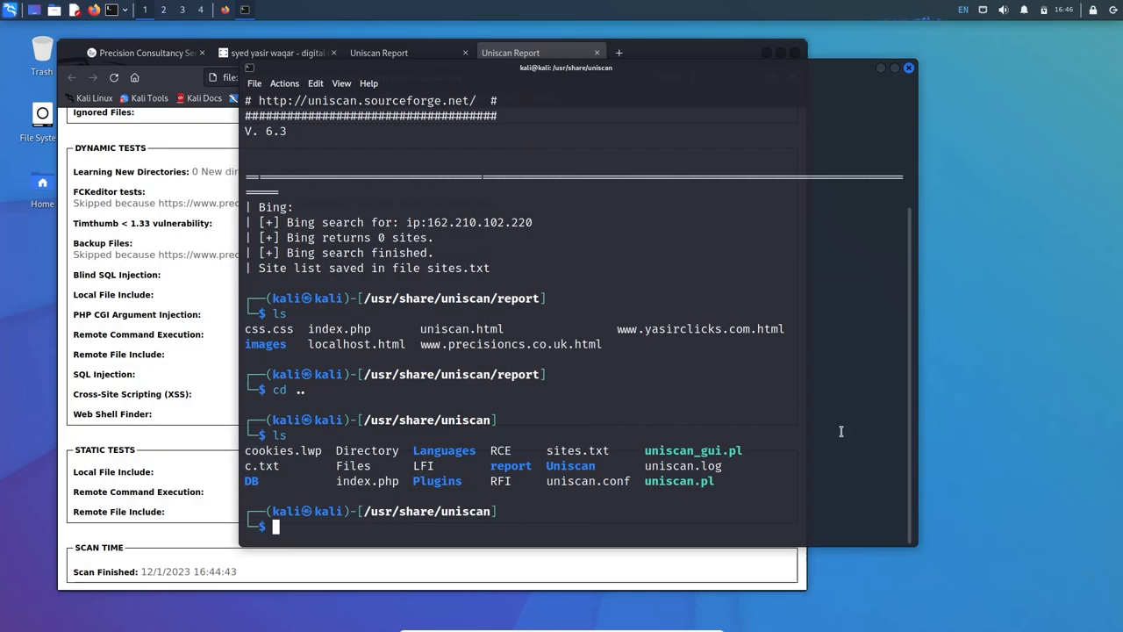
type("leafpad sites.txt")
type("sudo rm sites.")
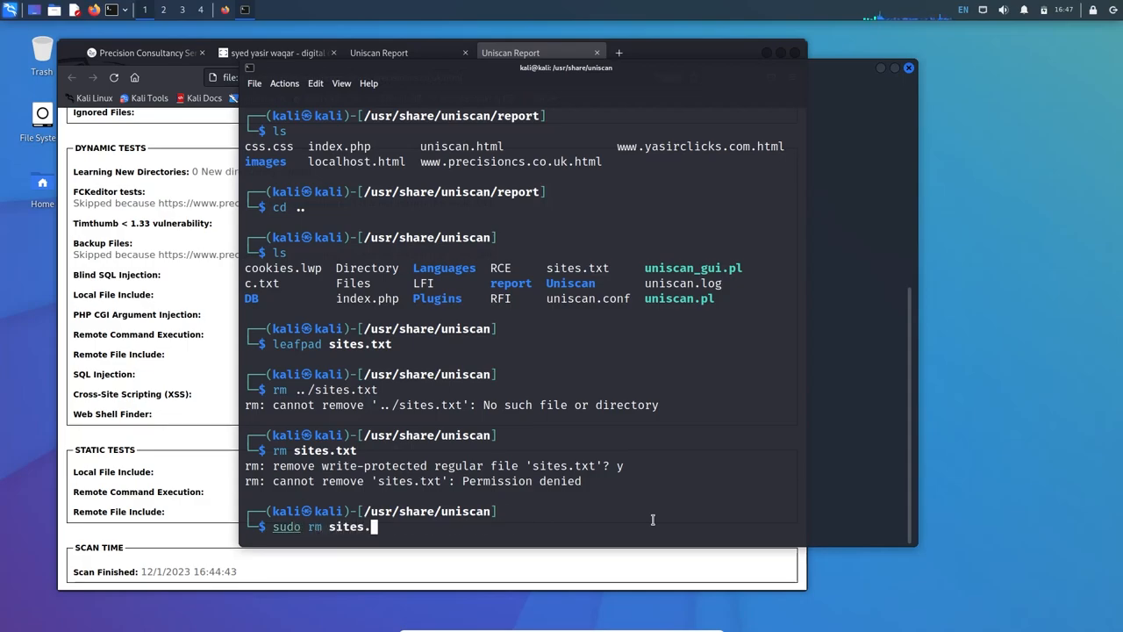
type("txt")
key("Return")
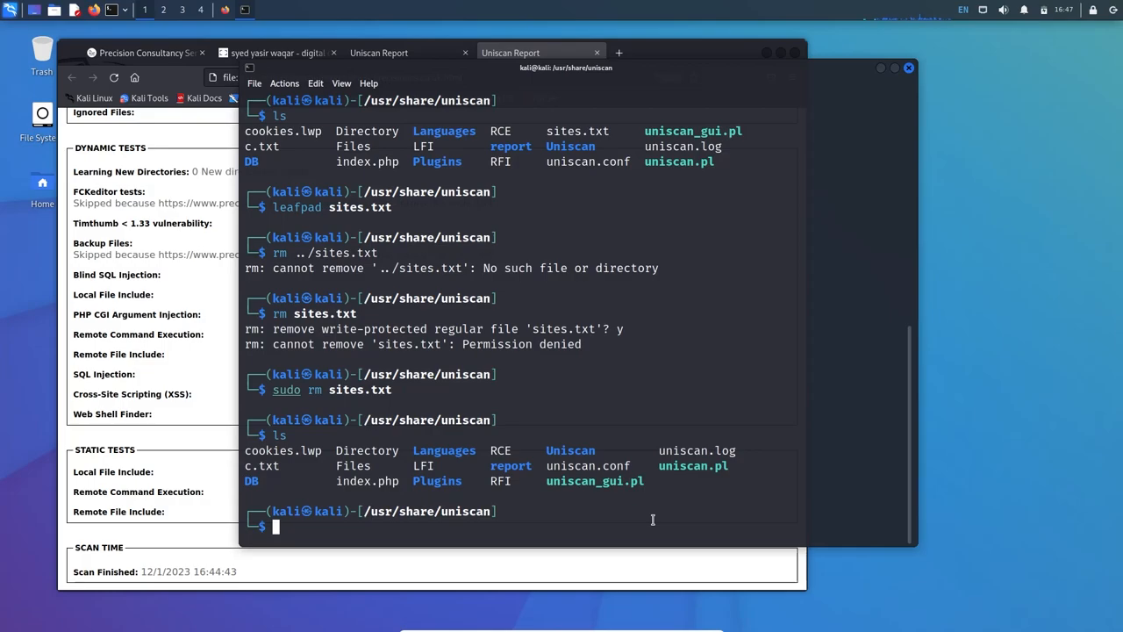
type("sudo uniscan -i \"ip:162.210.102.220\"")
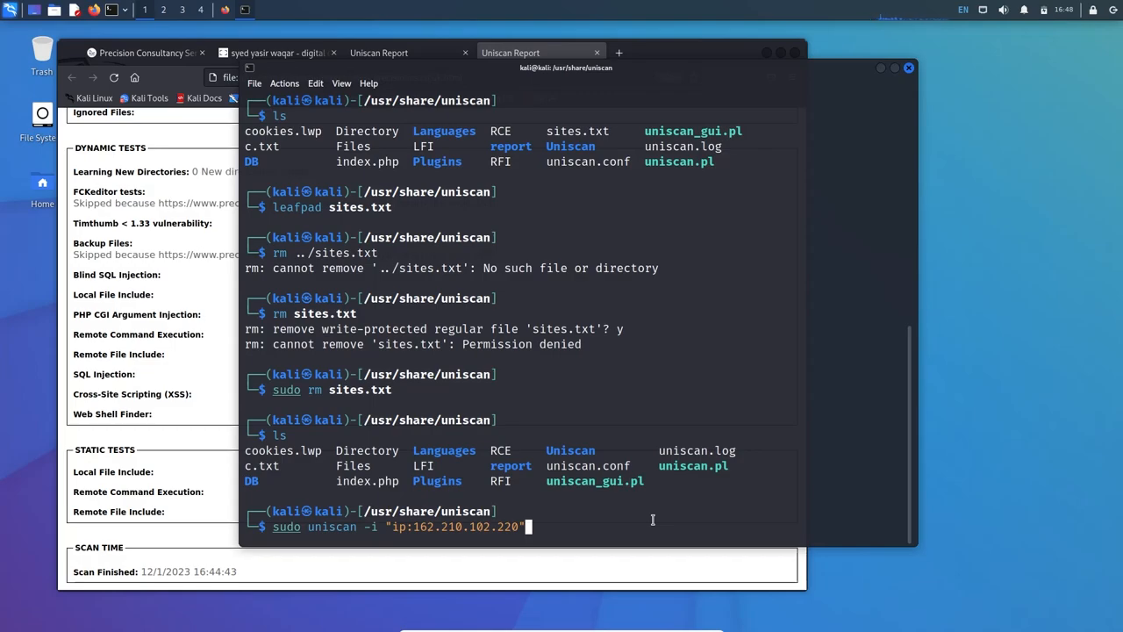
Rerun the sudo Bing search for ip:162.210.102.220, check the recreated sites.txt in leafpad is empty, and close it
key("Return")
type("ls")
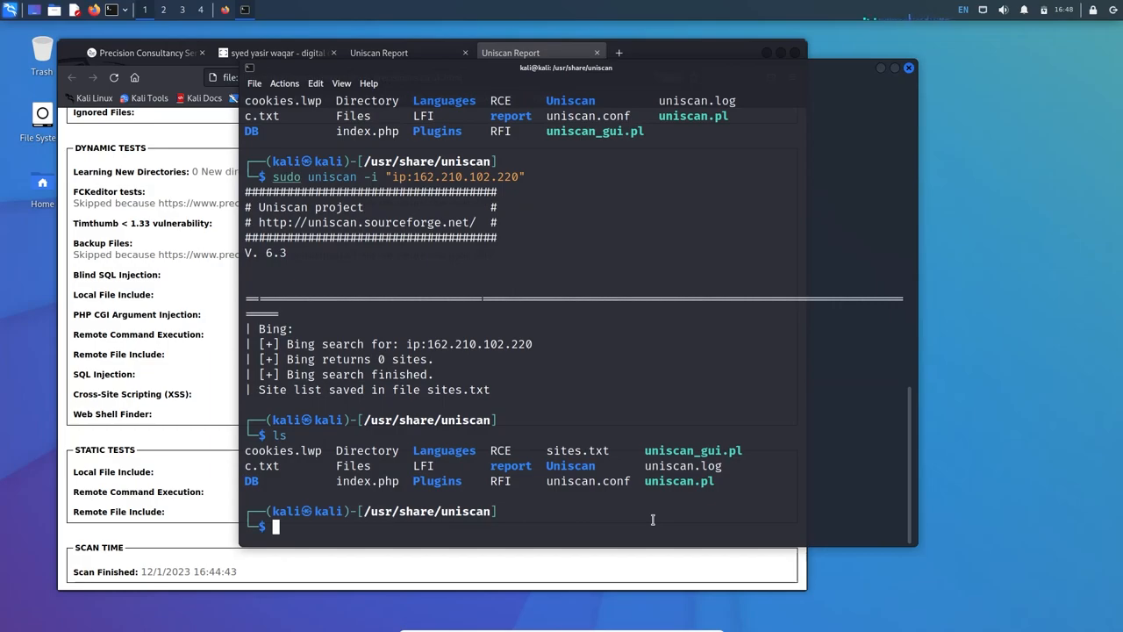
type("leafpad sites.txt")
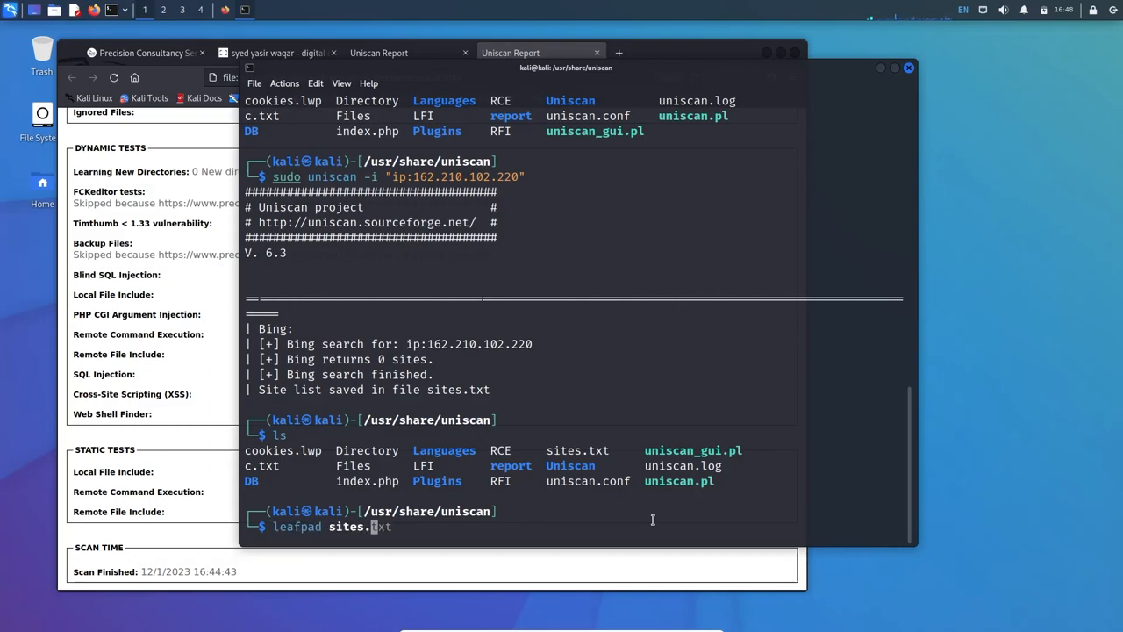
key("Return")
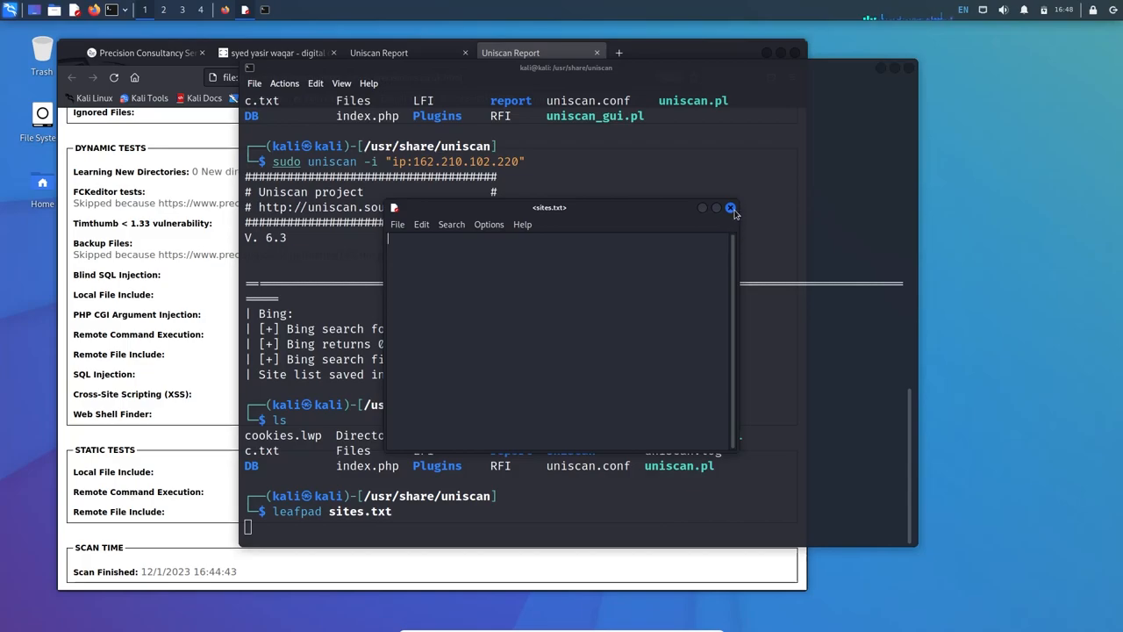
left_click(730, 207)
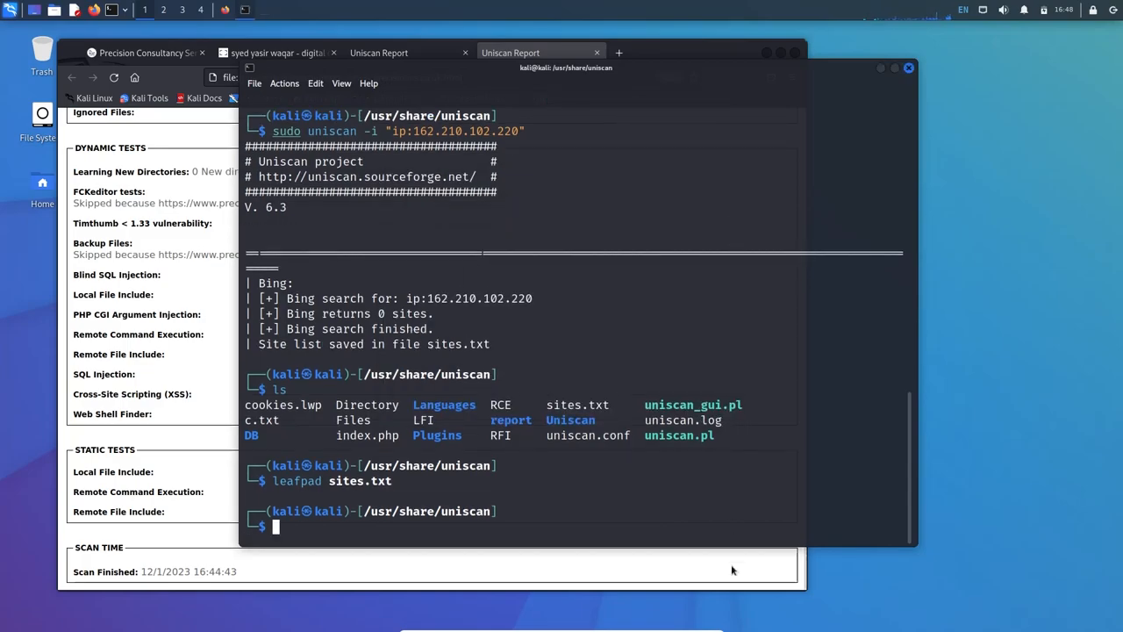
type("cla")
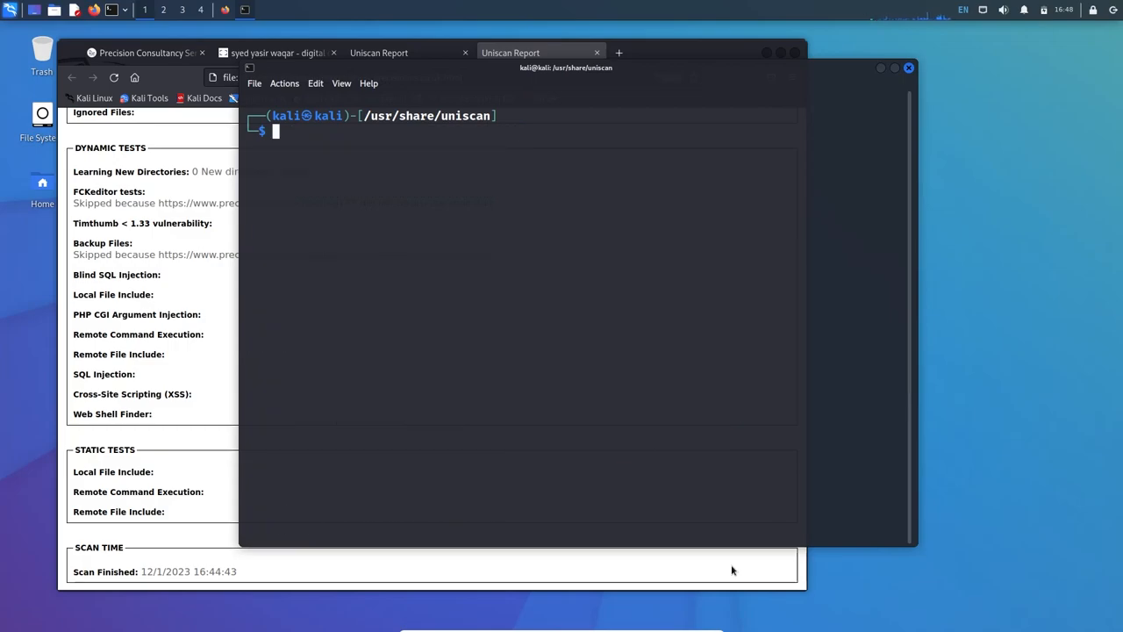
Remove the empty sites.txt again and retype uniscan -i "ip:162.210.102.220"
type("rm sites.txt")
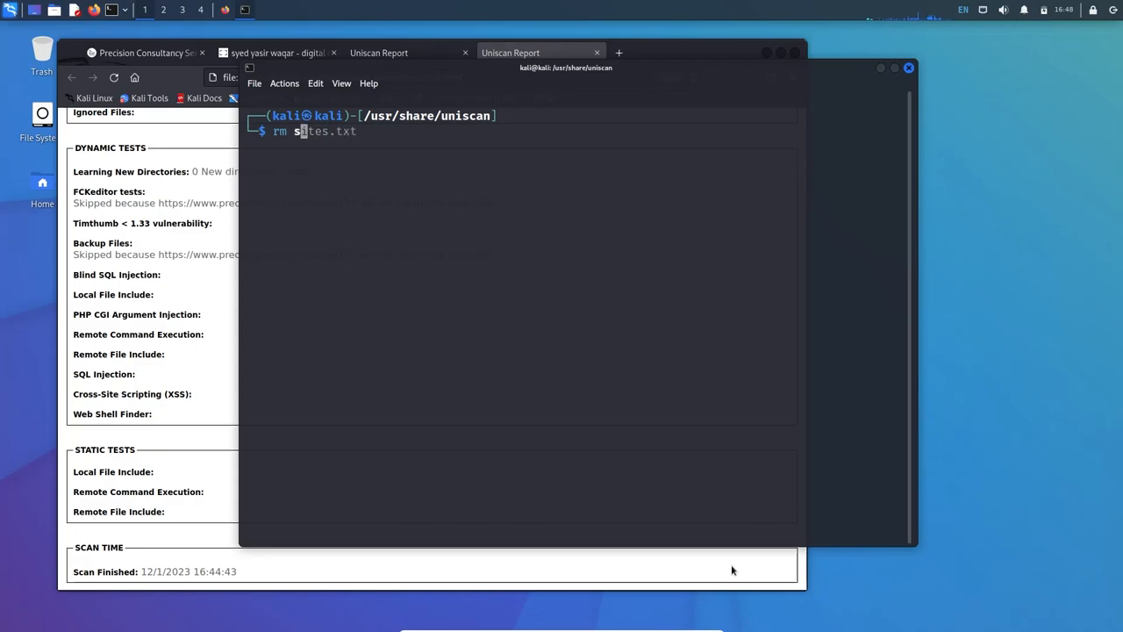
key("Return")
type("sudo rm sites.txt")
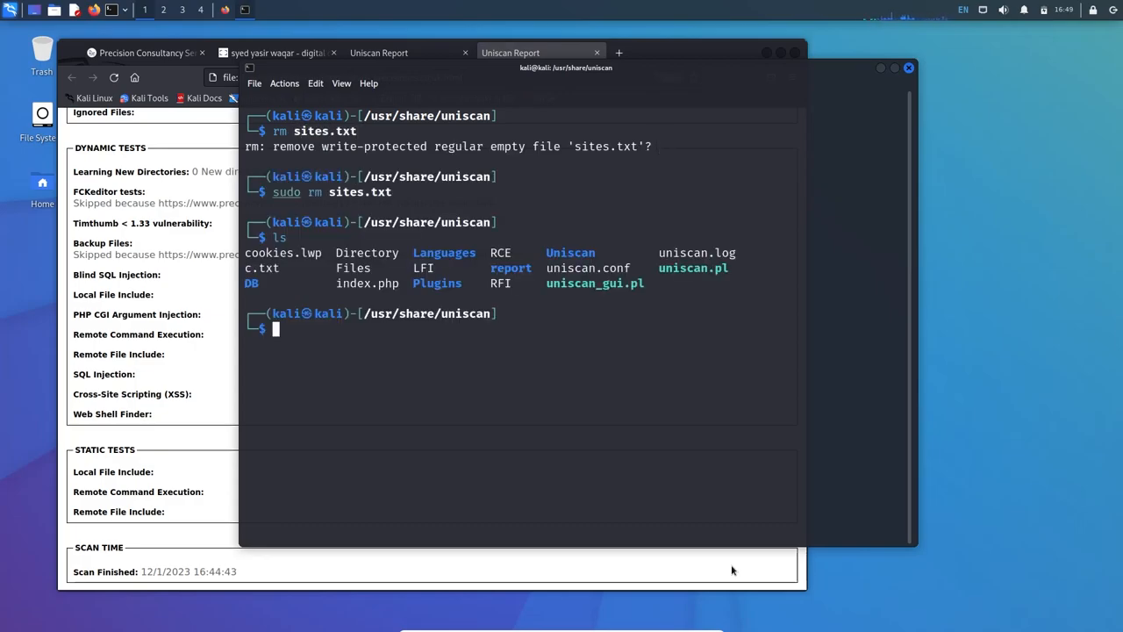
type("uniscan -i \"ip:162.210.102.220\"")
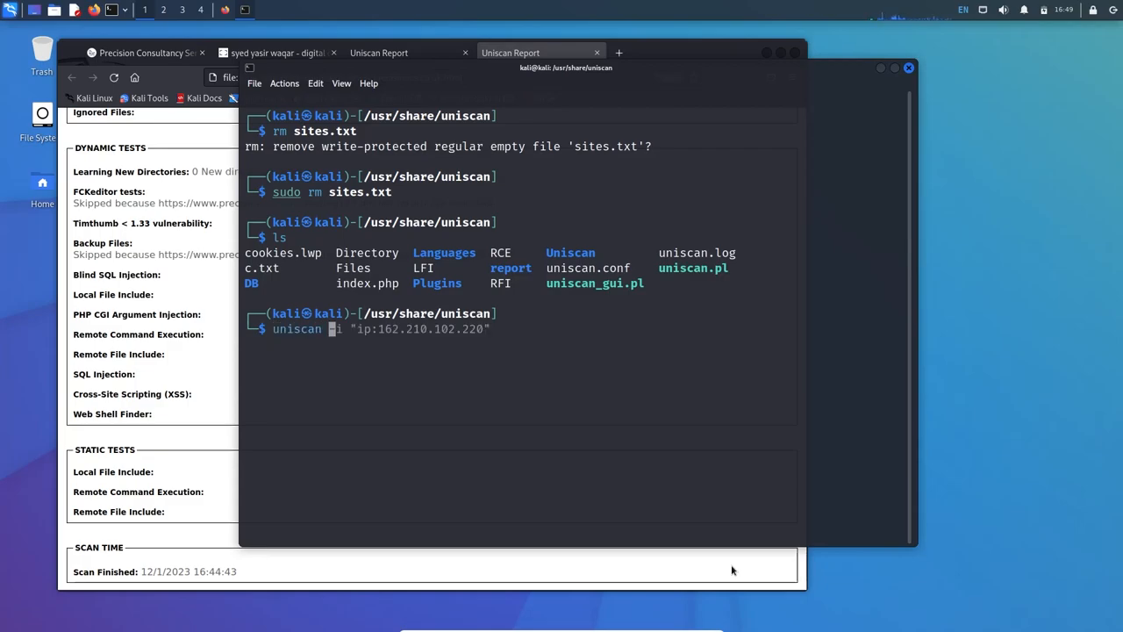
Run the Uniscan Bing dork search uniscan -i "inurl:index.php?id=", which is denied without root
type("i")
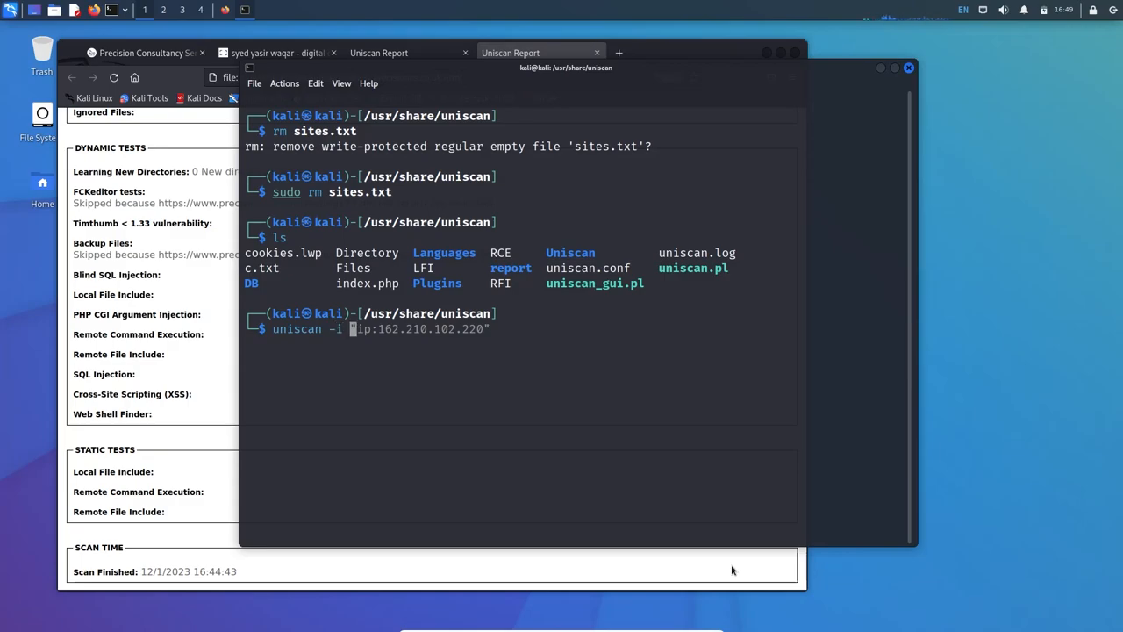
type("\"")
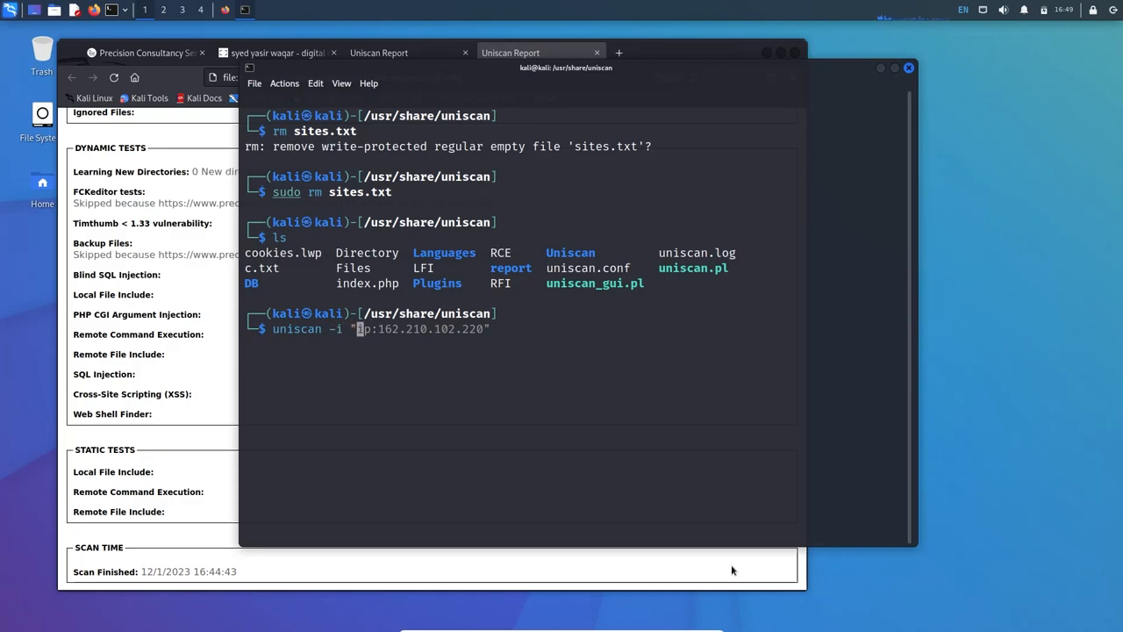
type("inurl")
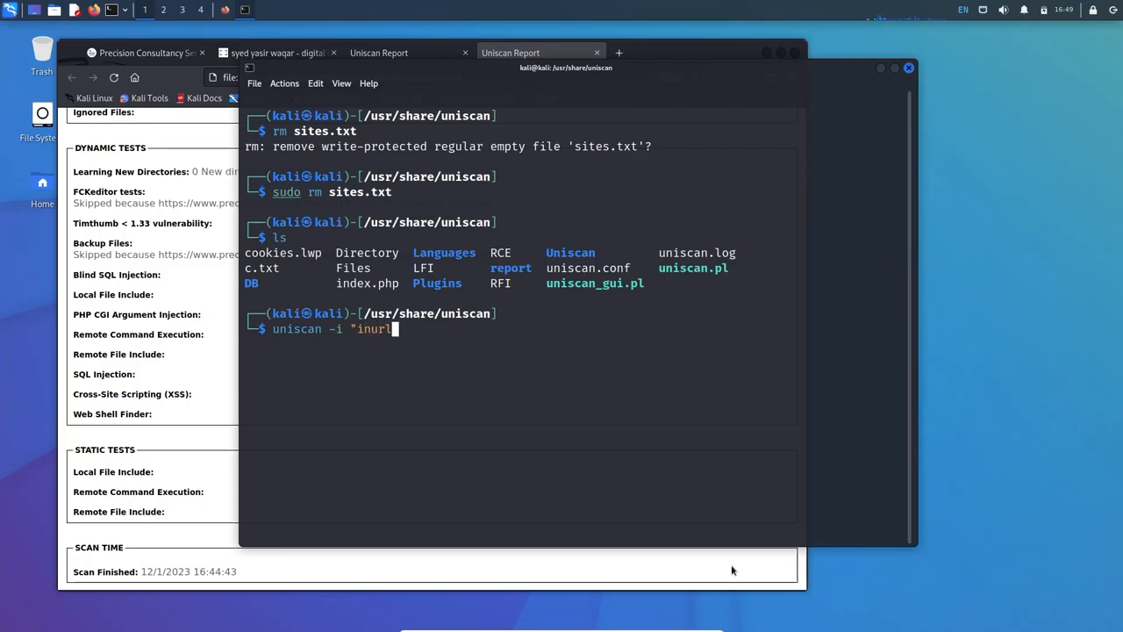
type(":")
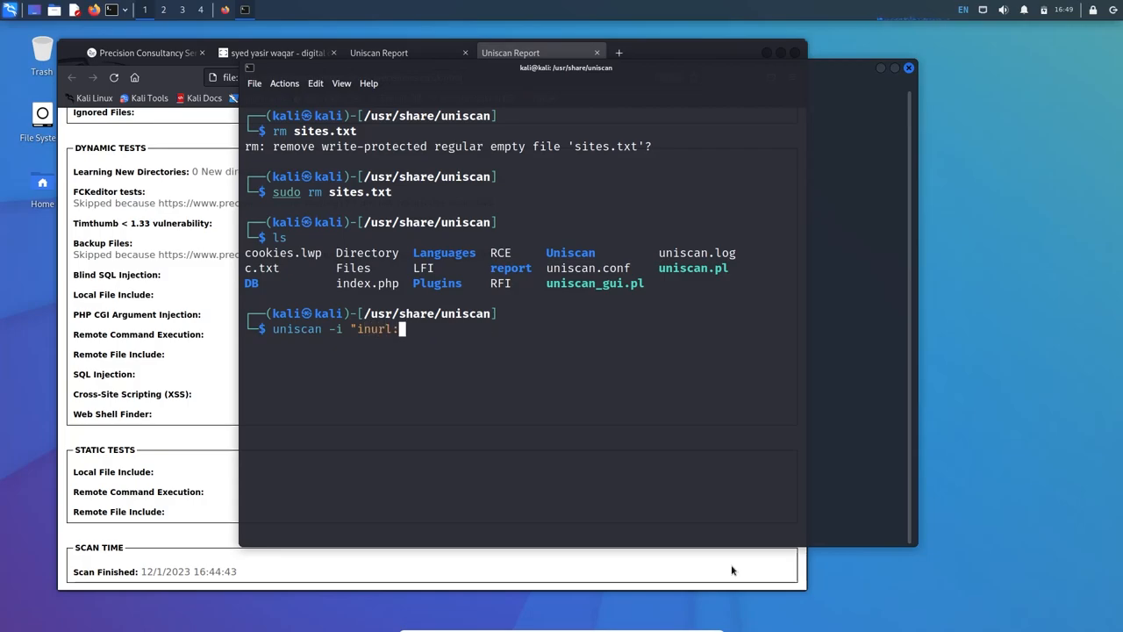
type("index")
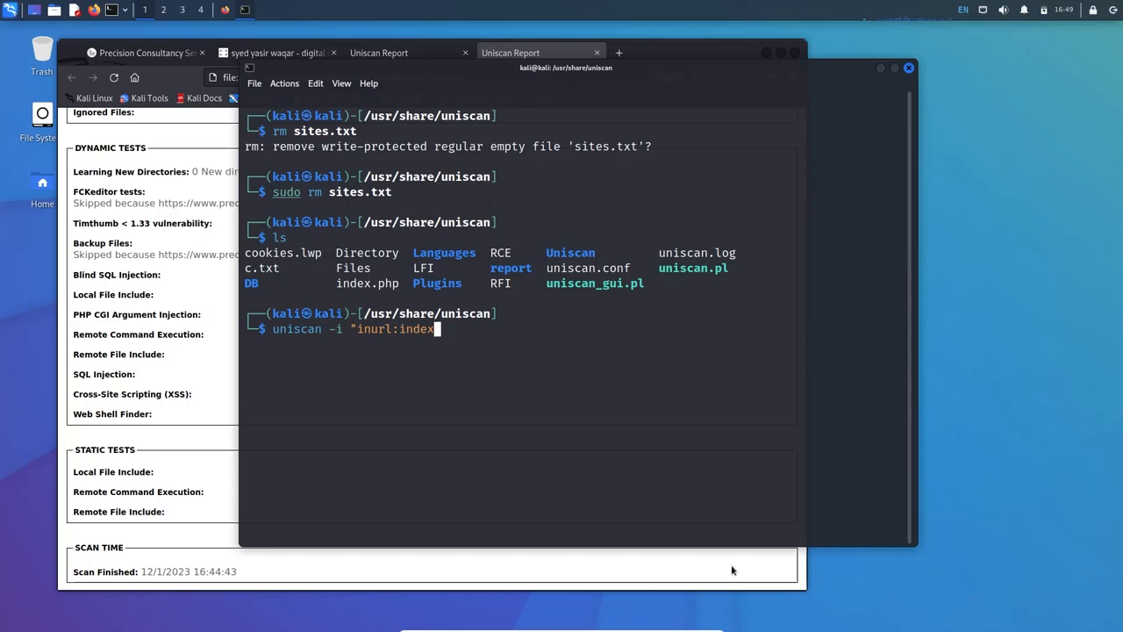
type("php")
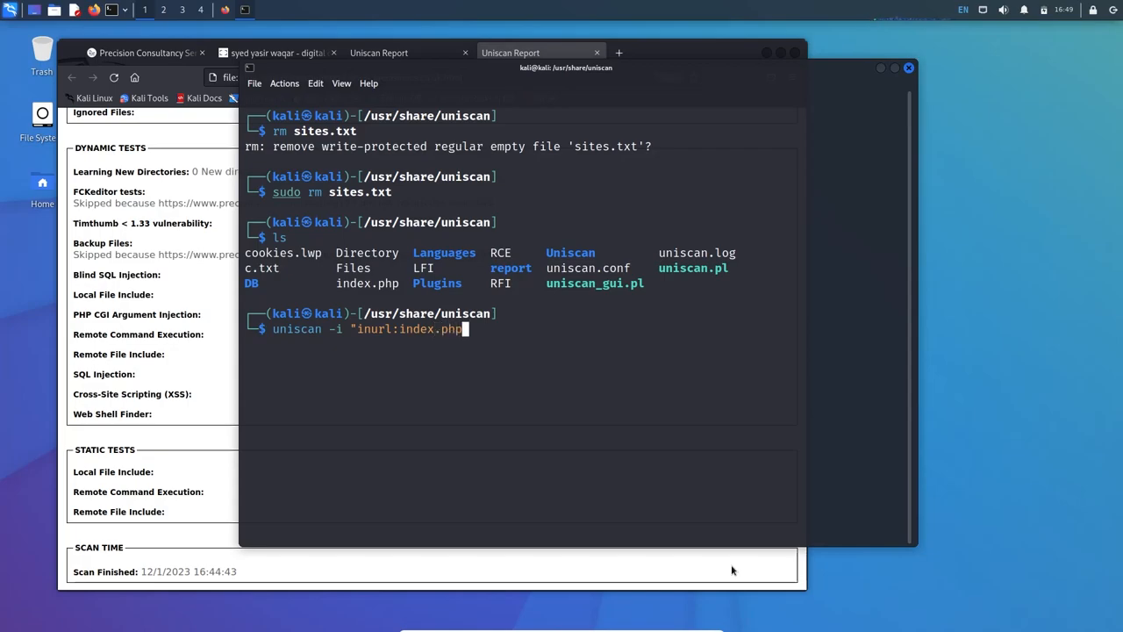
type("?i")
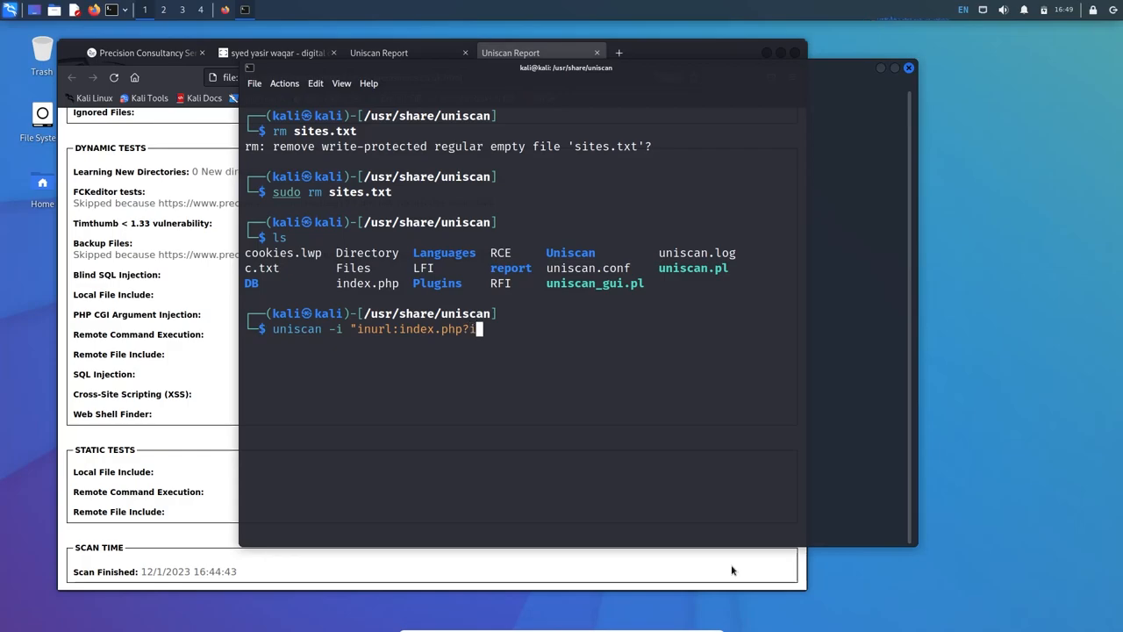
type("id=")
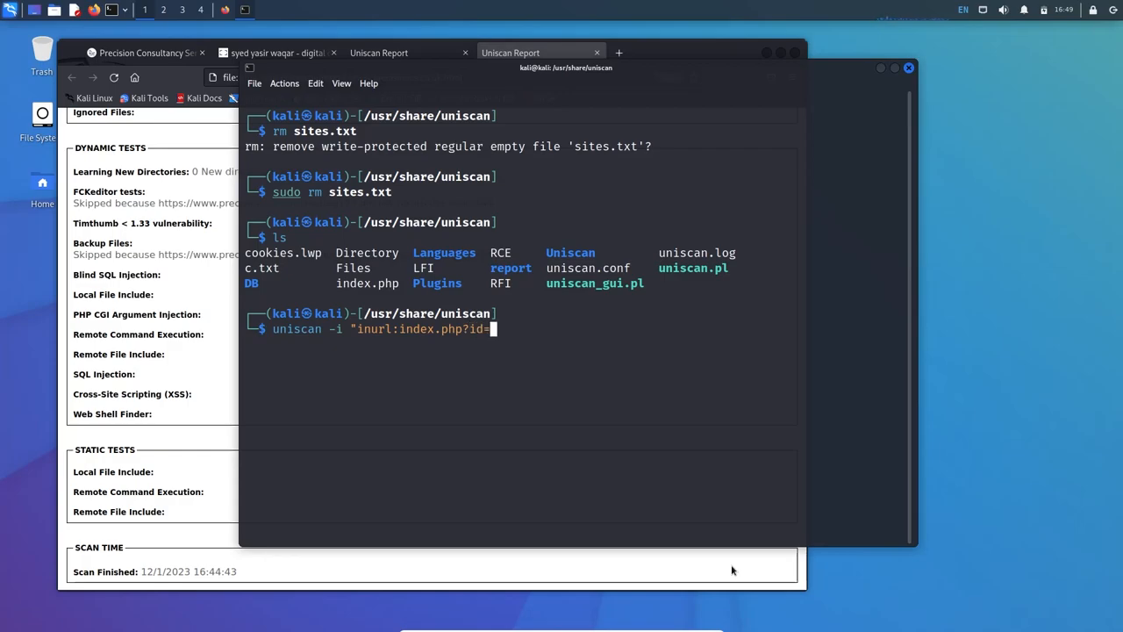
type("\"")
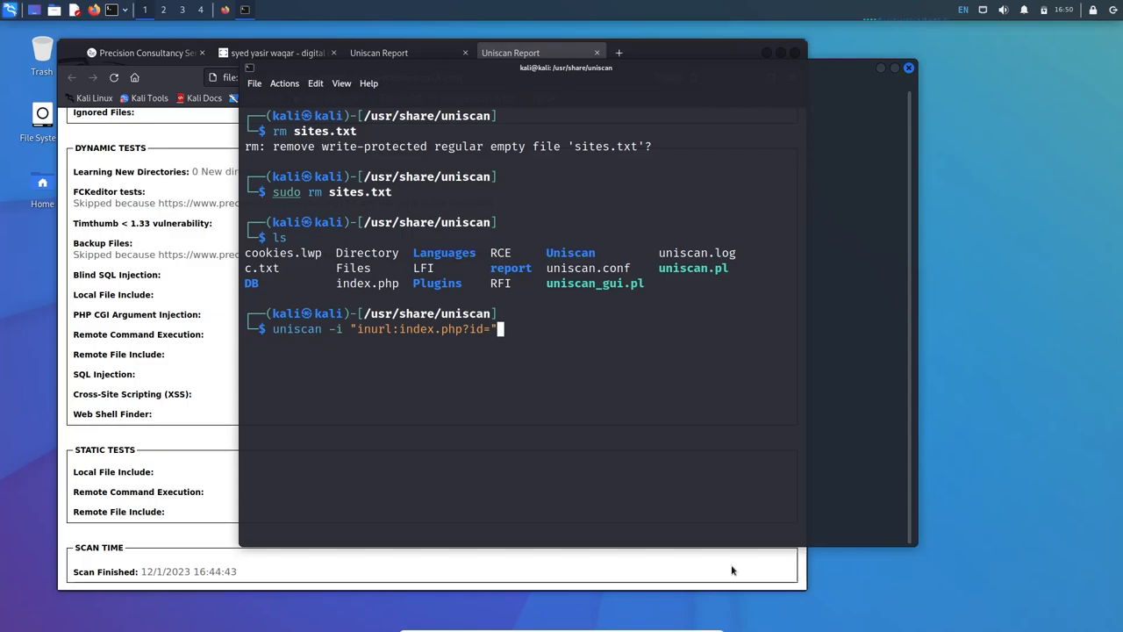
key("Return")
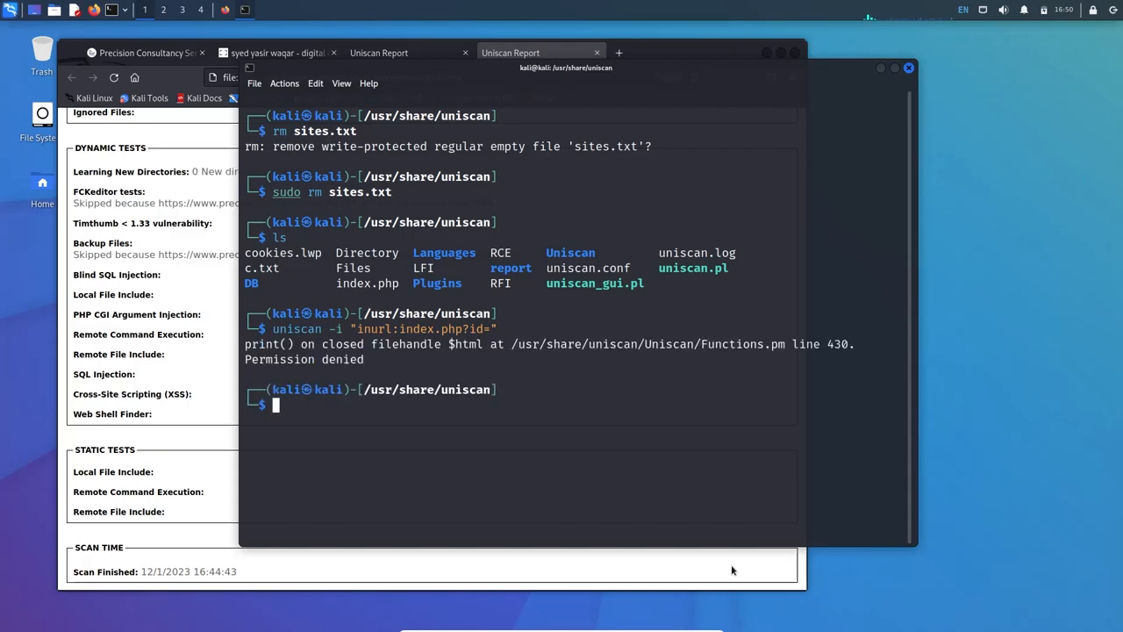
Rerun the inurl:index.php?id= search with sudo, saving the 9 found sites to sites.txt
type("uniscan -i \"inurl:index.php?id=\"")
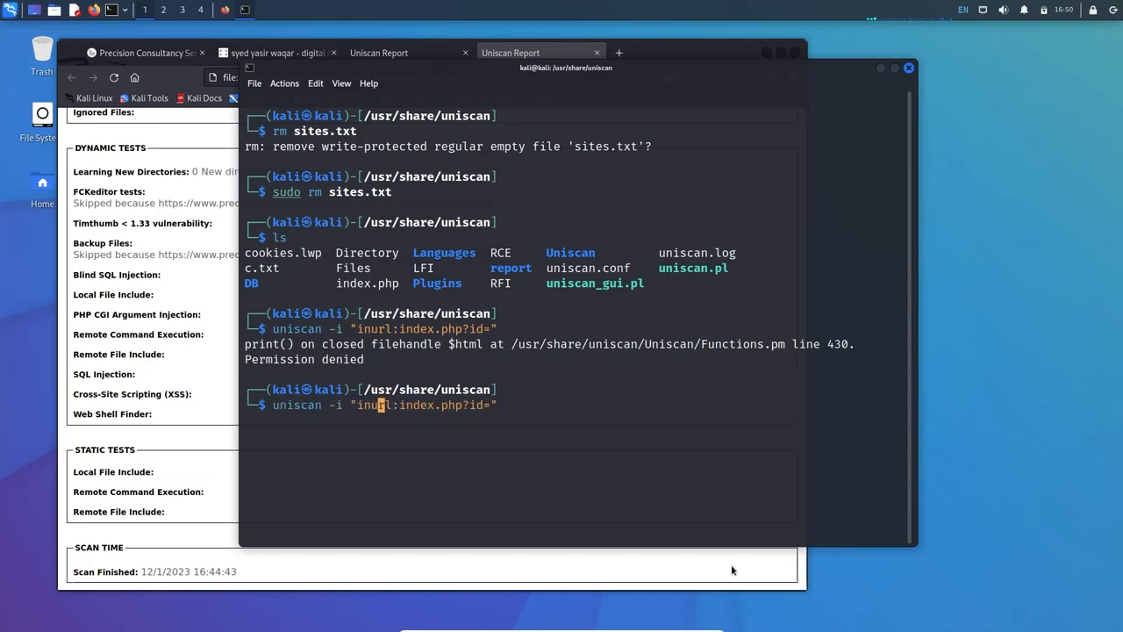
type("sudo")
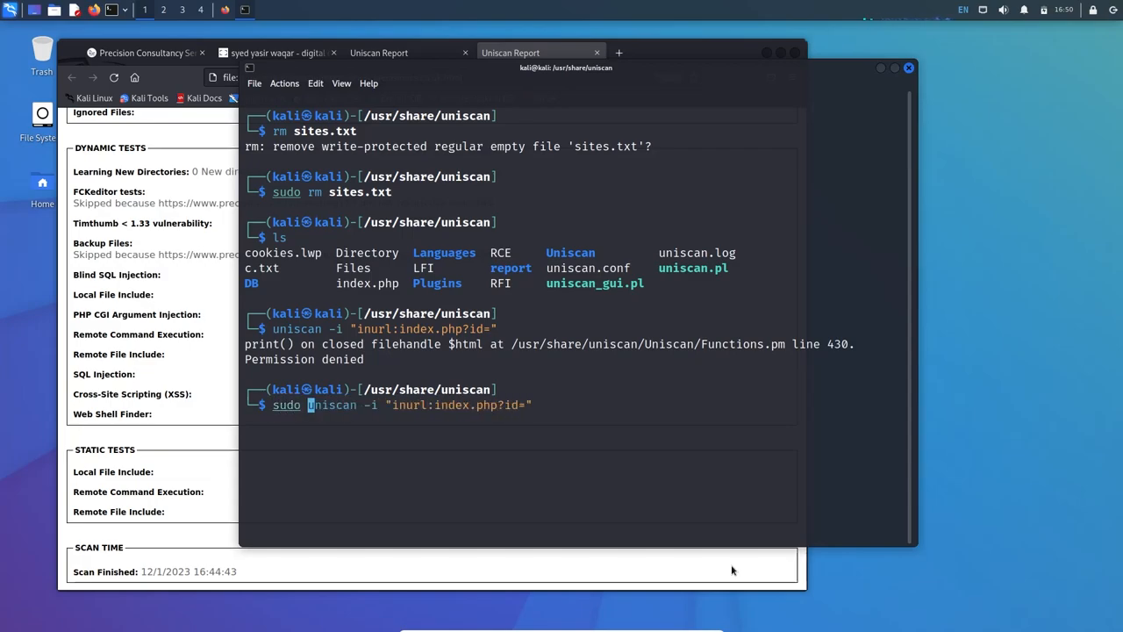
key("Return")
type("ls")
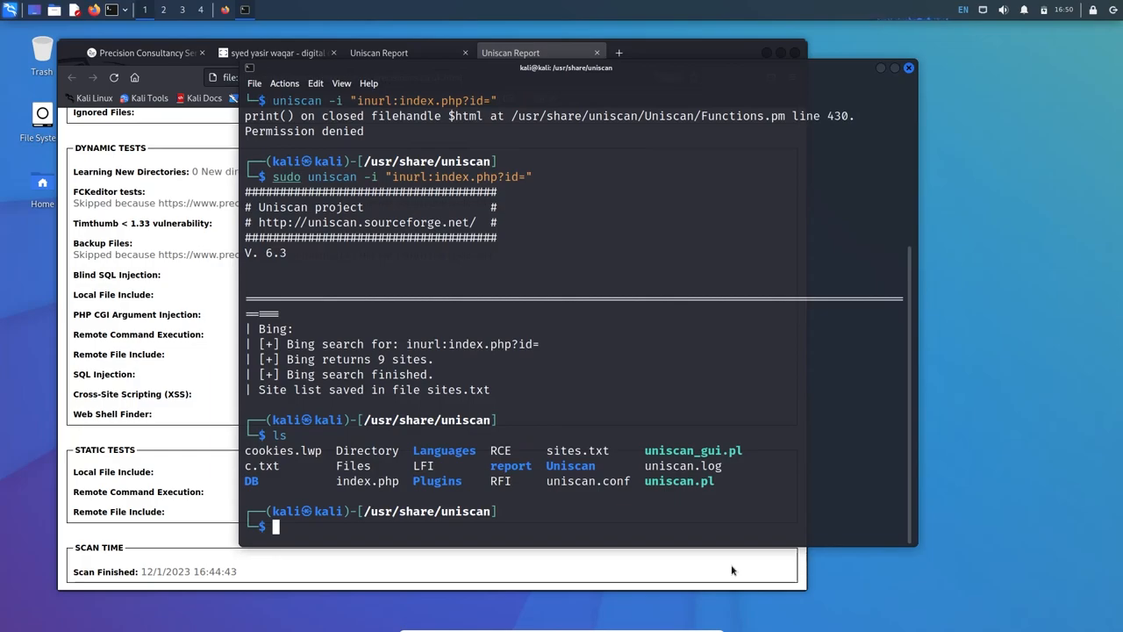
type("leafpad sites.txt")
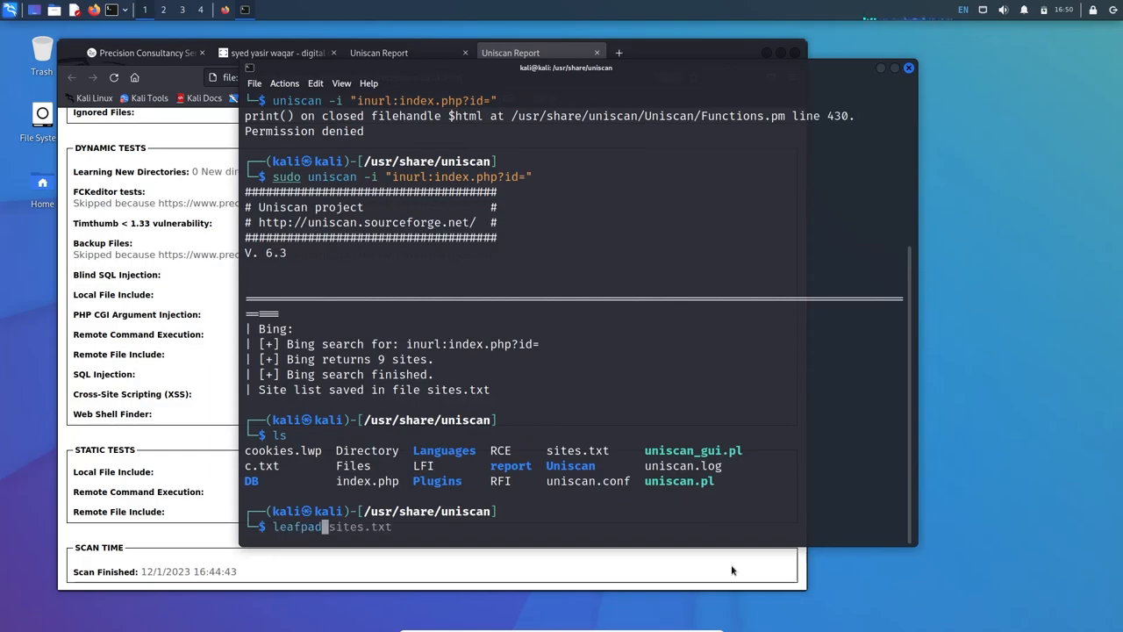
key("Return")
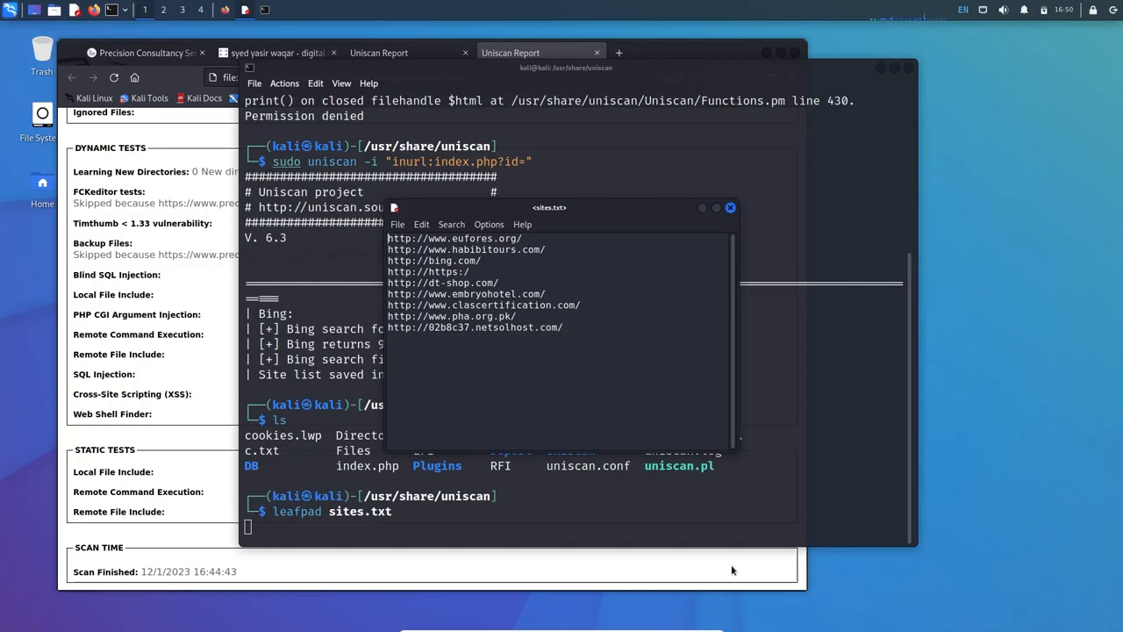
key("ctrl+a")
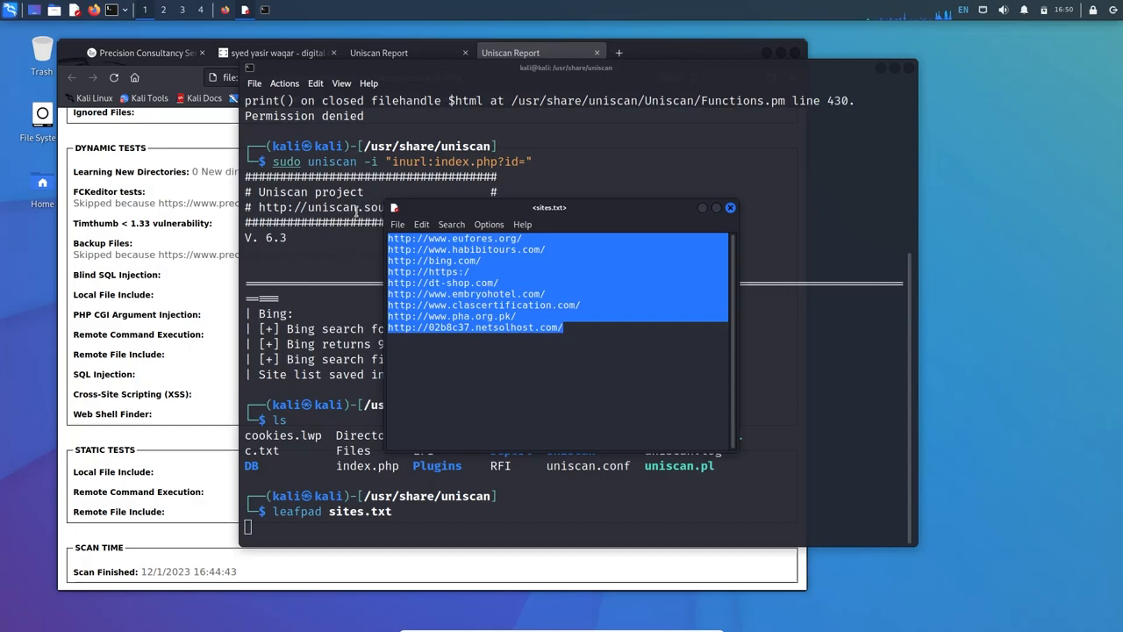
left_click(730, 207)
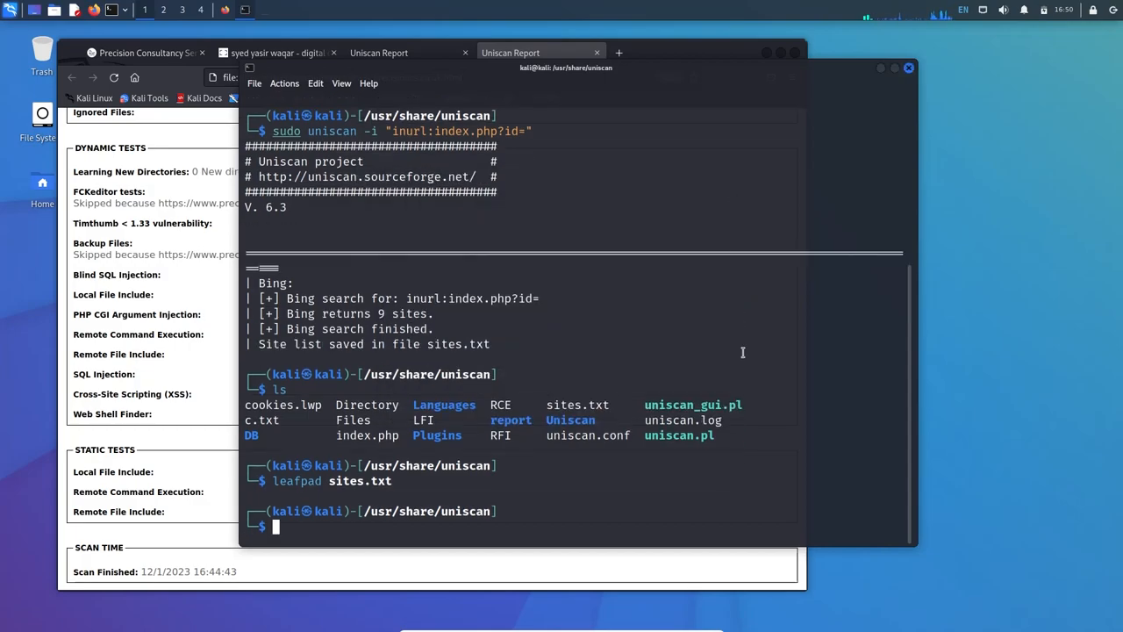
type("uniscan -i \"inurl:index.php?id=\"")
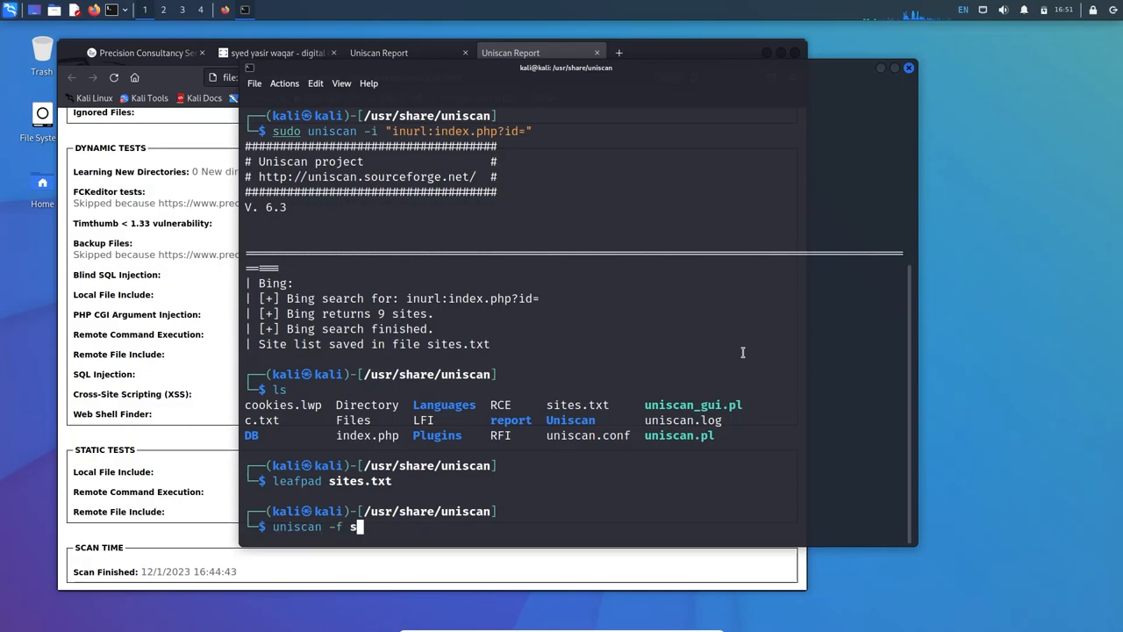
Start uniscan -f sites.txt -q on the saved site list, retry with sudo, and abort it with Ctrl+C
type("ite")
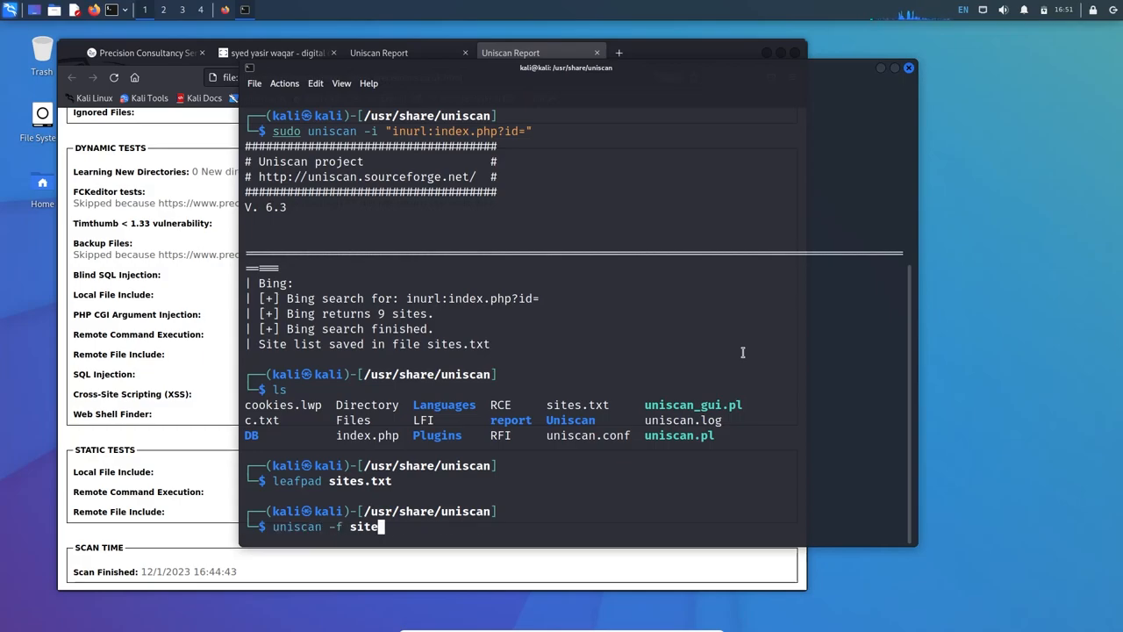
type("s.txt")
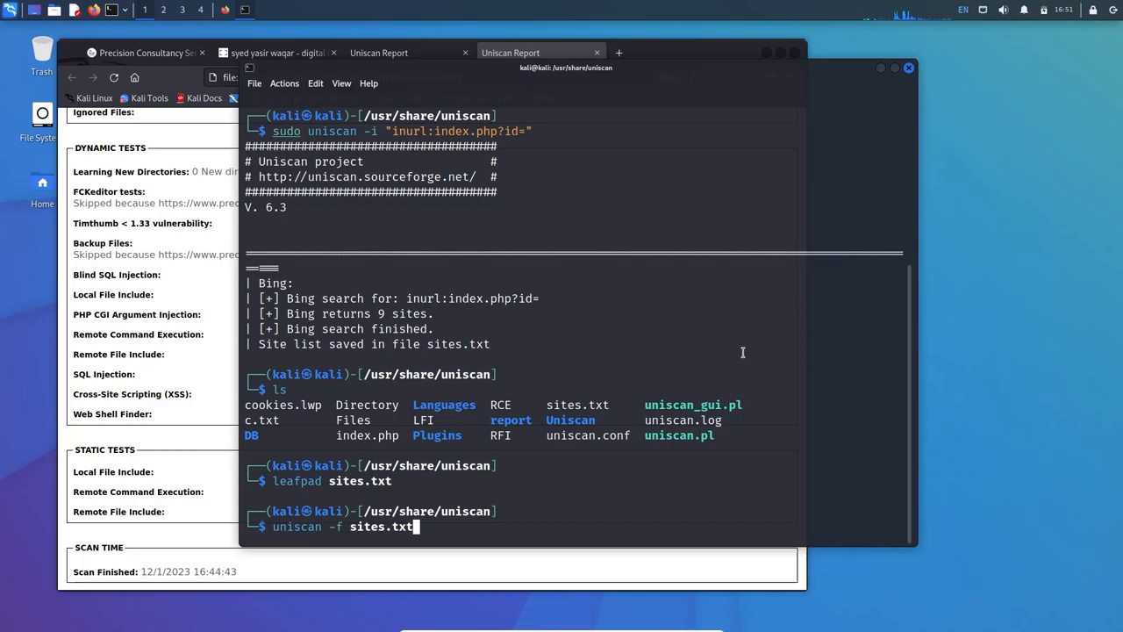
type("-d")
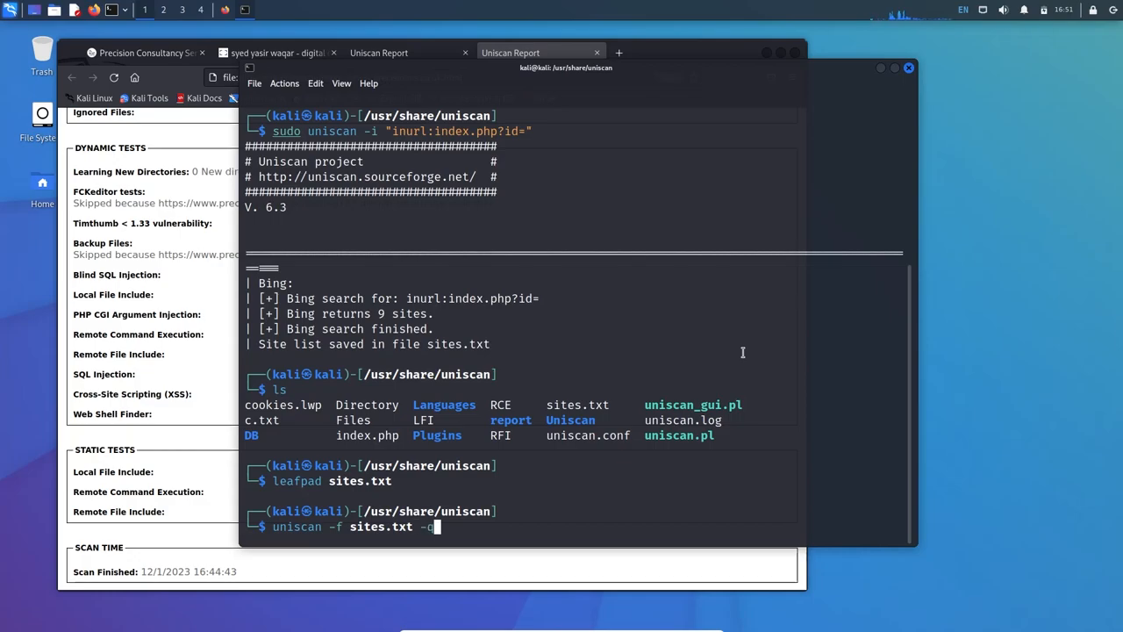
key("Return")
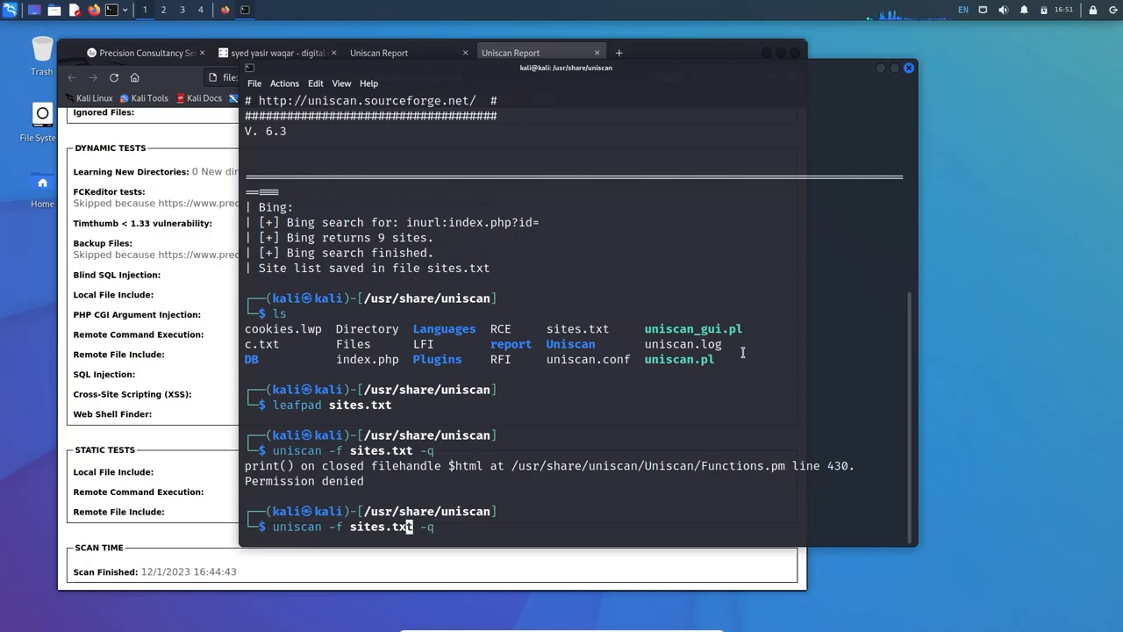
type("sudo")
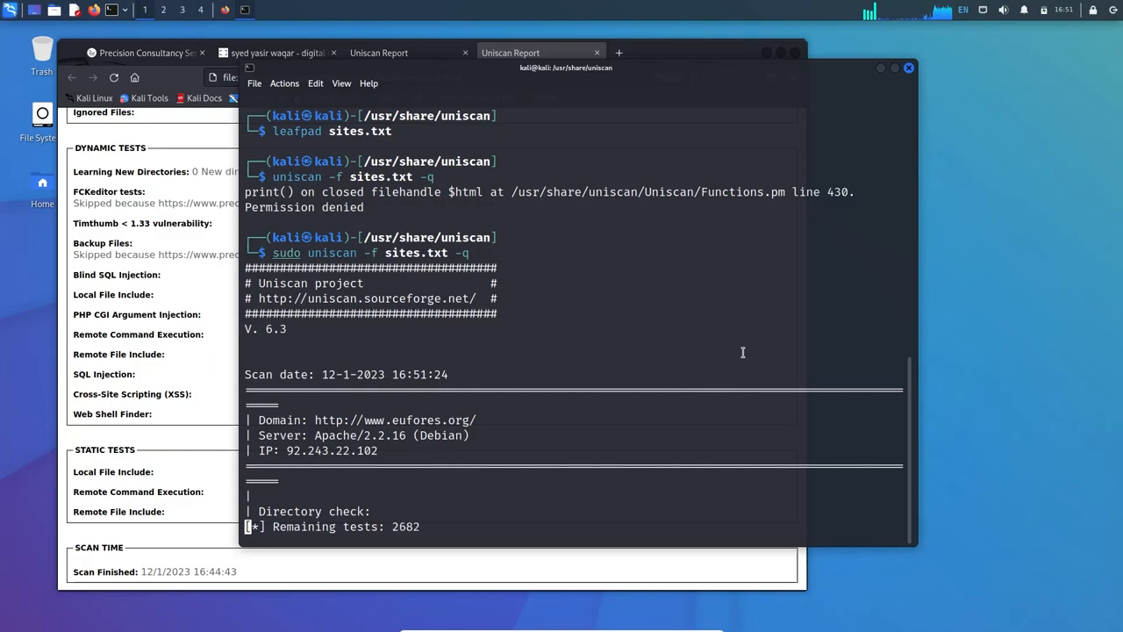
key("ctrl+c")
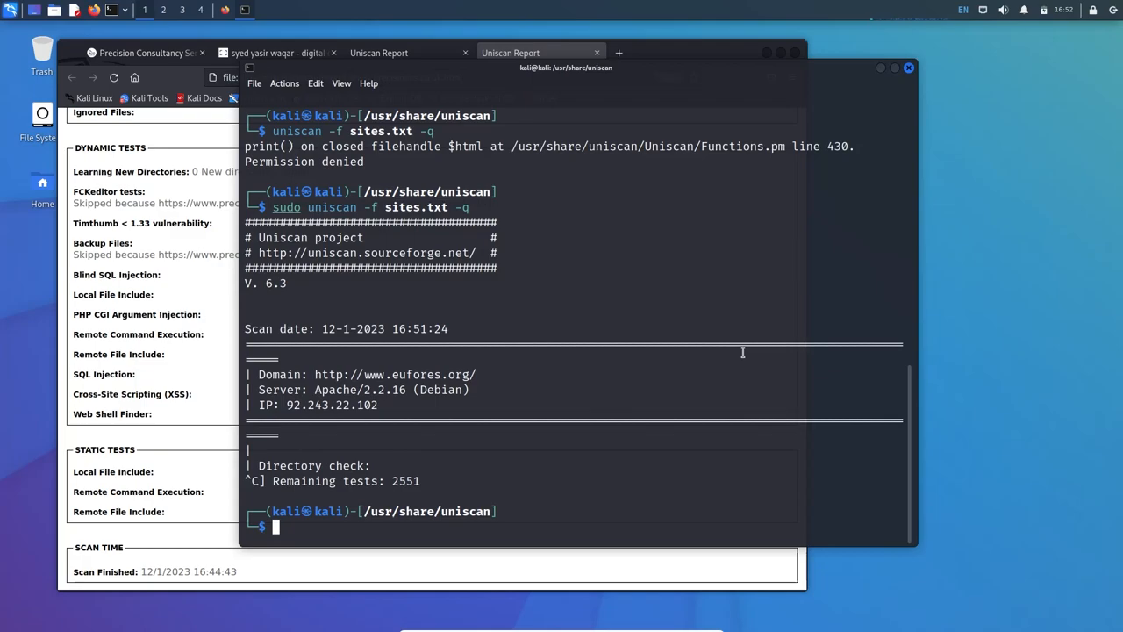
Retype sudo uniscan -f sites.txt -q and switch to a root shell in /usr/share/uniscan
type("sudo uniscan -f sites.txt -q")
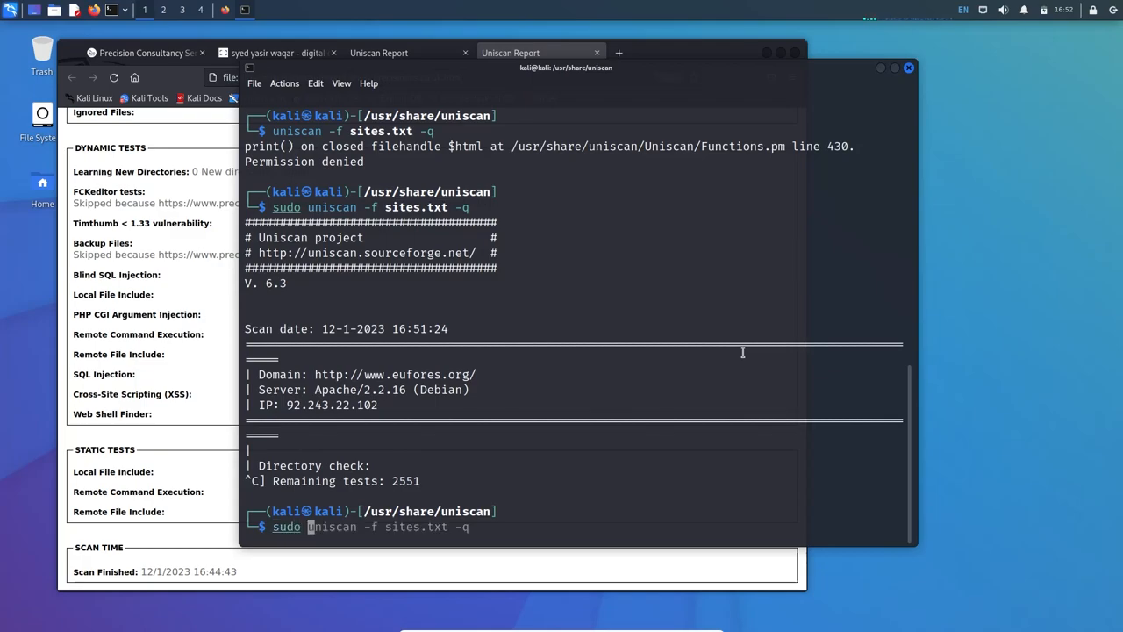
key("Return")
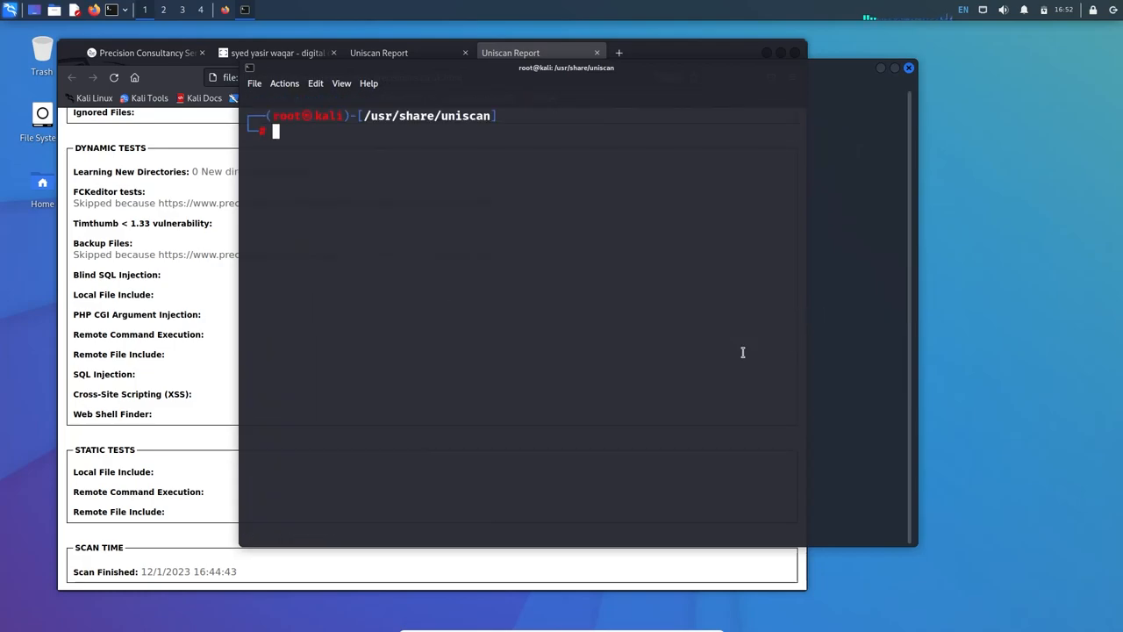
type("uniscan-gui")
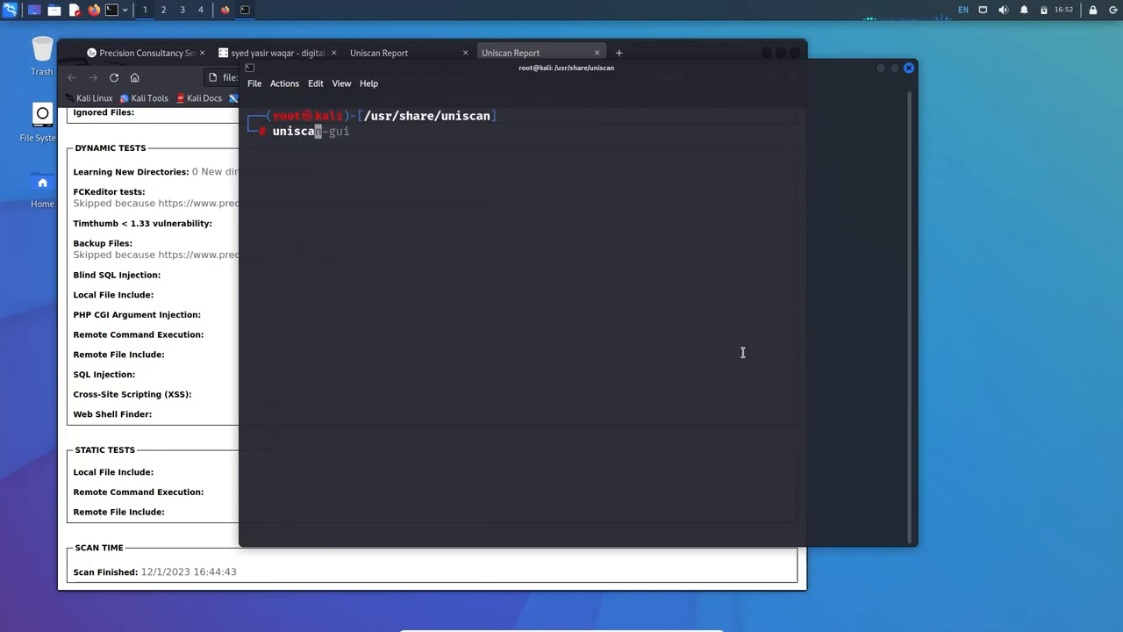
key("Return")
type("localhos")
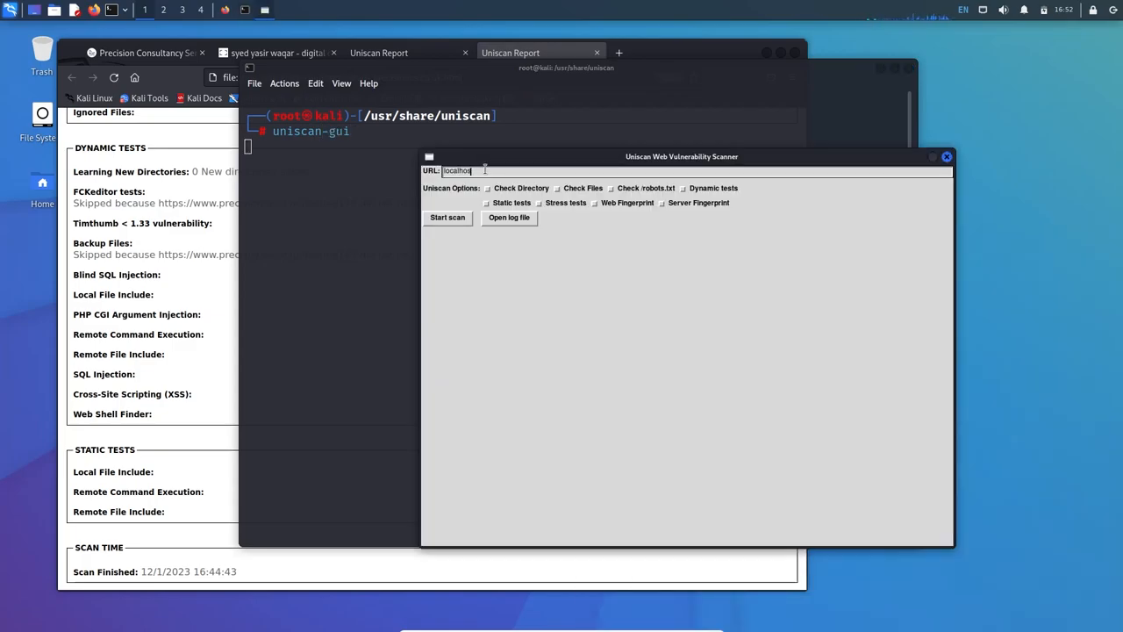
type("ww")
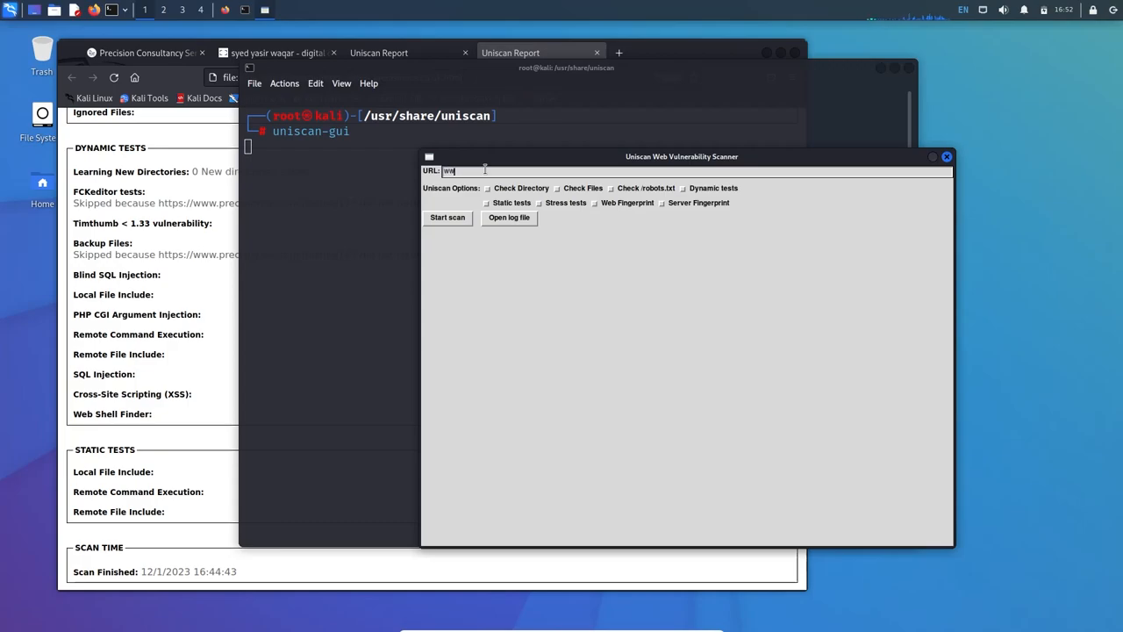
type("www.yasir")
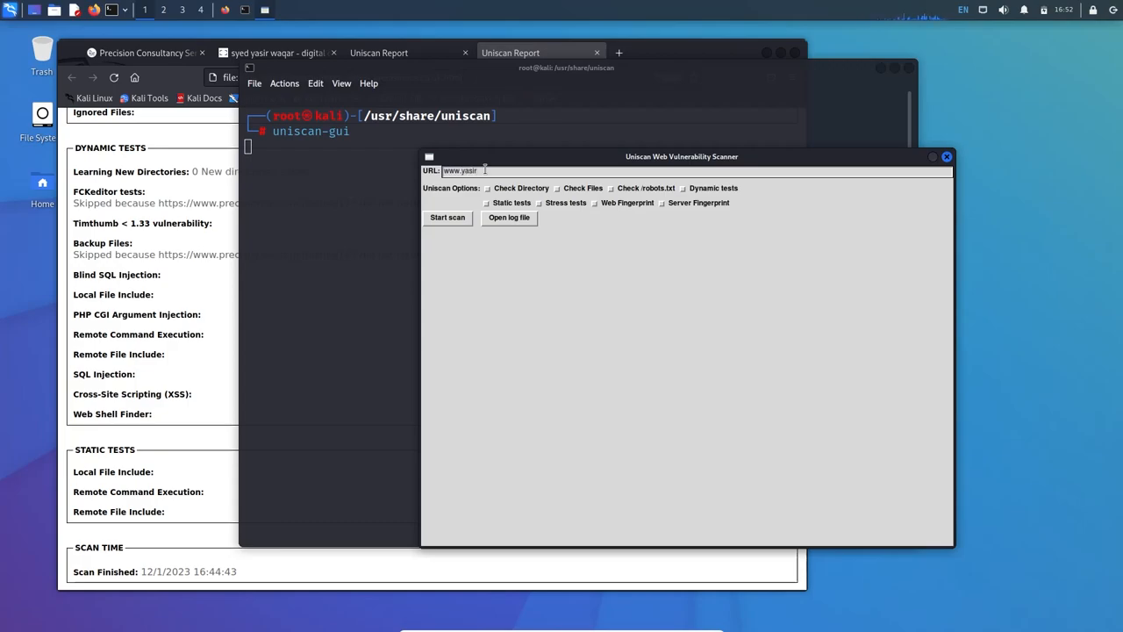
type("clicks.com")
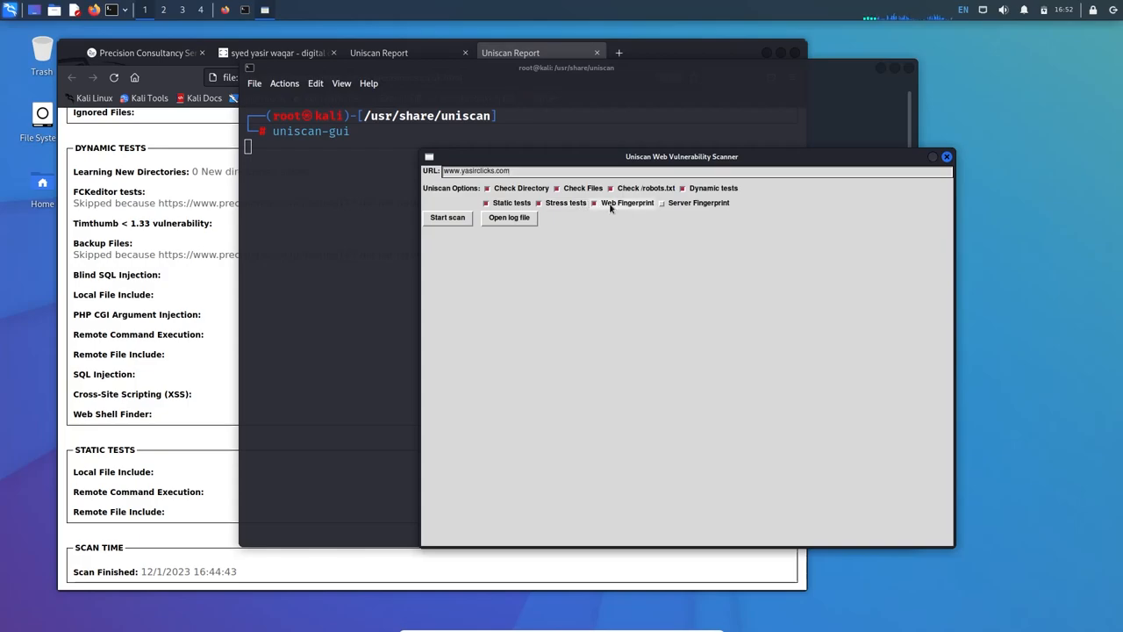
left_click(448, 218)
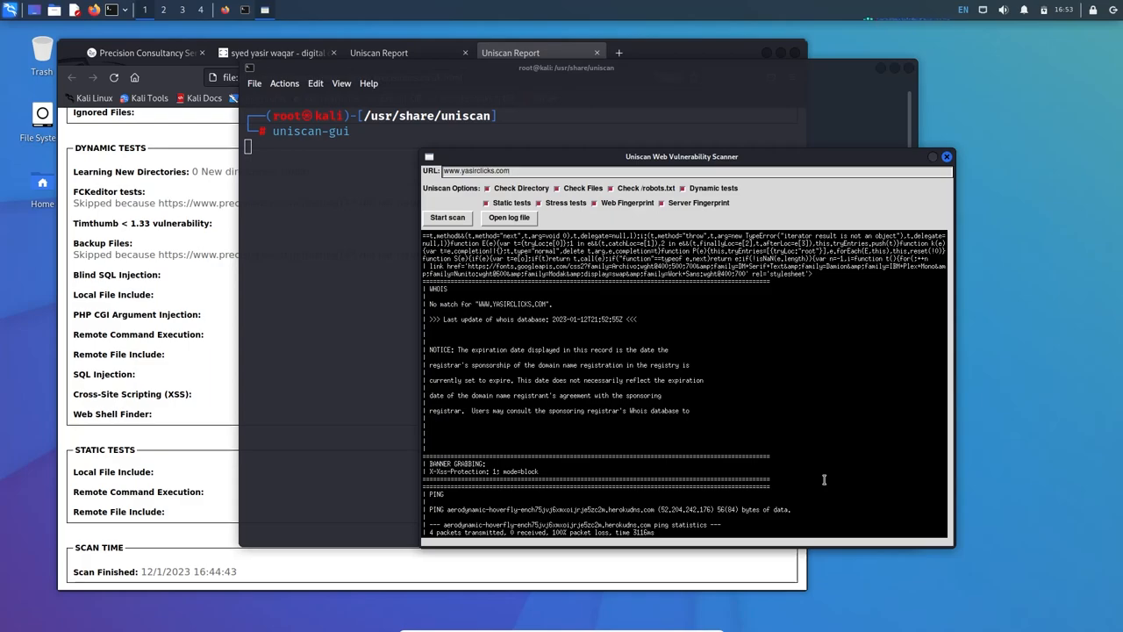
mouse_move(673, 356)
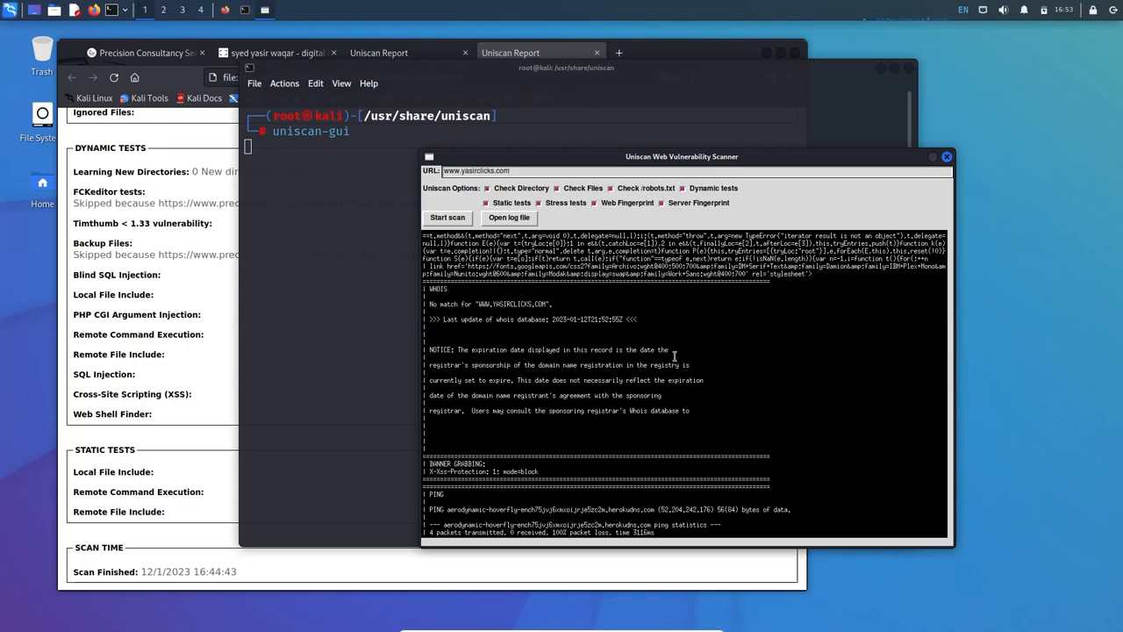